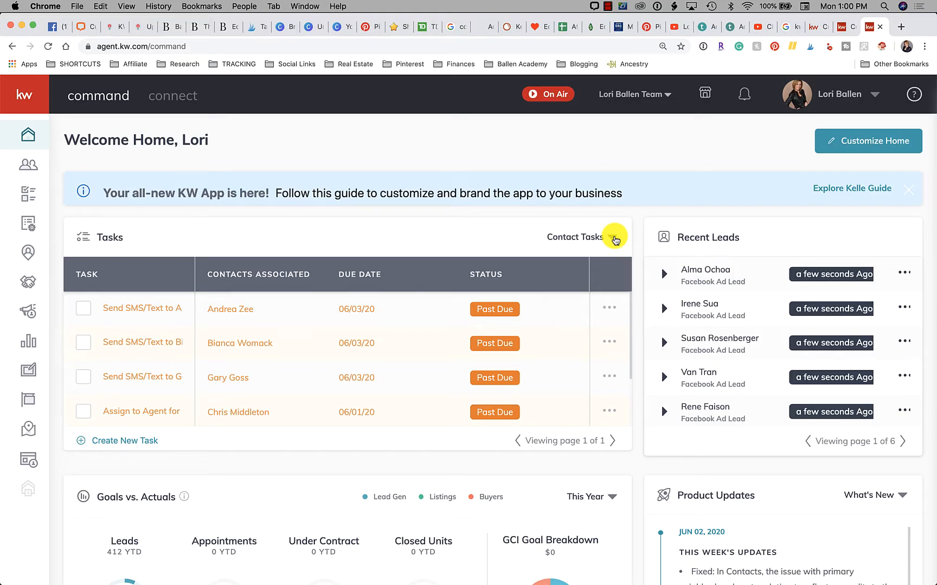
mouse_move(615, 239)
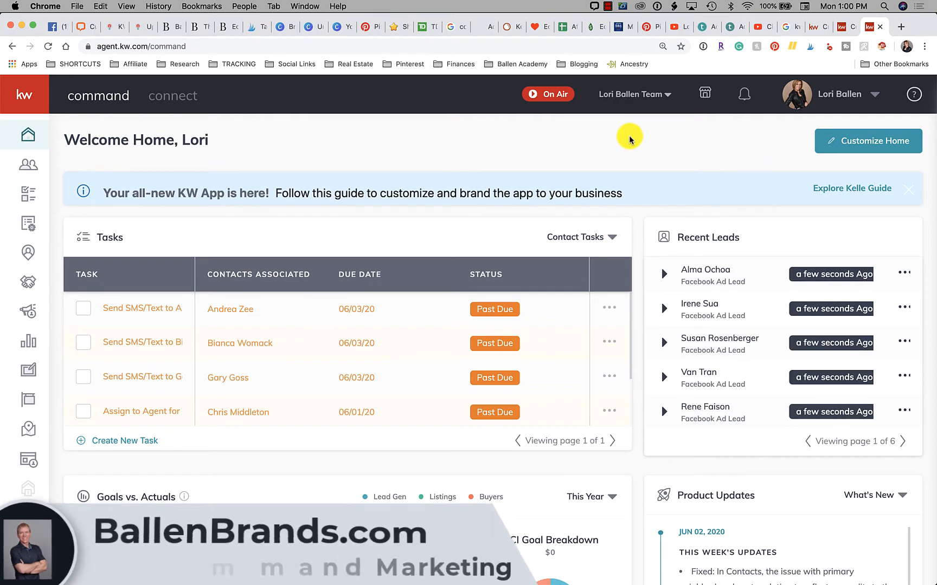
mouse_move(634, 95)
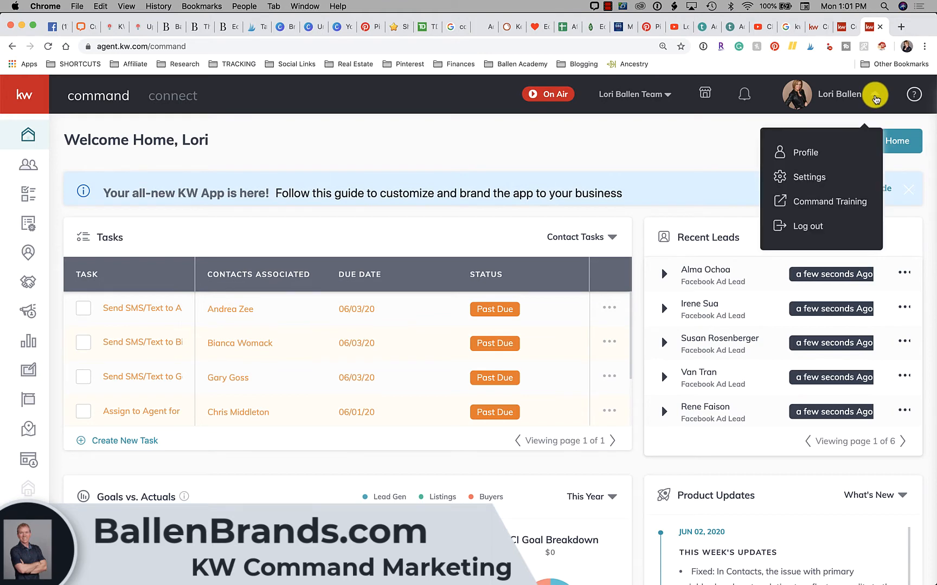
Open Settings from the account menu and expand Command Settings to reveal Lead Routing
left_click(812, 177)
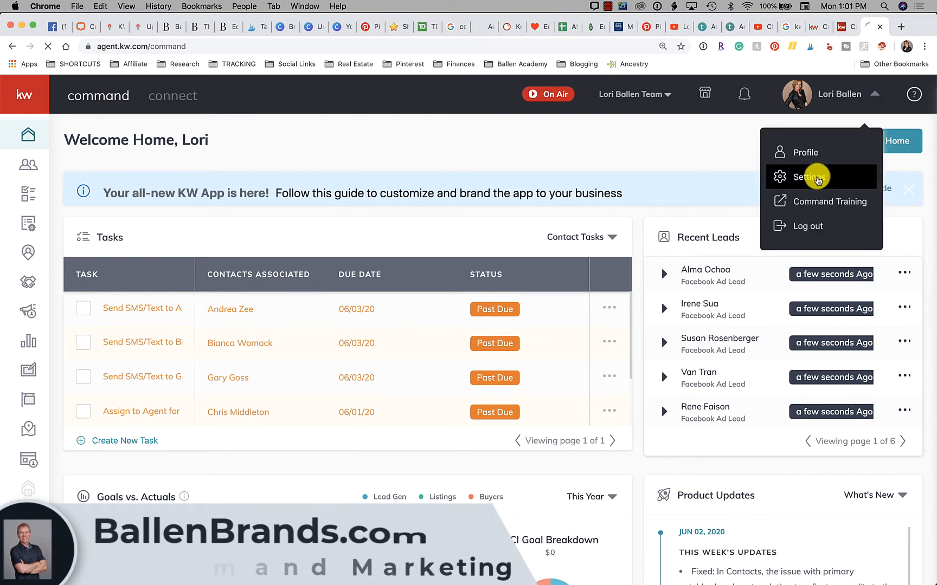
left_click(812, 177)
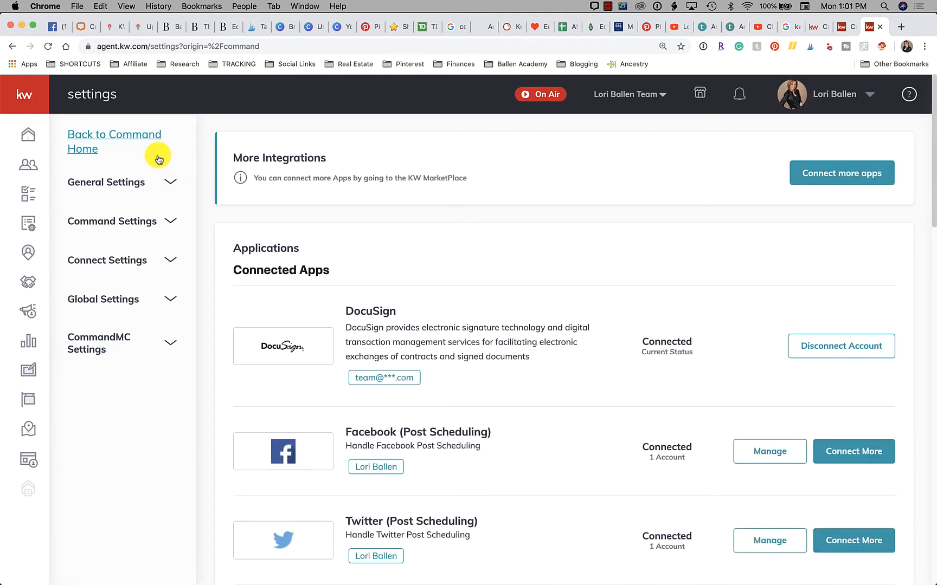
mouse_move(140, 197)
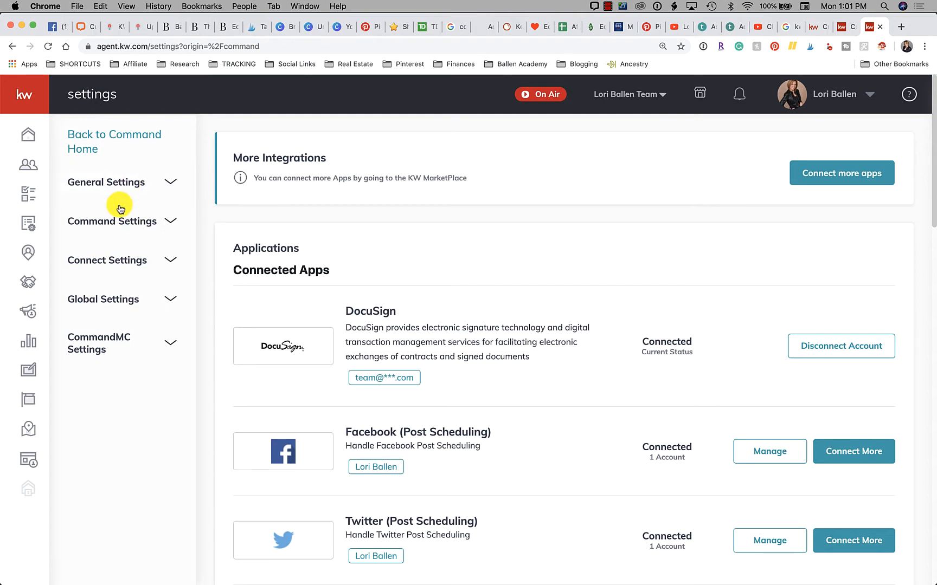
left_click(112, 221)
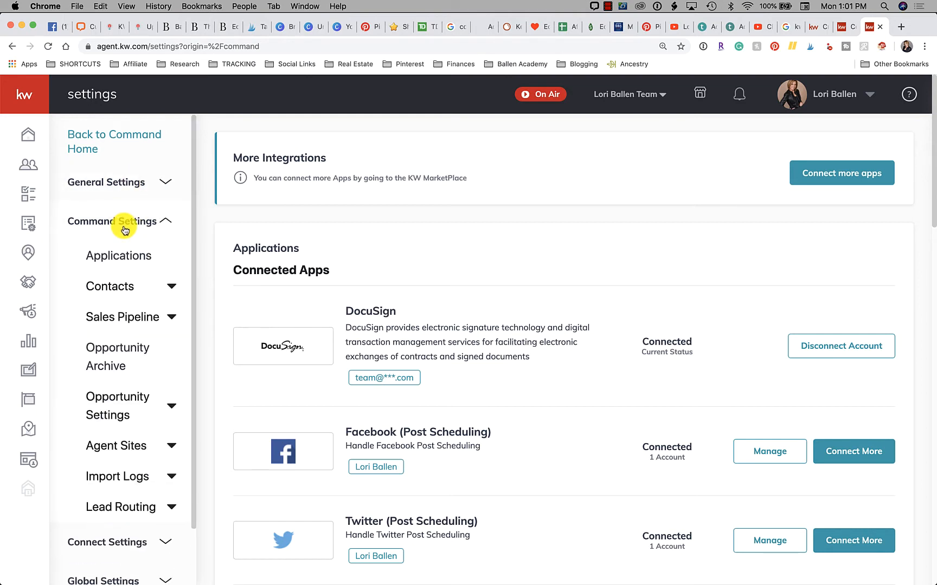
mouse_move(137, 216)
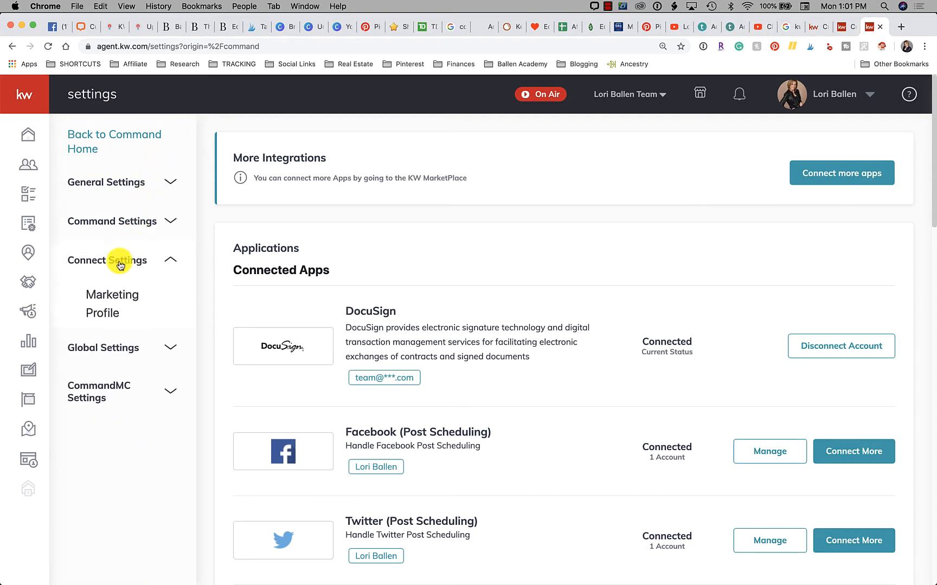
left_click(107, 260)
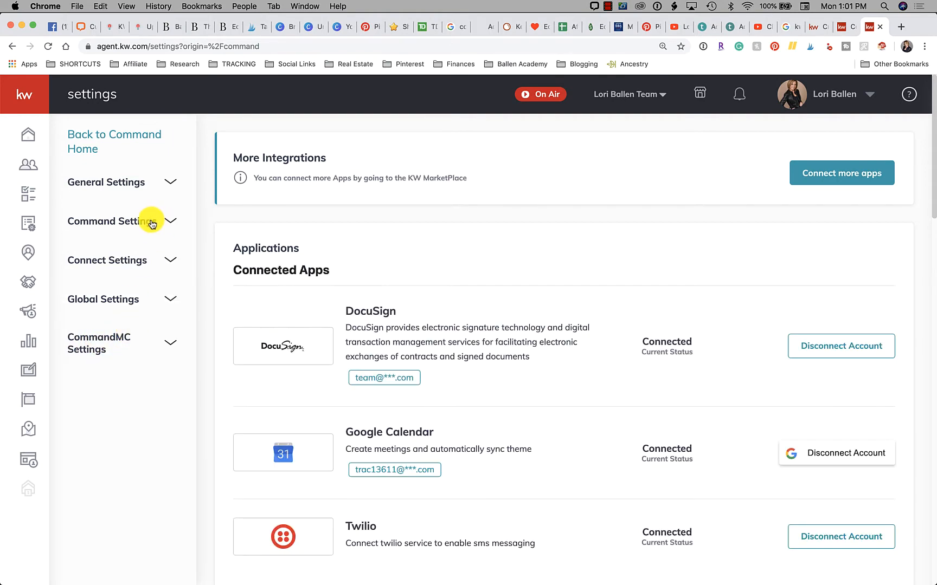
left_click(112, 221)
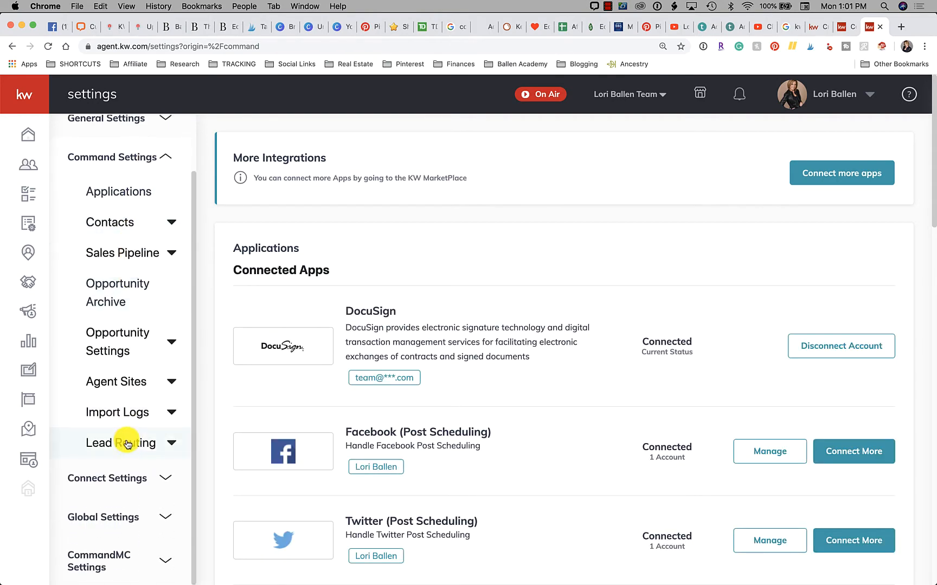
left_click(121, 443)
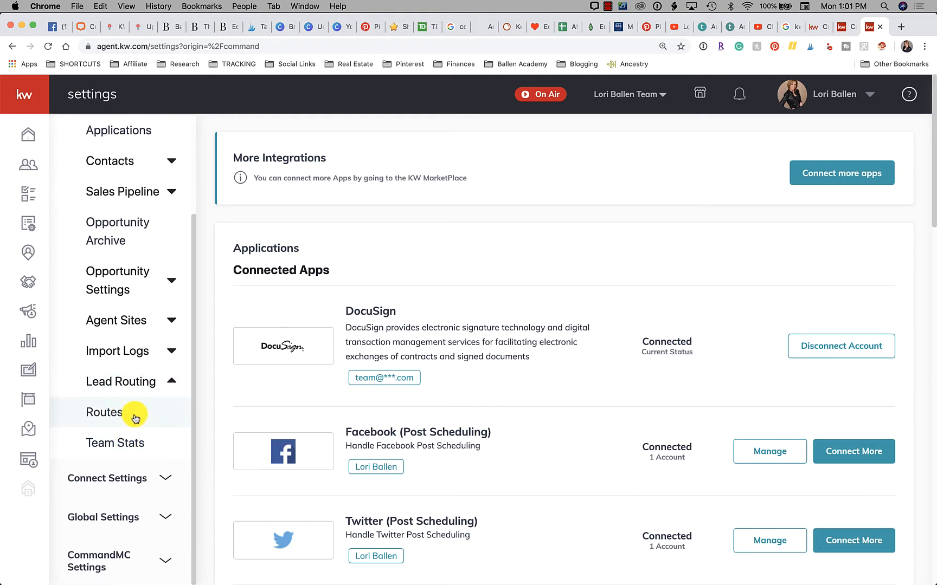
Open the team Routes list, showing no active routes, and start a new route
left_click(105, 412)
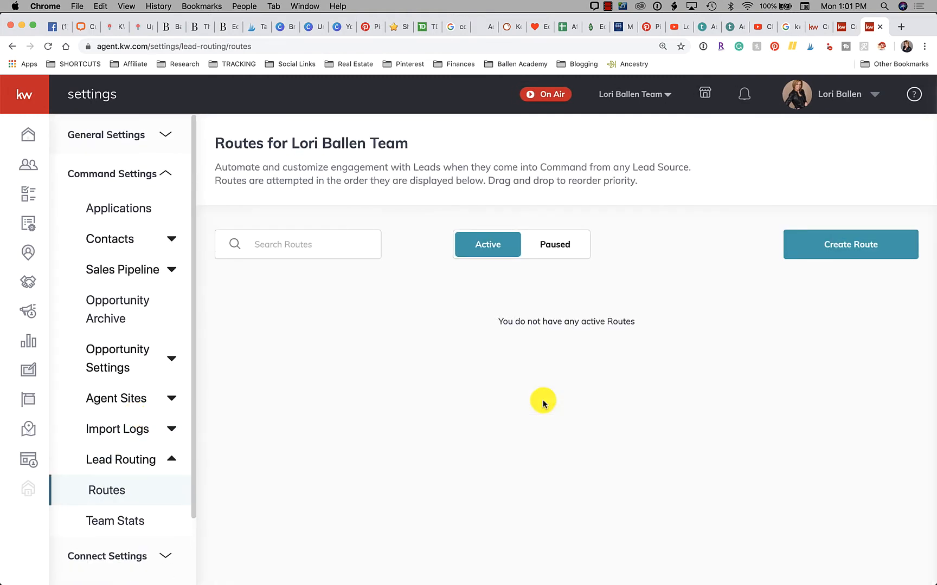
mouse_move(607, 377)
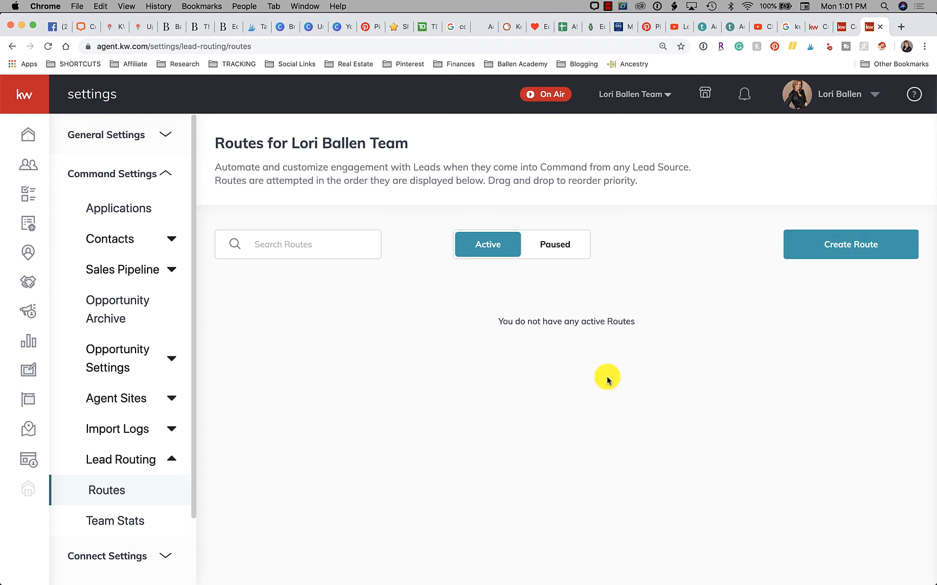
mouse_move(498, 515)
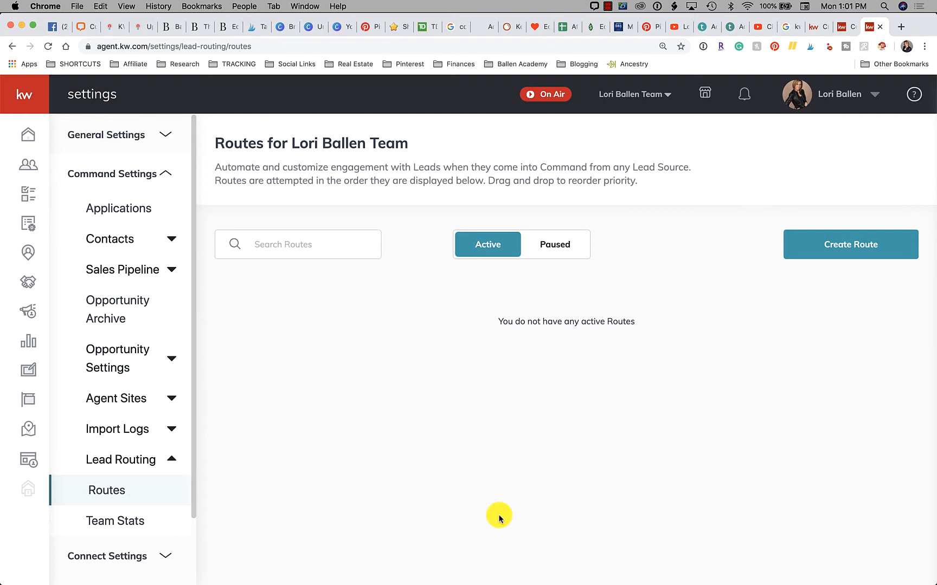
mouse_move(850, 245)
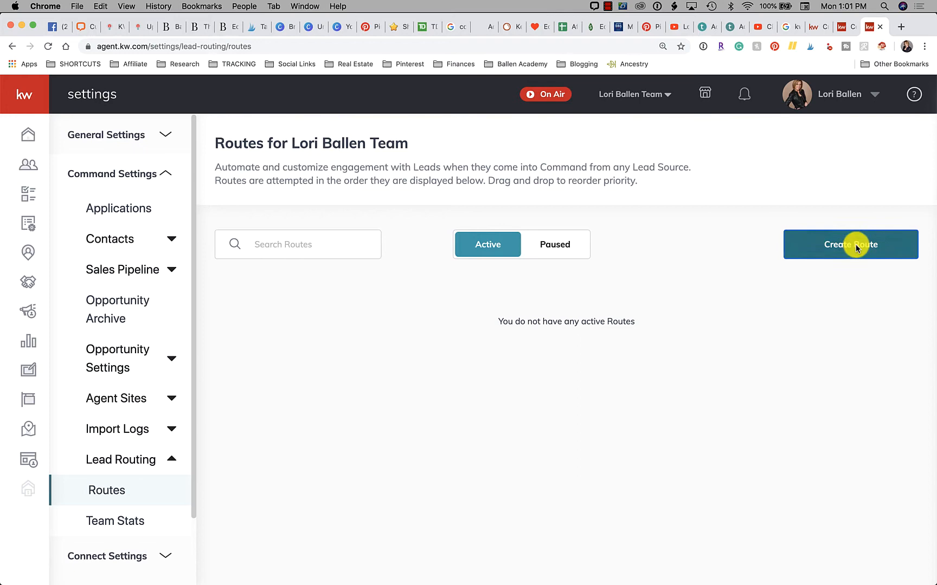
left_click(849, 245)
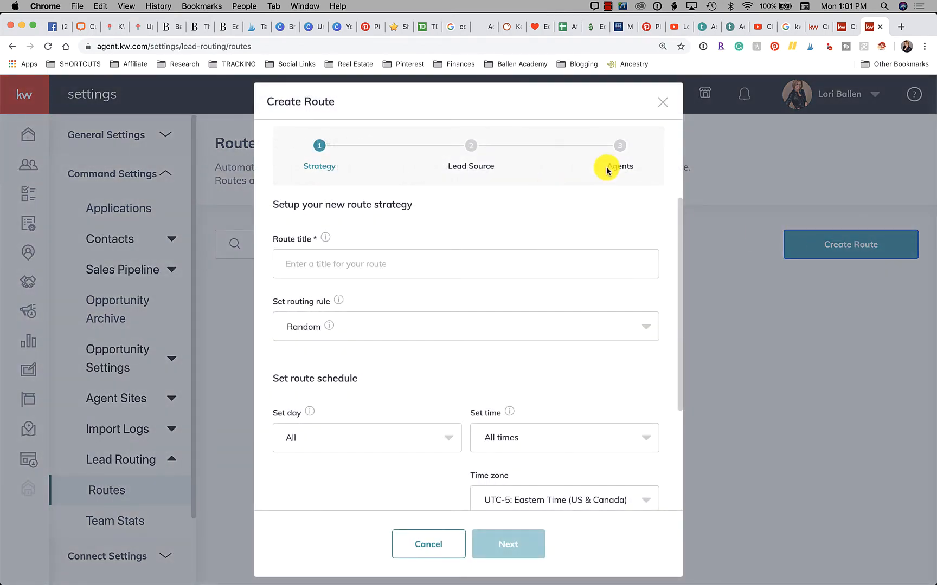
mouse_move(710, 89)
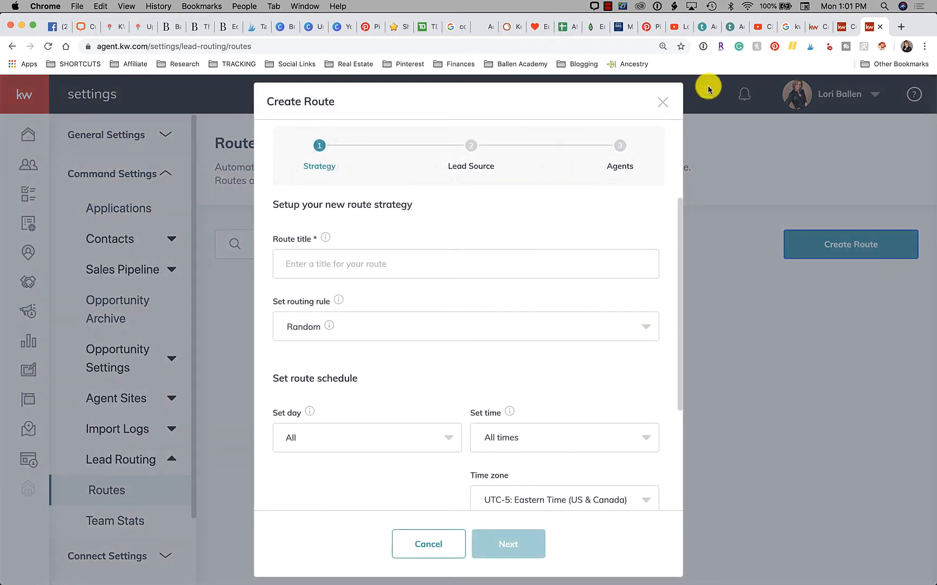
mouse_move(767, 174)
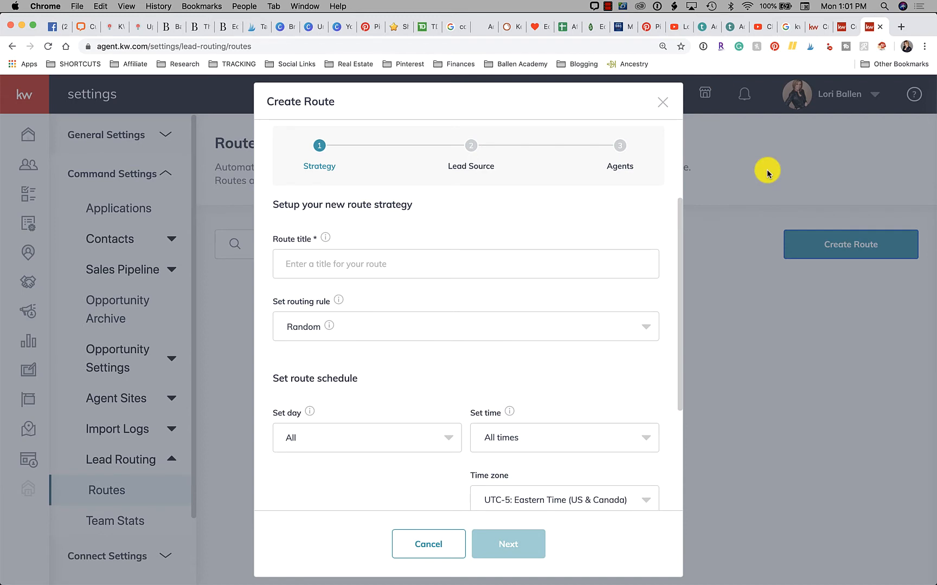
mouse_move(838, 74)
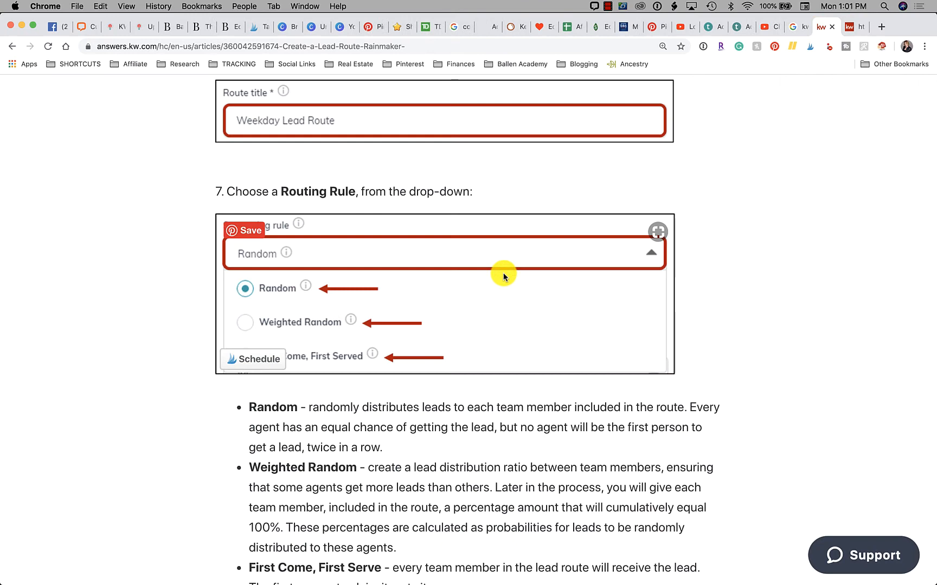
mouse_move(649, 340)
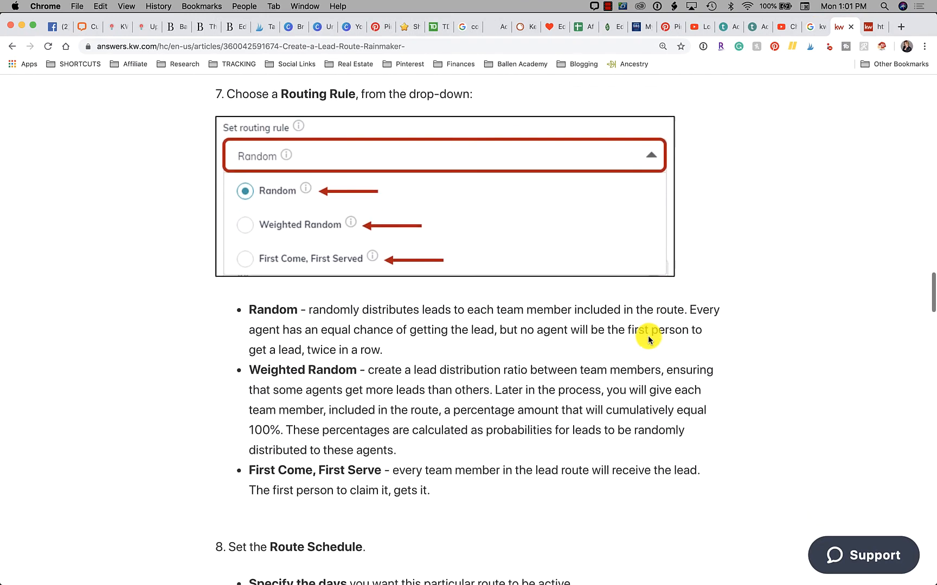
Scroll through steps 7 to 13 of the Create a Lead Route help article
scroll("down", 3)
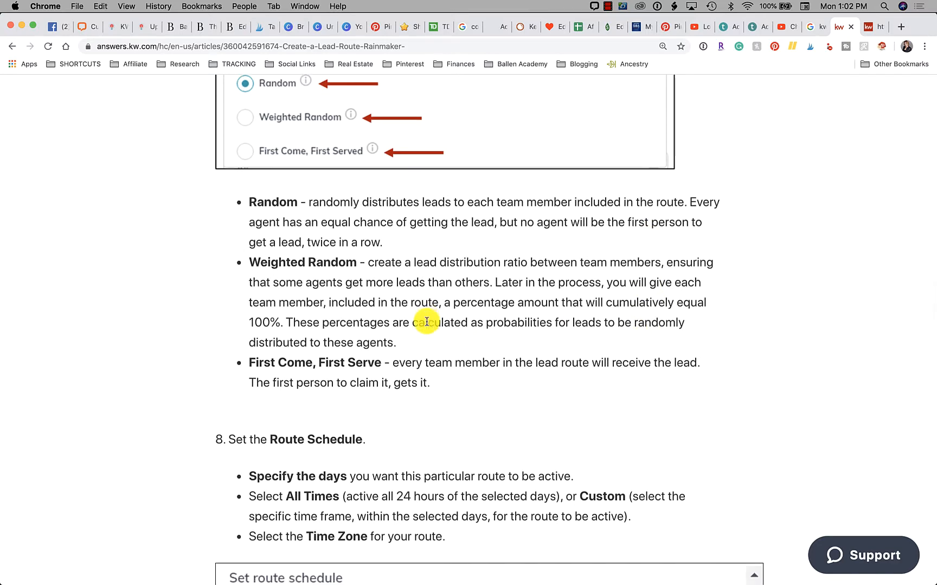
scroll("down", 3)
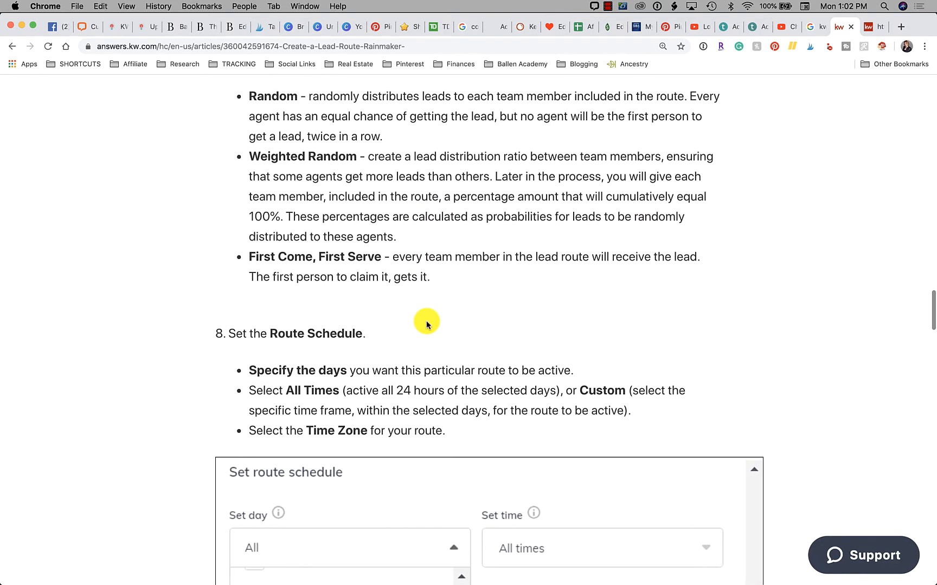
scroll("down", 3)
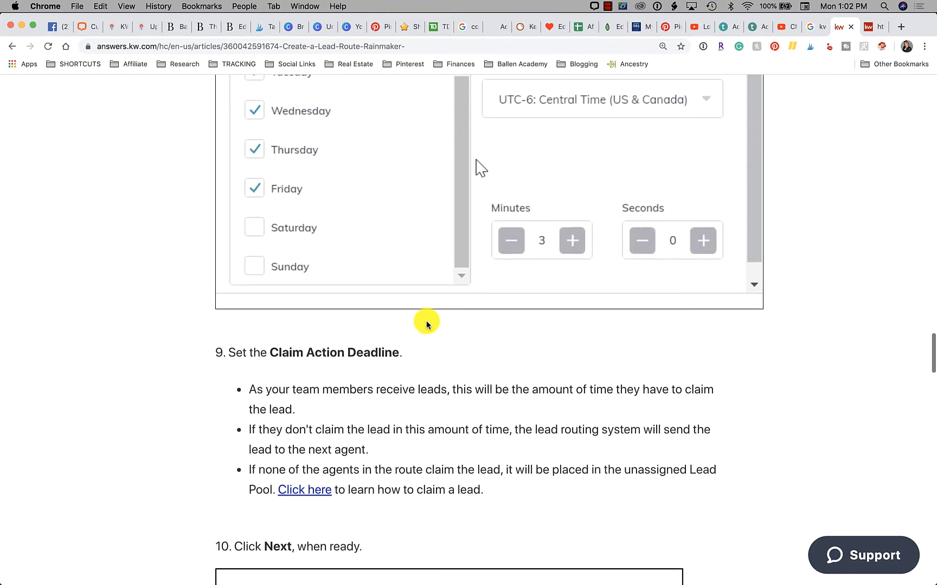
scroll("down", 3)
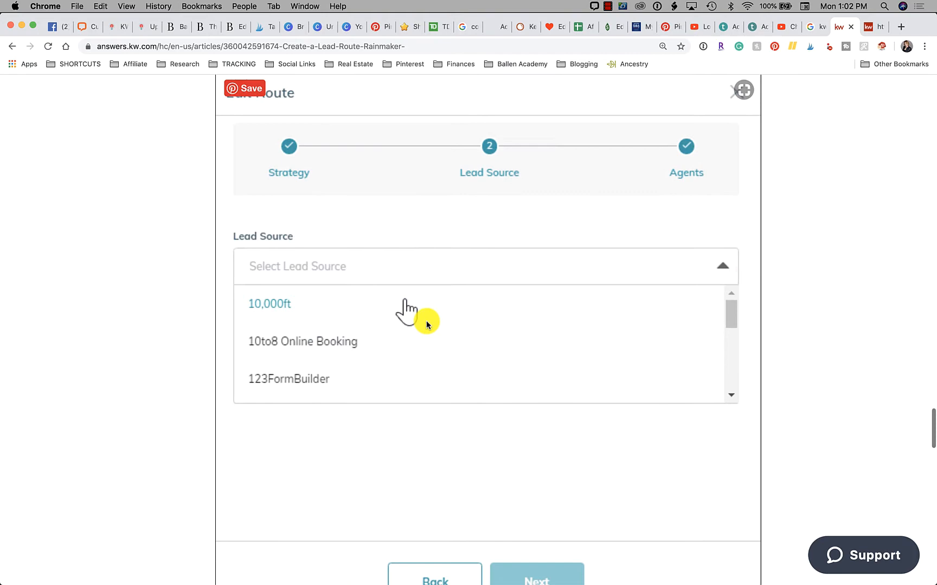
scroll("down", 3)
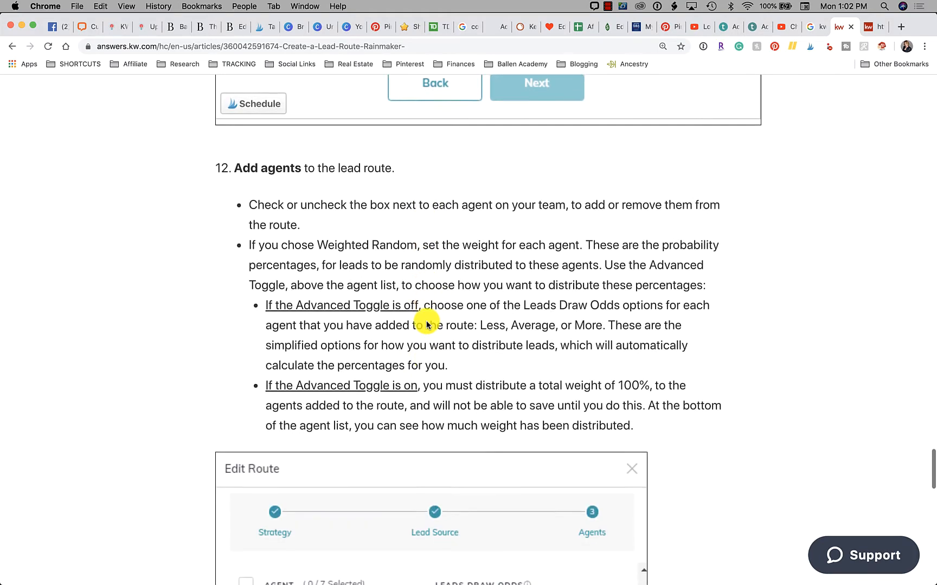
scroll("down", 3)
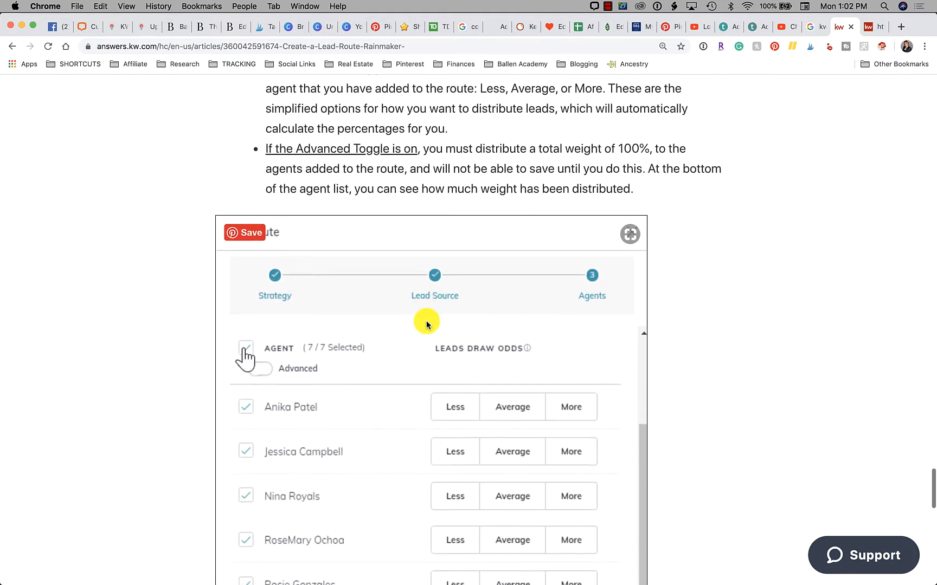
left_click(245, 347)
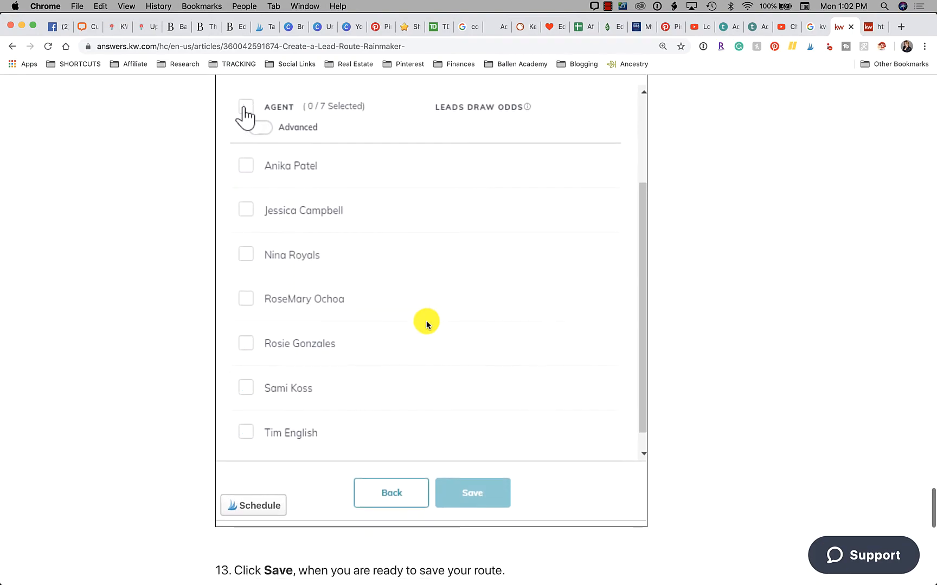
scroll("down", 3)
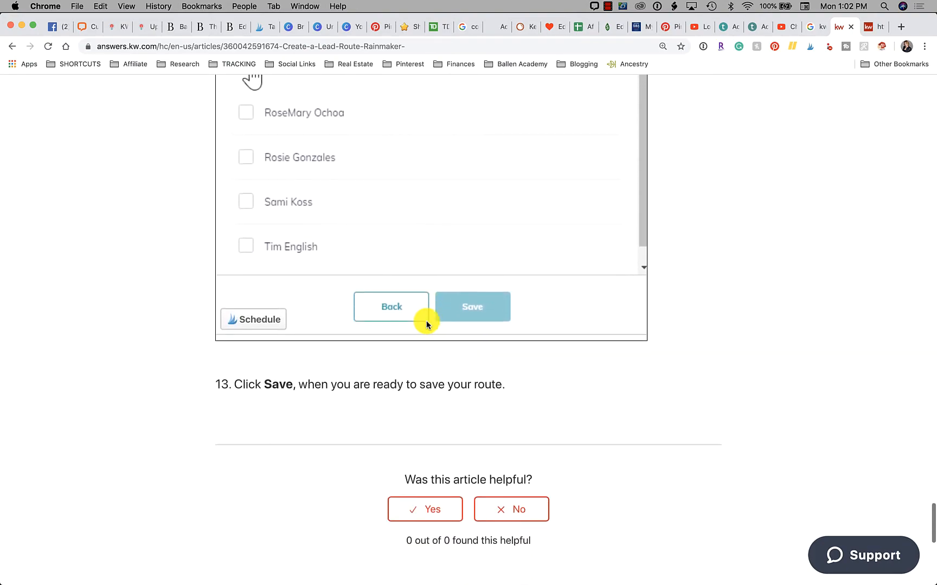
scroll("up", 3)
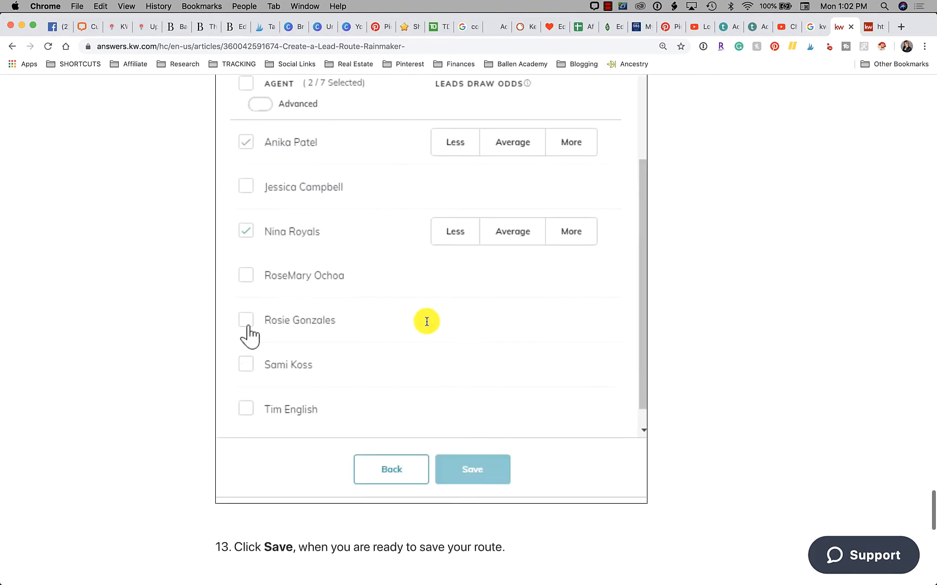
scroll("up", 3)
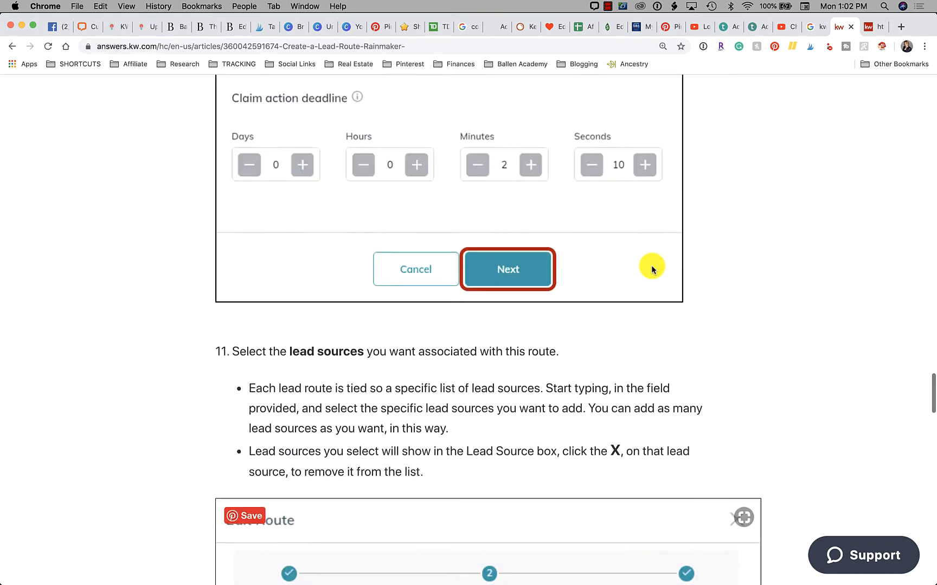
scroll("up", 3)
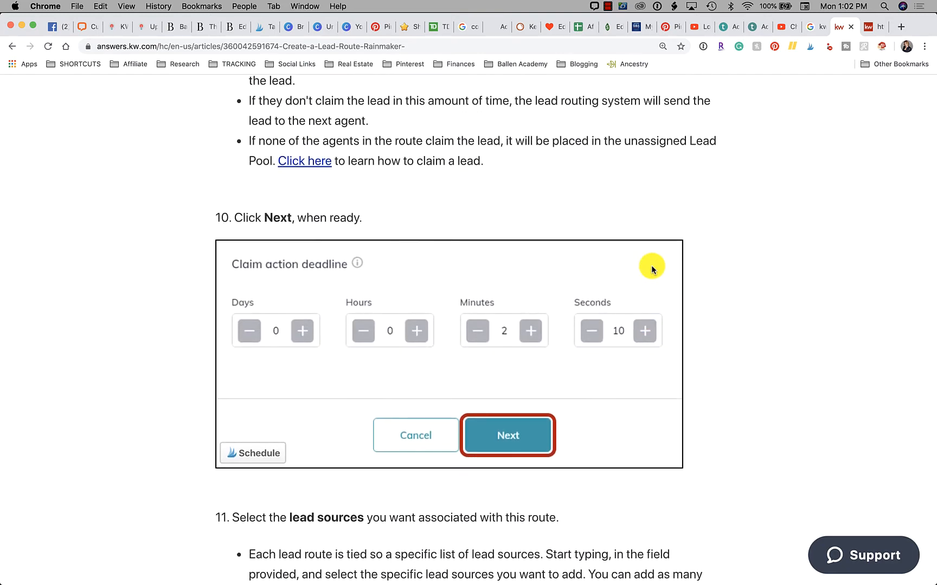
mouse_move(168, 54)
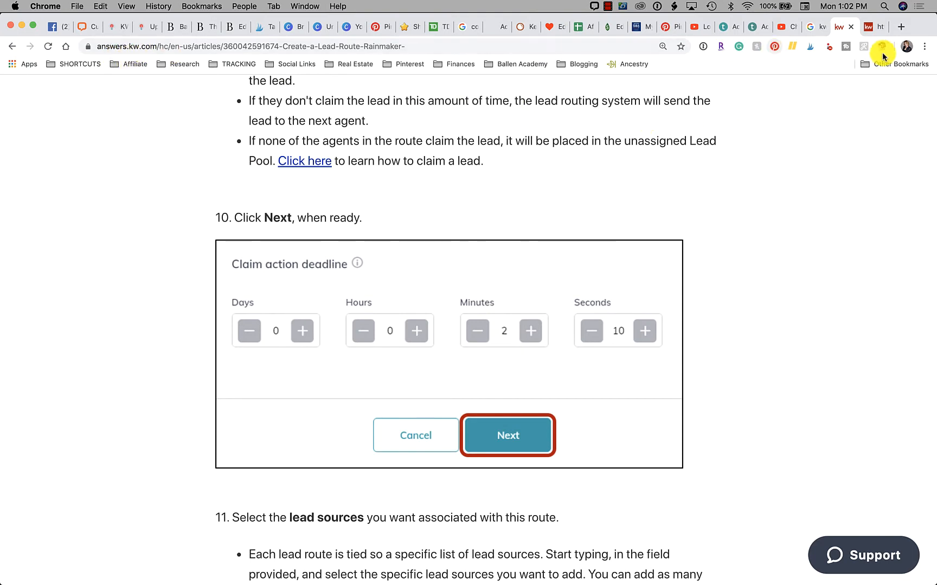
Return to the KW Command tab with the empty Create Route strategy form
left_click(870, 26)
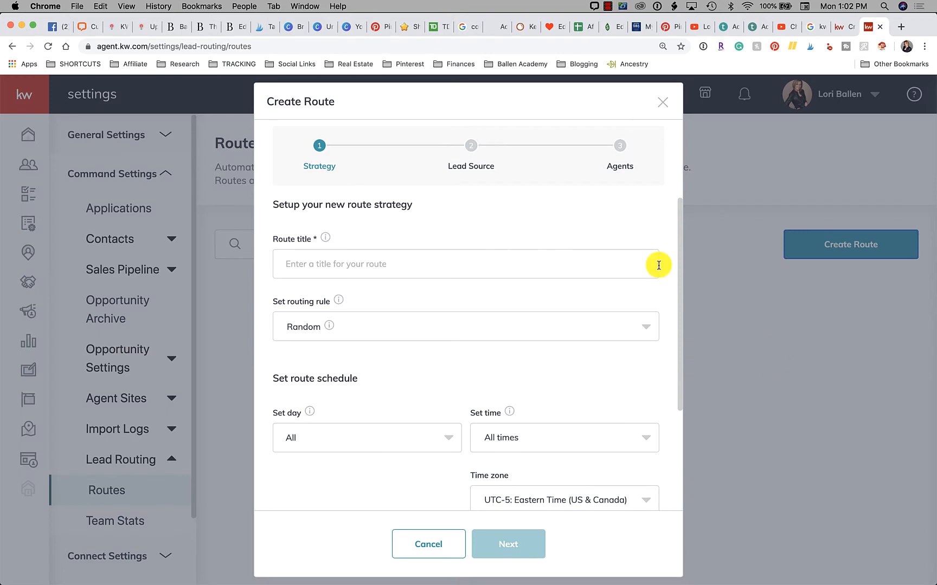
mouse_move(920, 94)
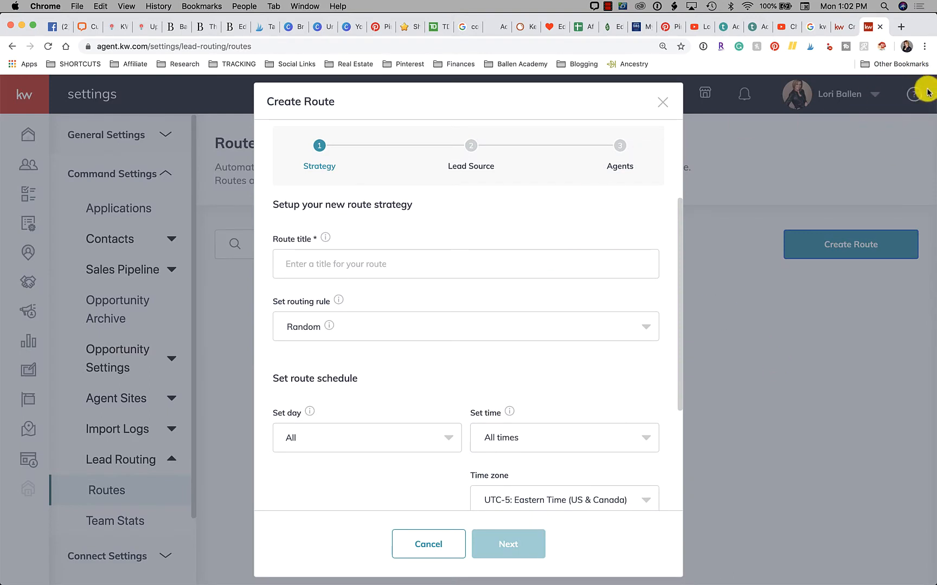
mouse_move(798, 254)
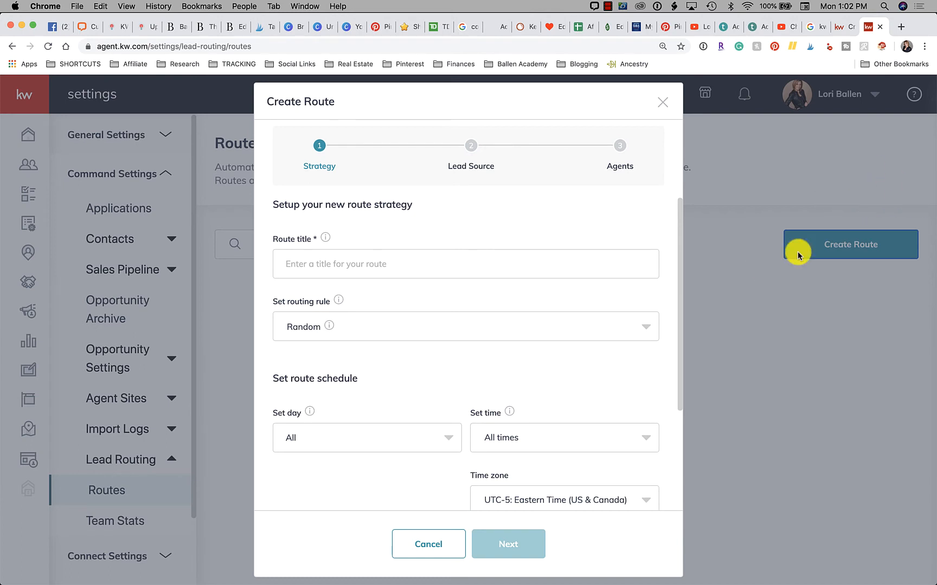
mouse_move(652, 287)
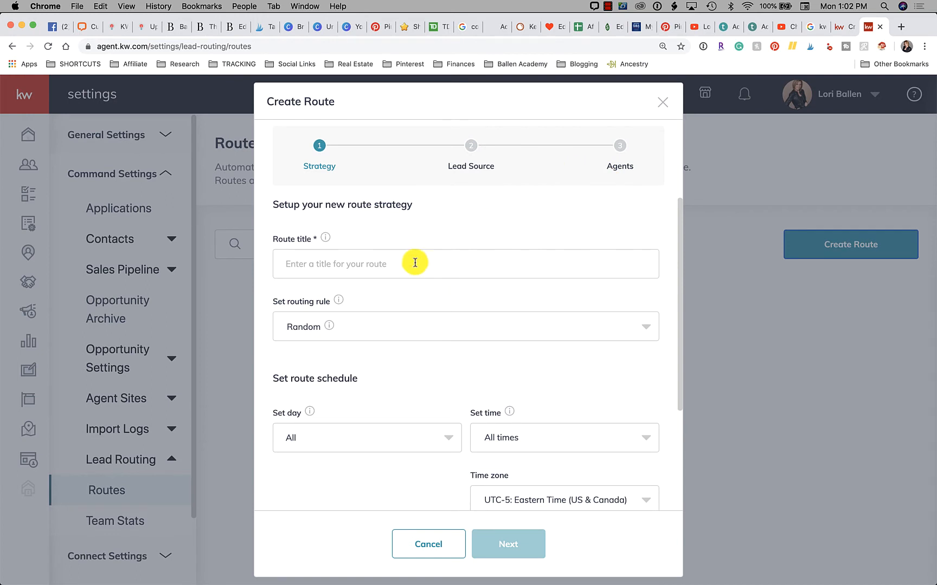
mouse_move(326, 238)
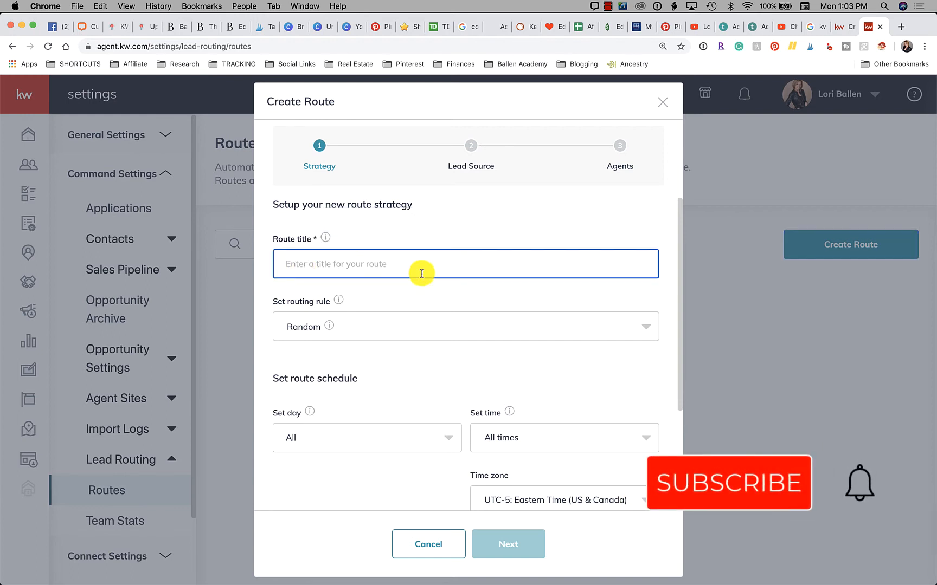
Enter 'IDX Leads' as the route title
type("ID")
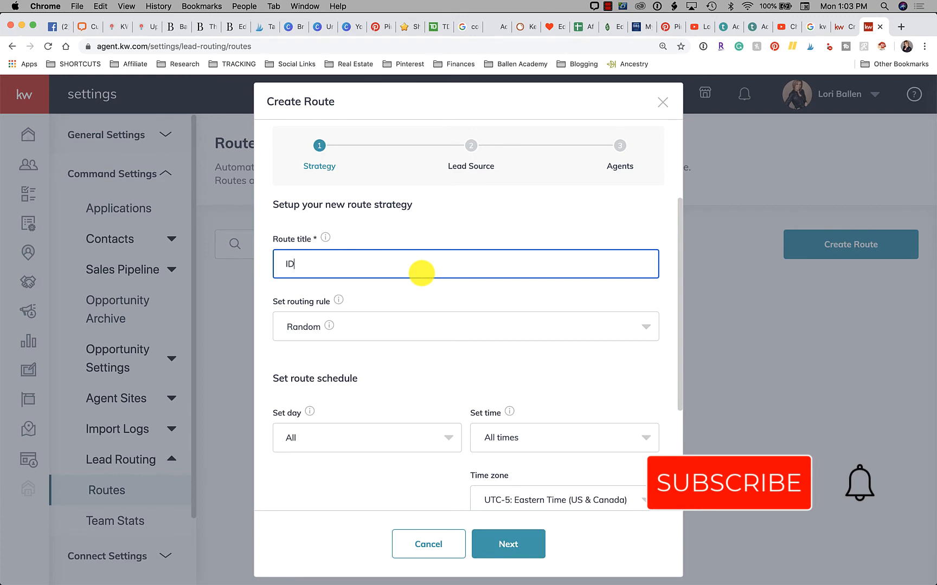
type("X Lead")
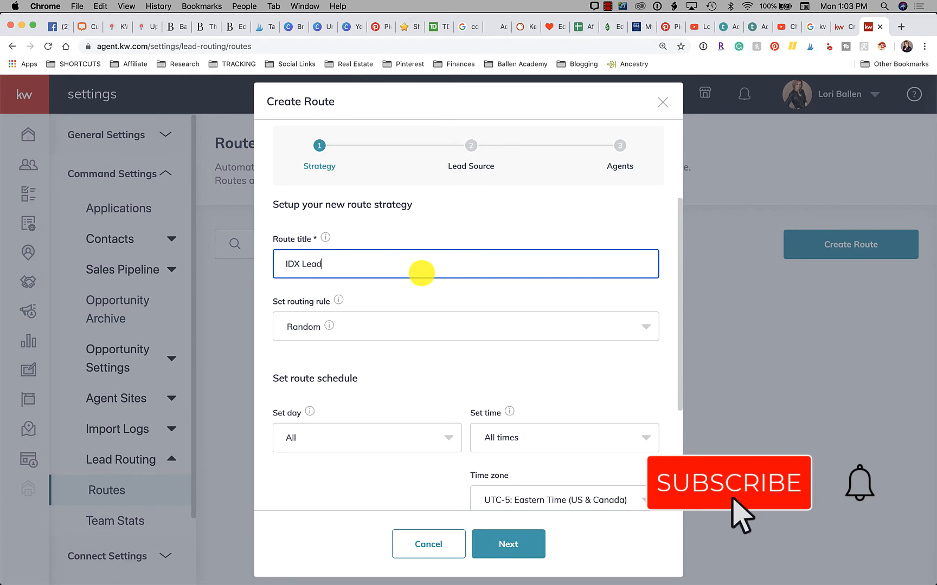
type("s")
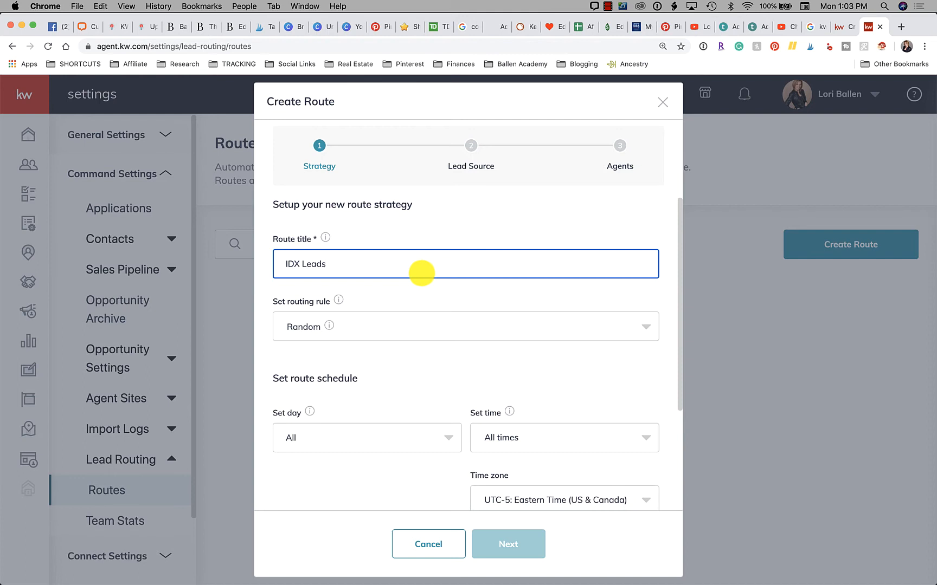
Scroll the strategy step to review the routing rule and schedule options
scroll("up", 3)
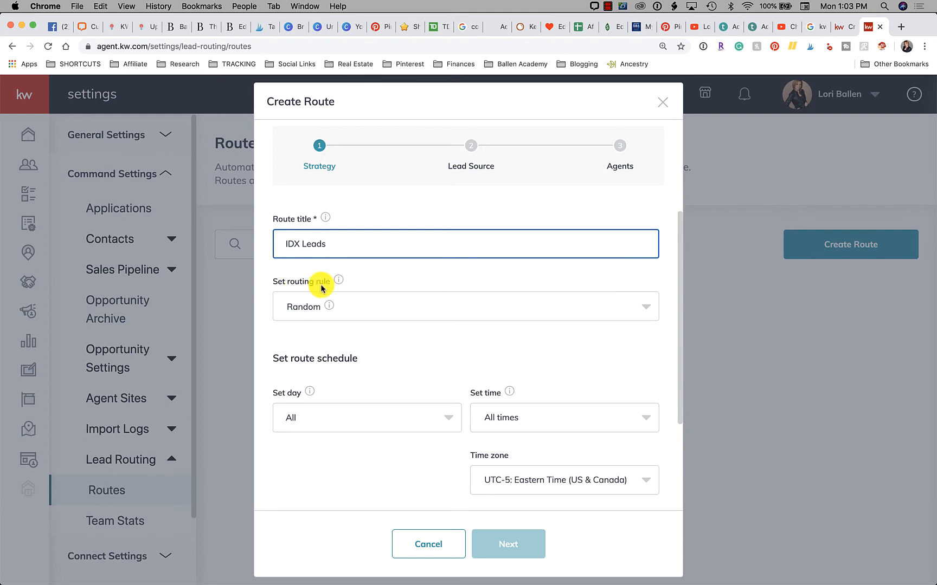
mouse_move(327, 310)
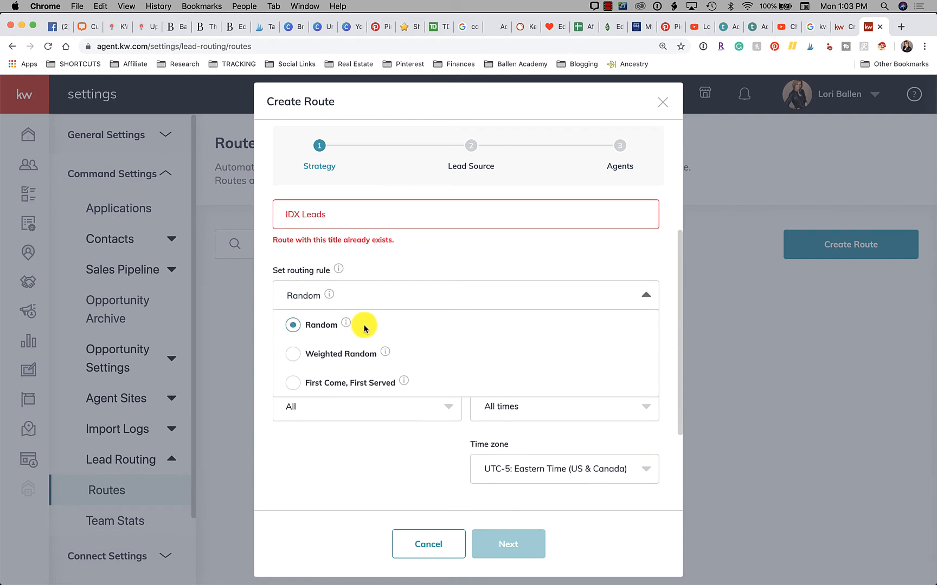
mouse_move(365, 330)
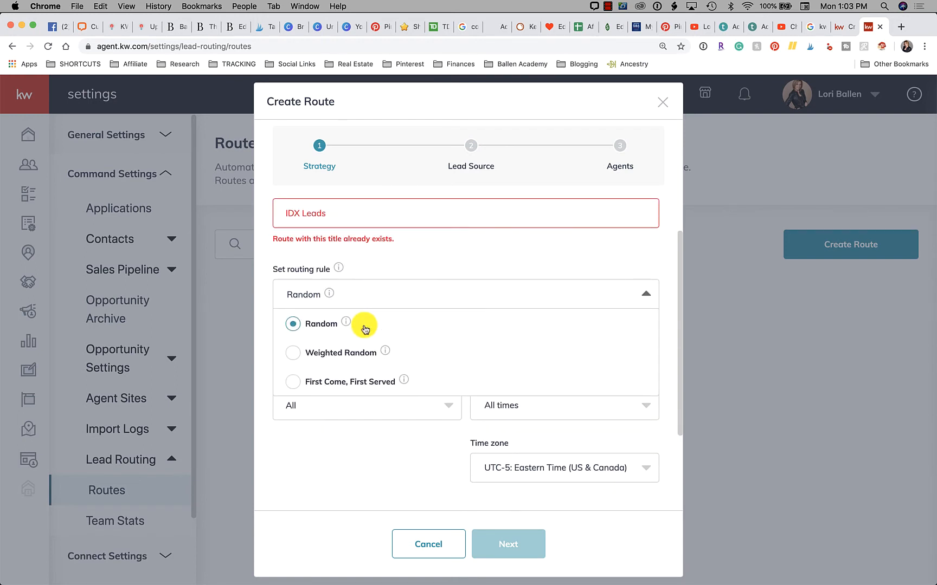
mouse_move(385, 351)
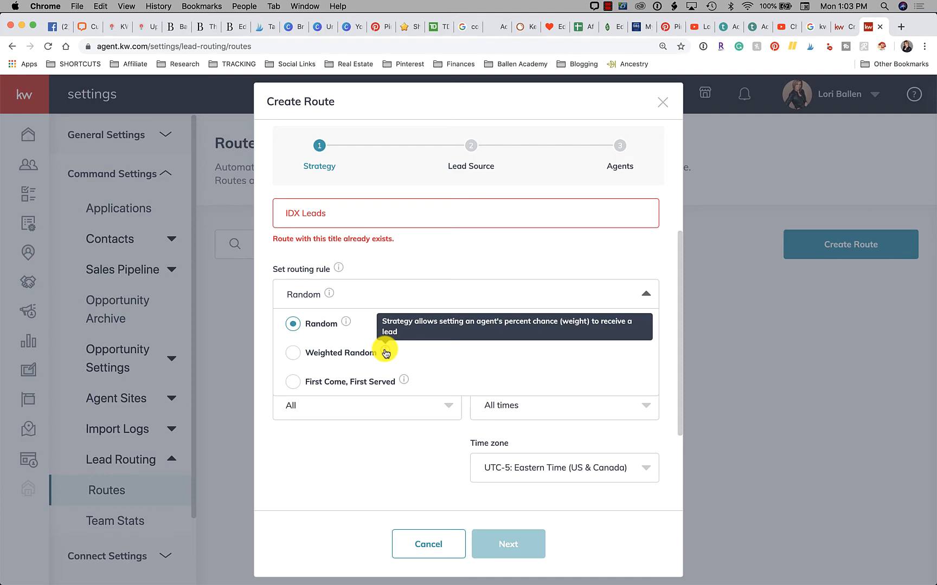
mouse_move(761, 150)
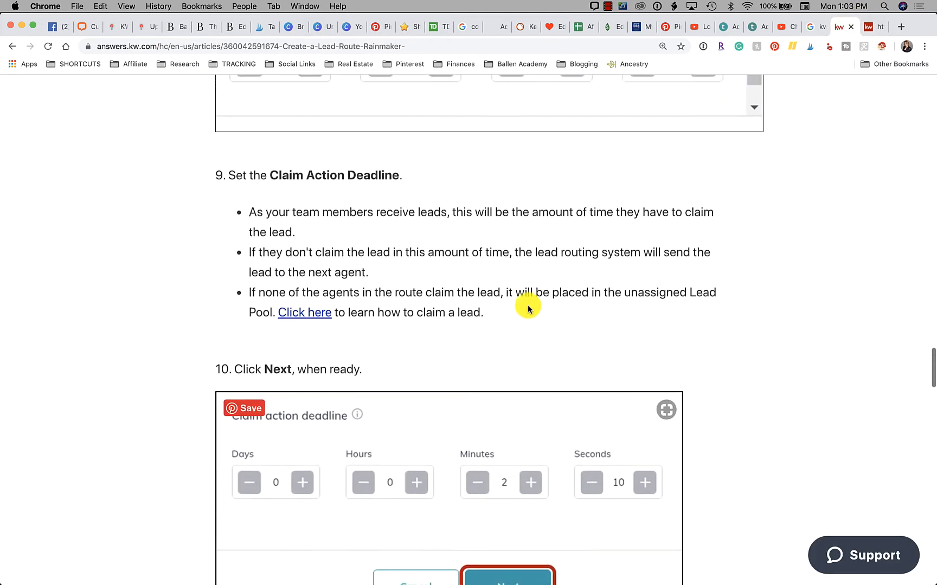
Read the Random, Weighted Random and First Come, First Served rule descriptions, then return to KW Command
scroll("up", 3)
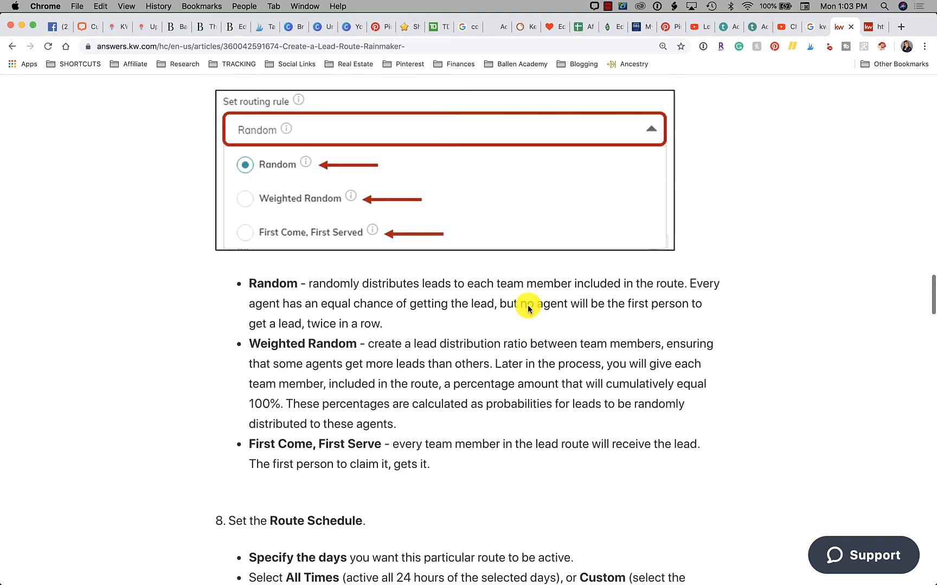
scroll("down", 3)
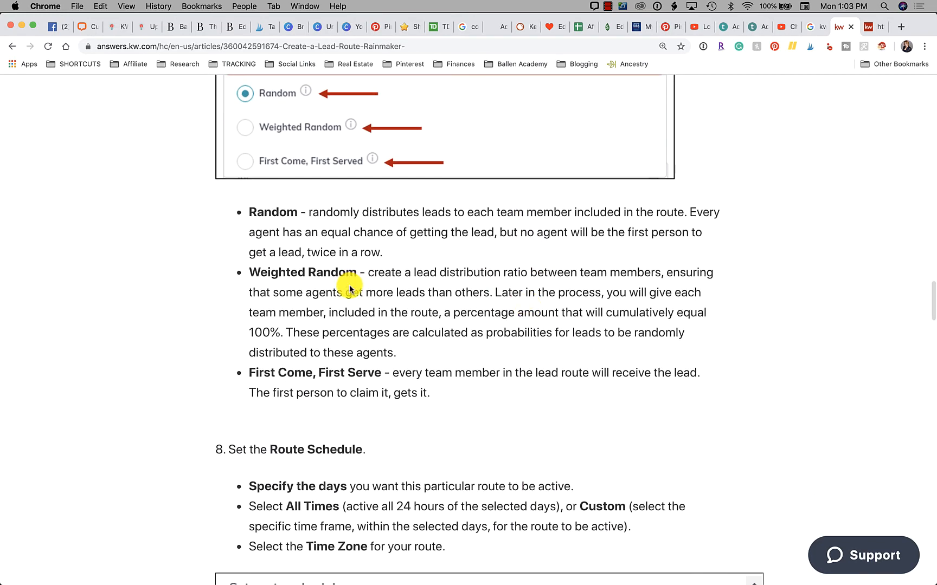
mouse_move(402, 283)
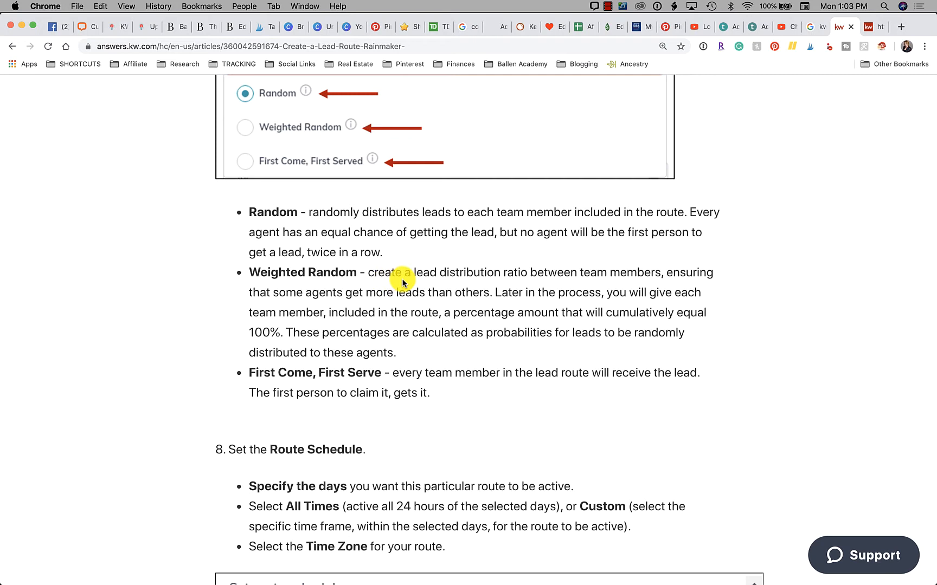
mouse_move(572, 276)
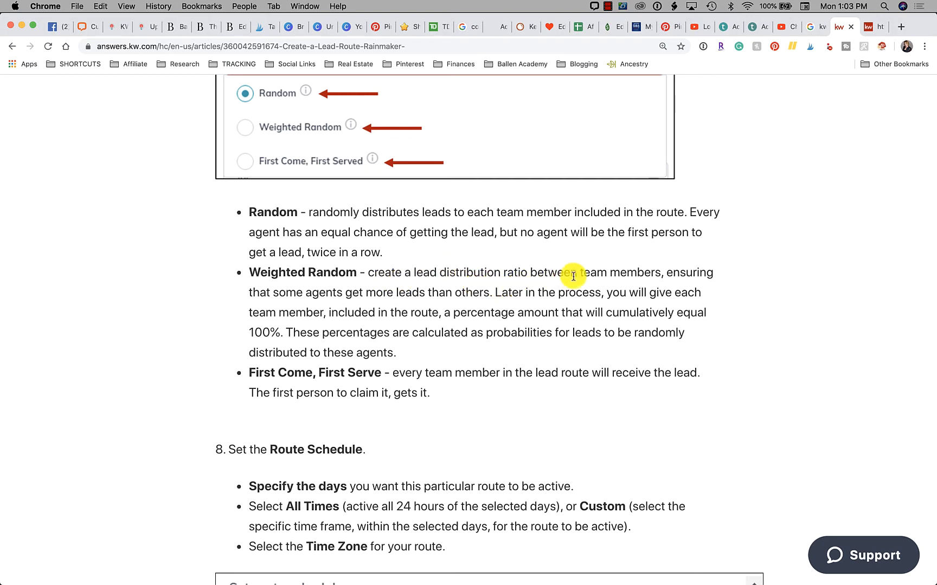
mouse_move(640, 277)
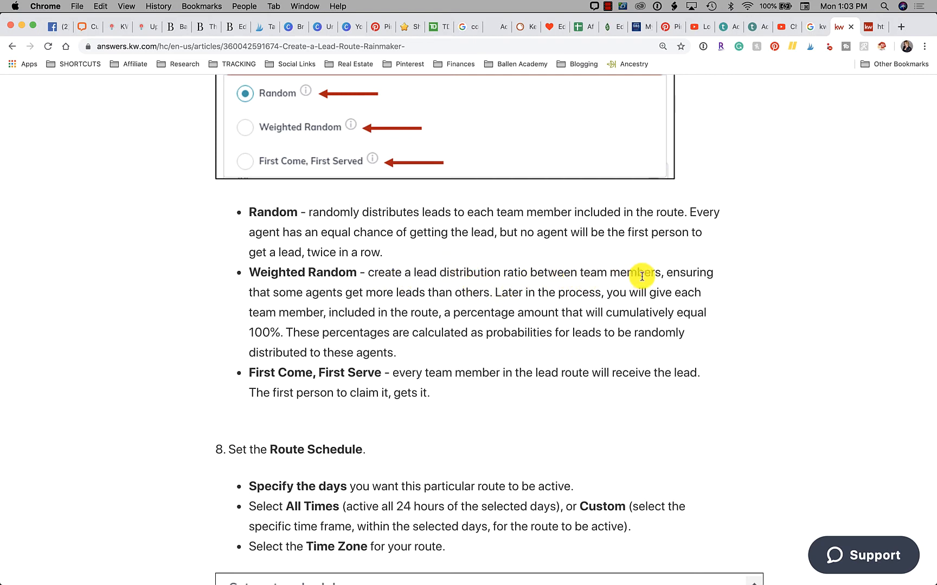
mouse_move(464, 305)
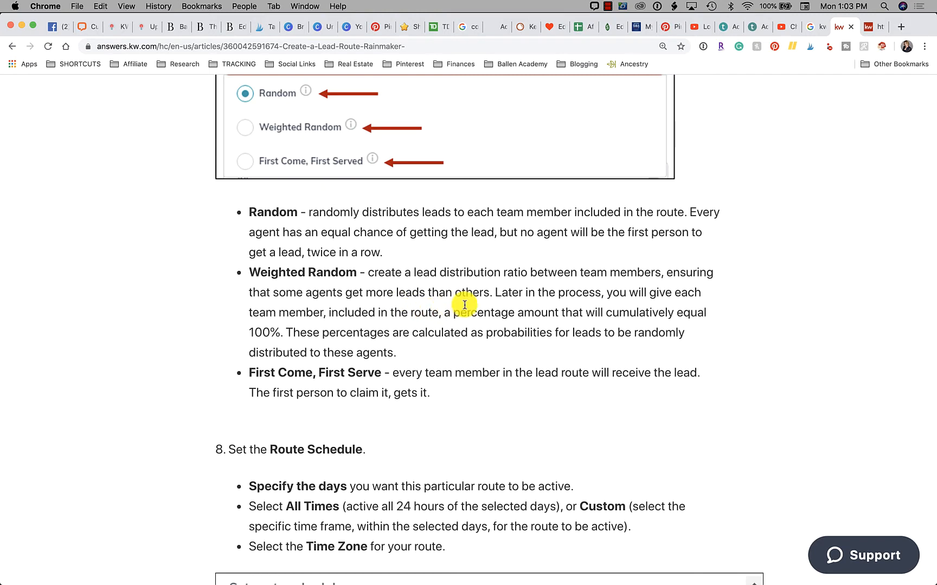
mouse_move(485, 305)
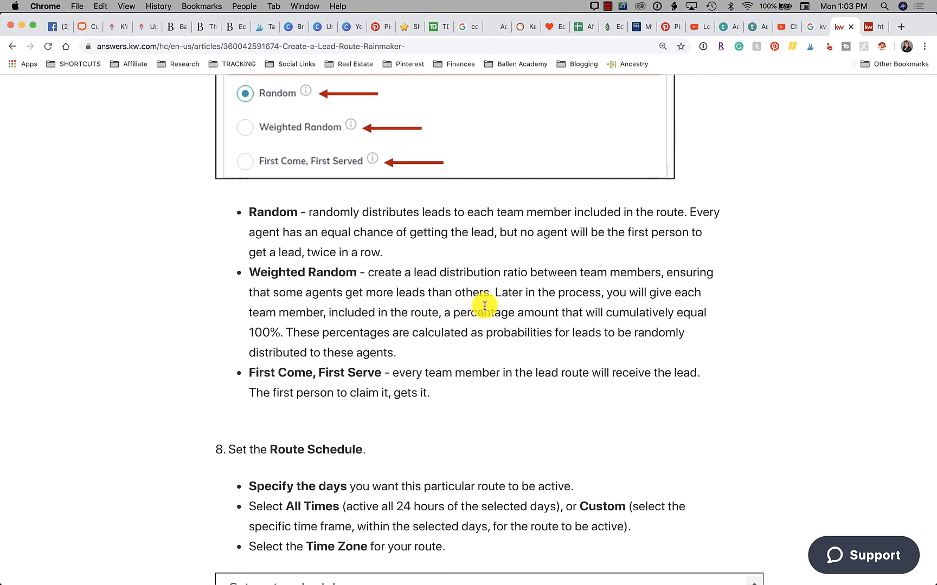
mouse_move(355, 342)
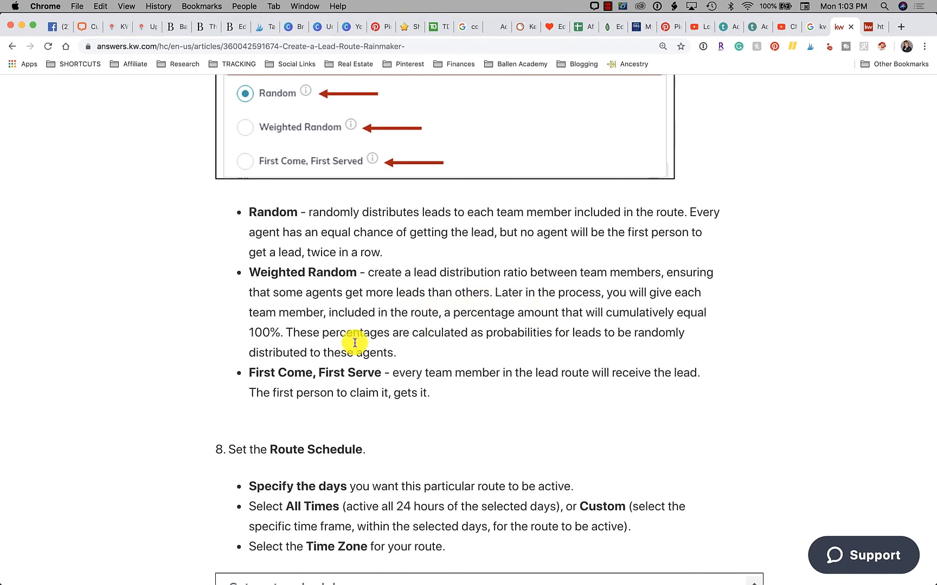
mouse_move(435, 328)
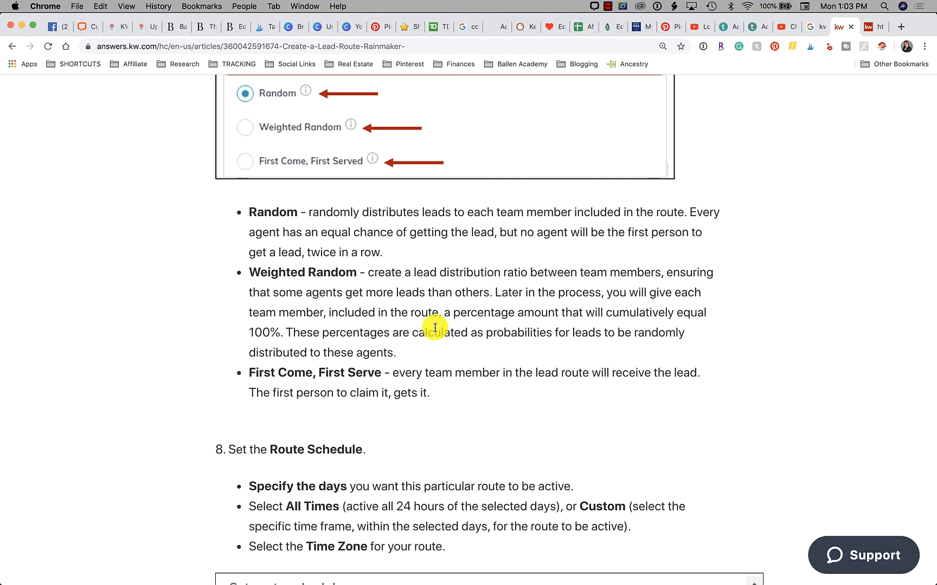
mouse_move(562, 322)
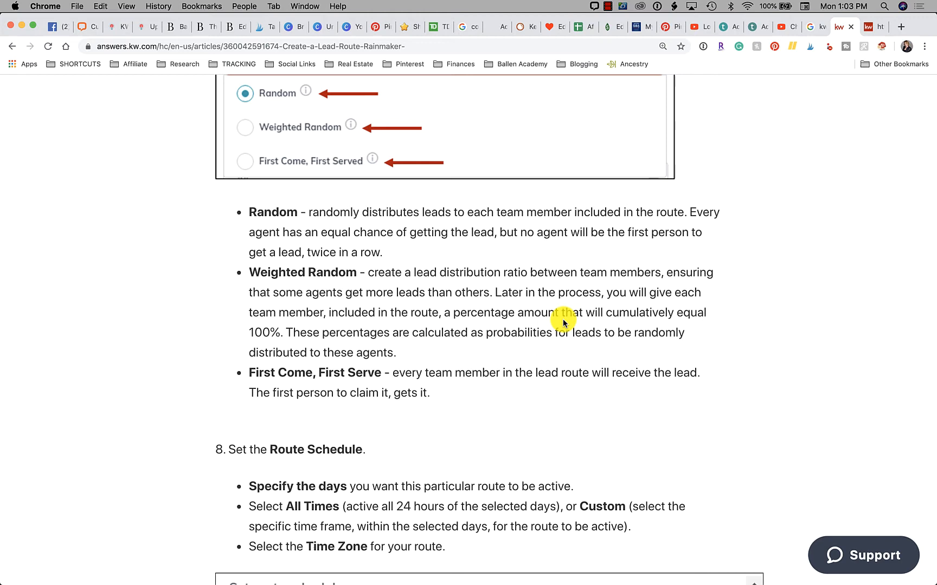
mouse_move(896, 42)
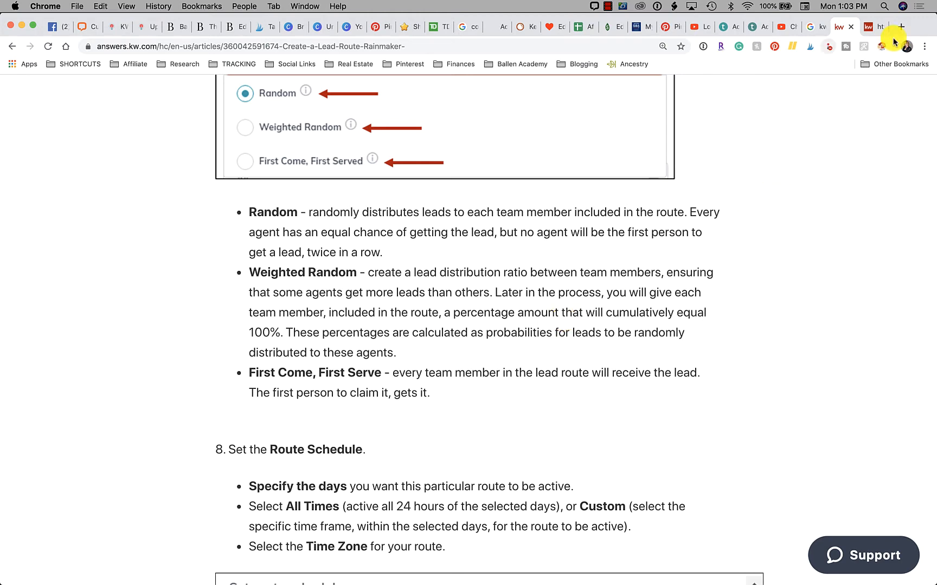
left_click(868, 26)
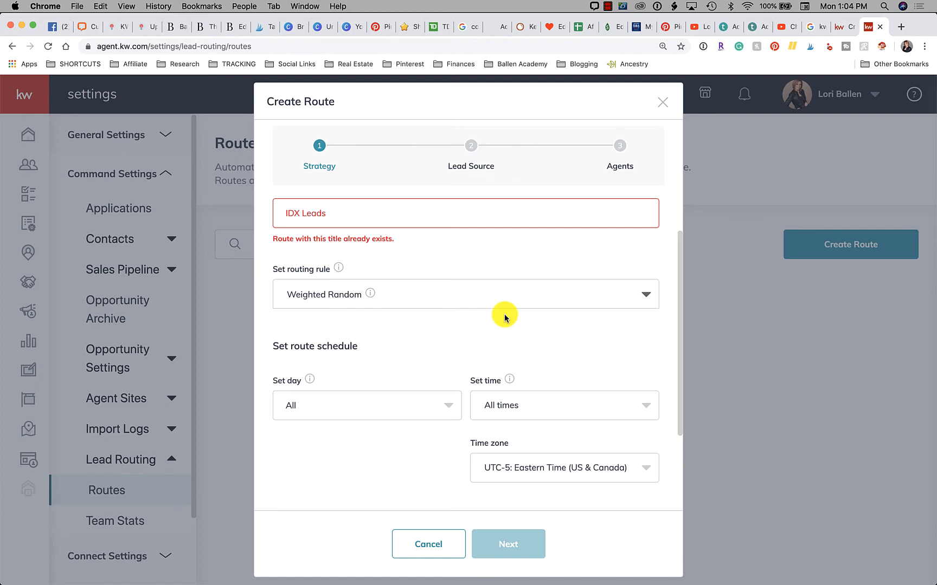
Choose First Come, First Served from the routing rule dropdown
left_click(466, 294)
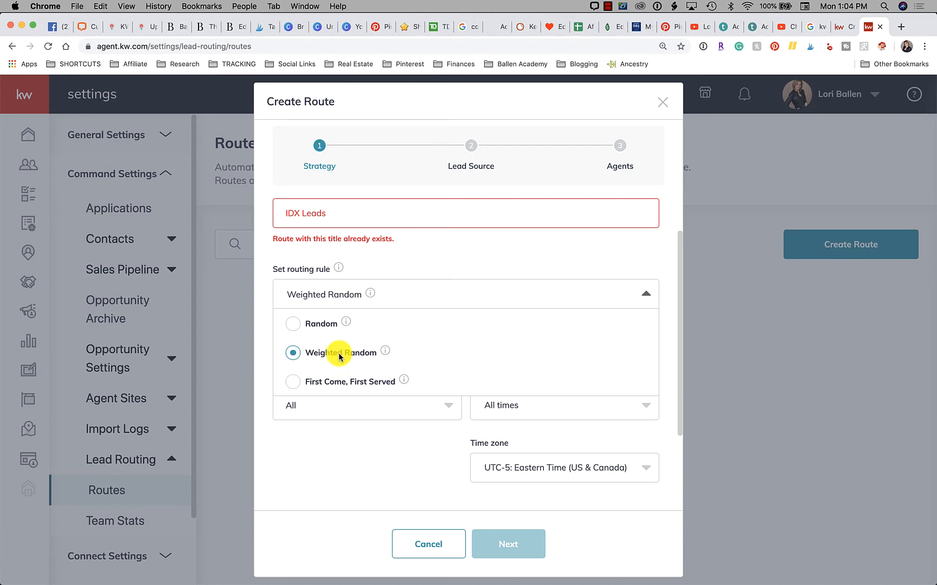
mouse_move(333, 387)
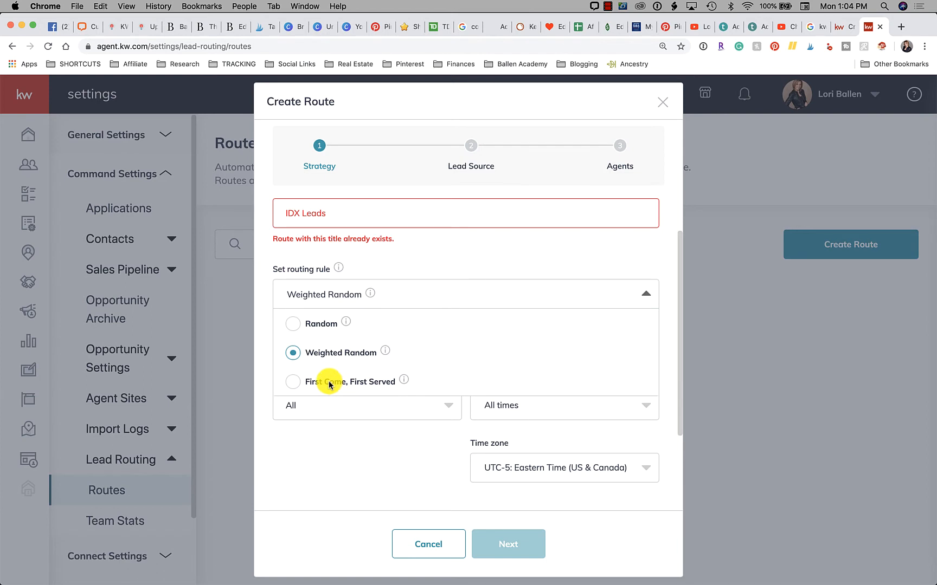
mouse_move(370, 391)
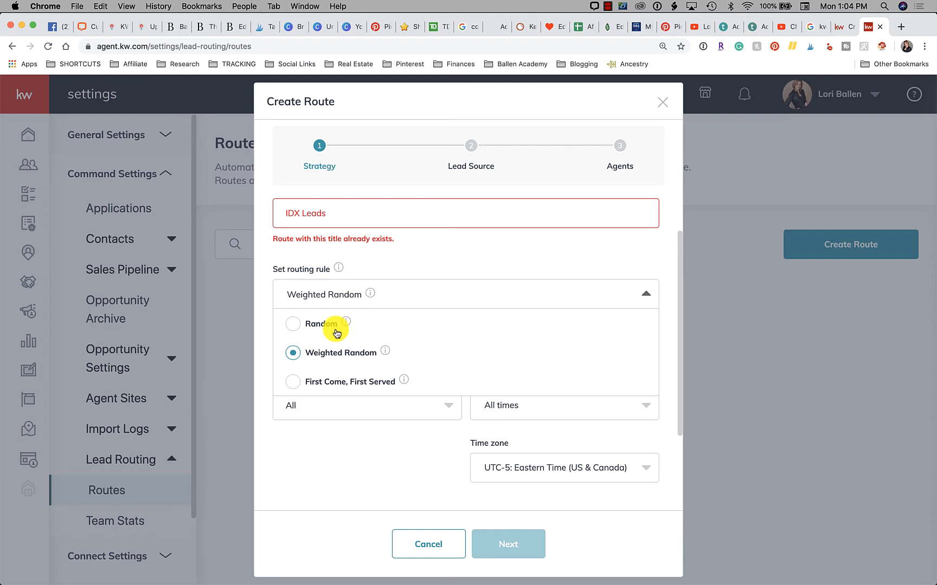
mouse_move(330, 388)
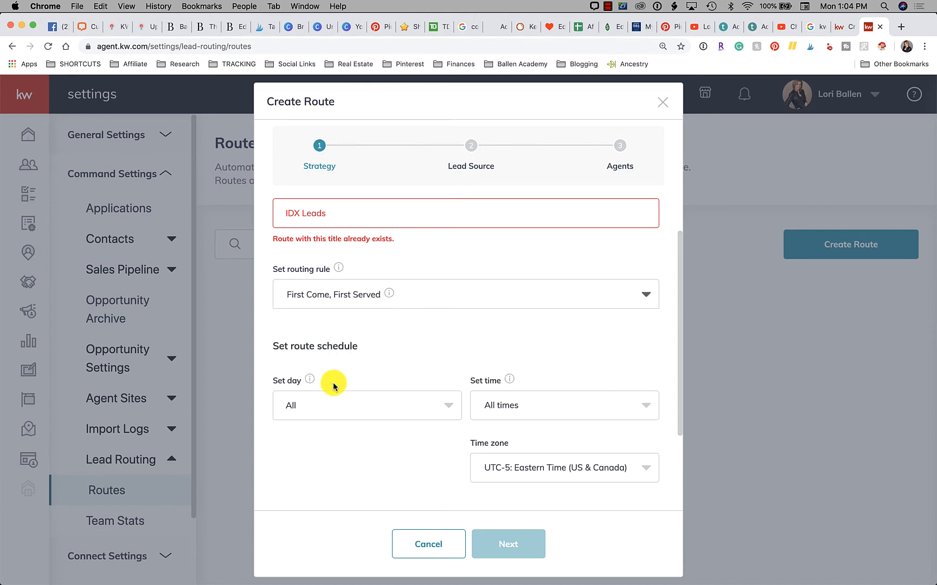
mouse_move(442, 309)
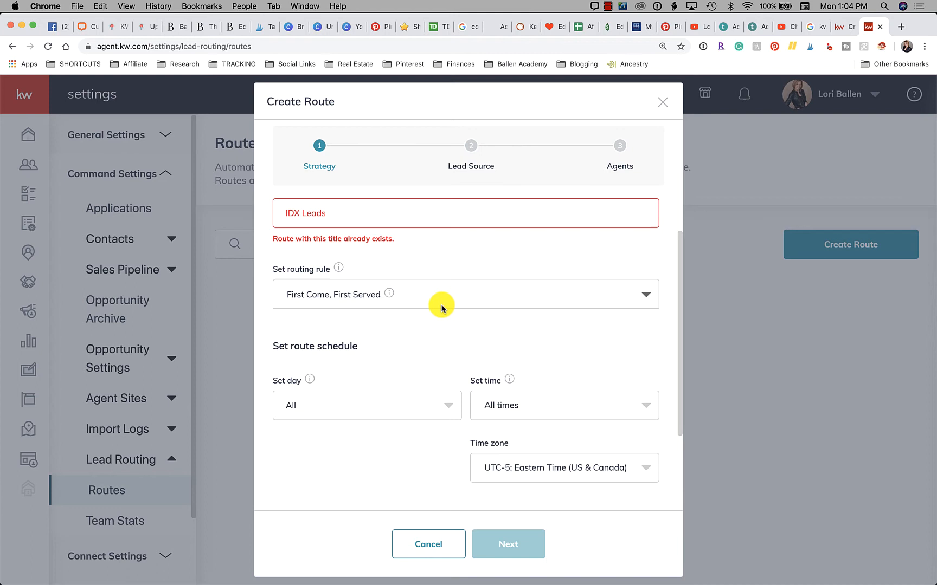
scroll("down", 3)
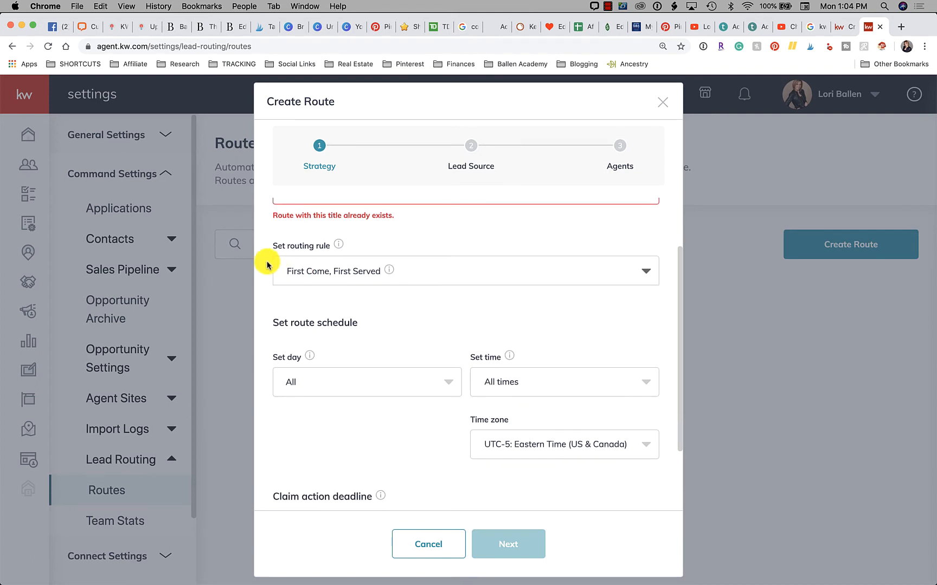
Keep all weekdays checked in the schedule and show the time choices, All times selected
scroll("up", 3)
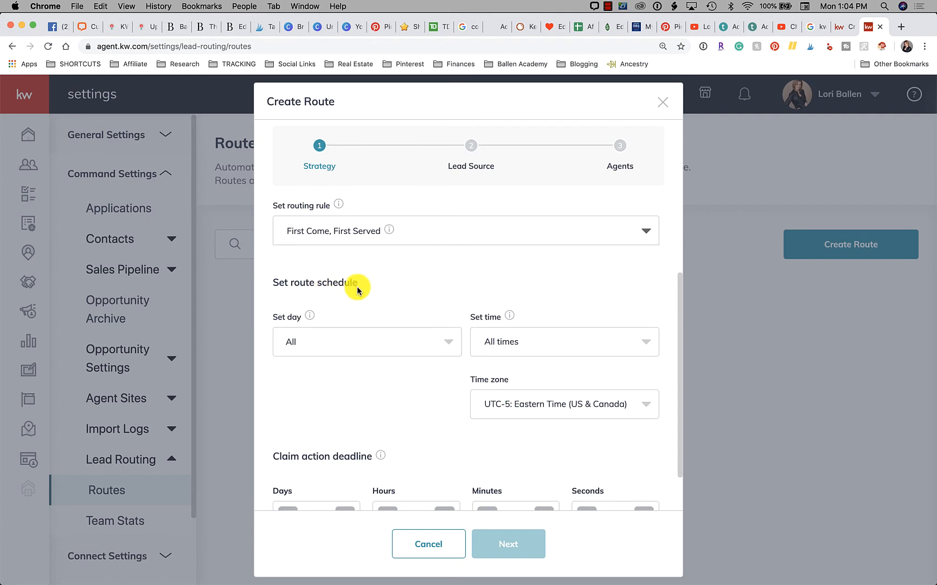
left_click(367, 342)
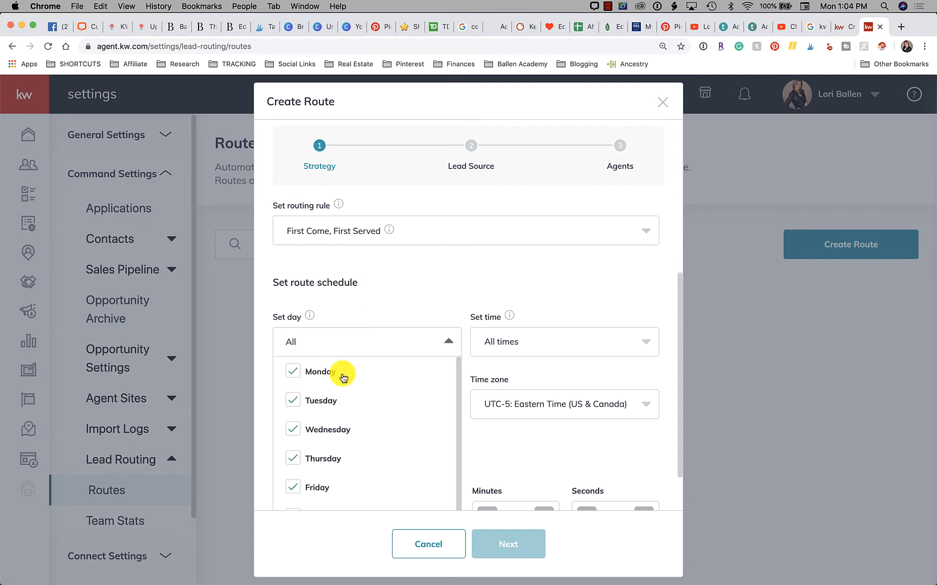
scroll("down", 3)
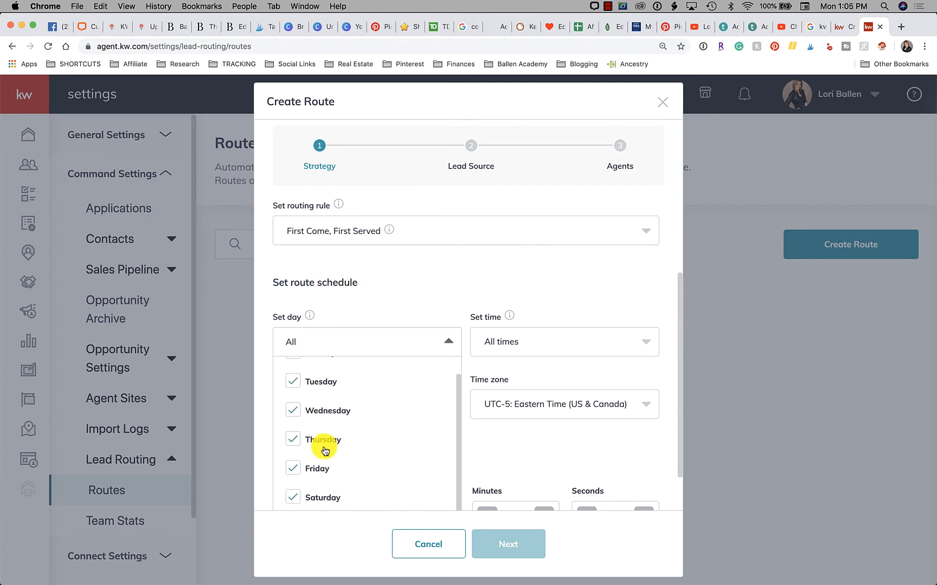
mouse_move(387, 413)
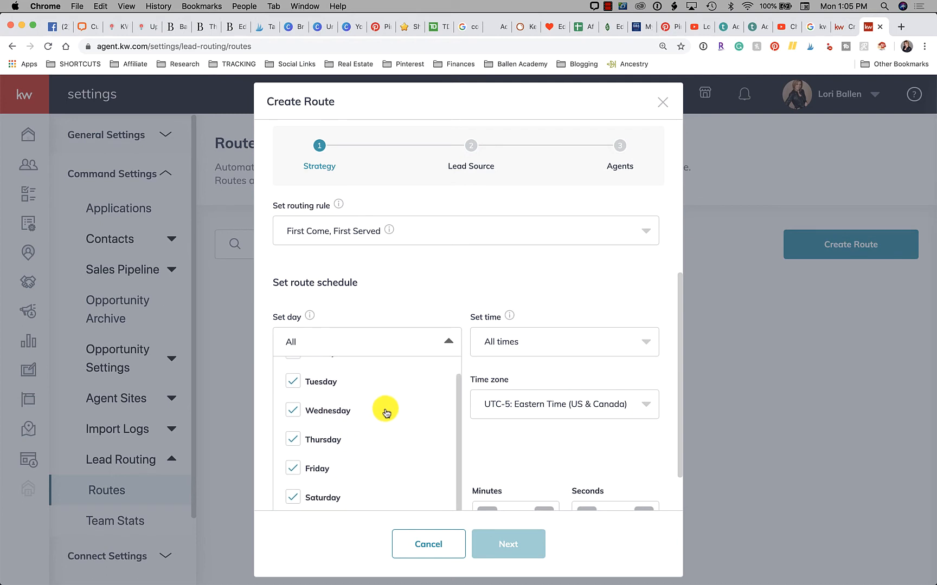
mouse_move(322, 491)
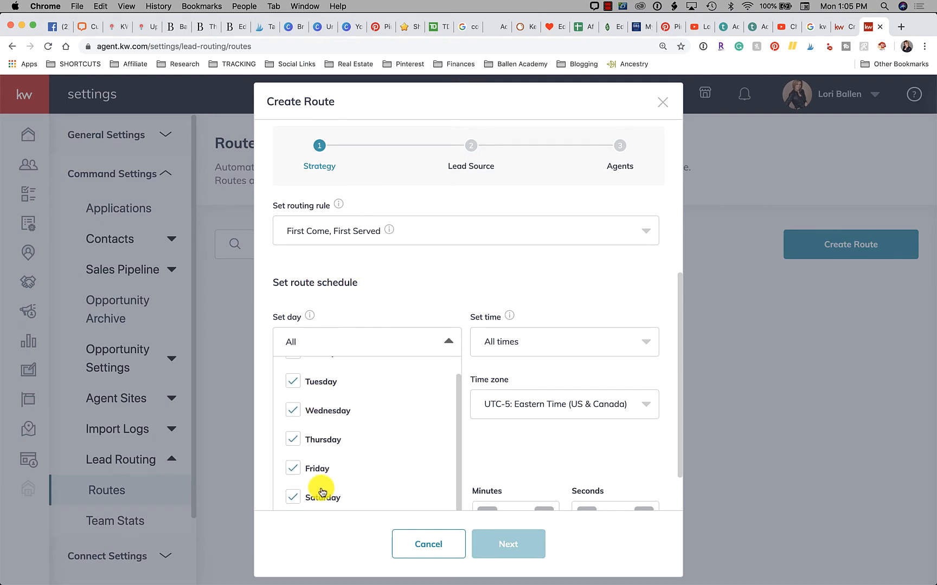
mouse_move(409, 478)
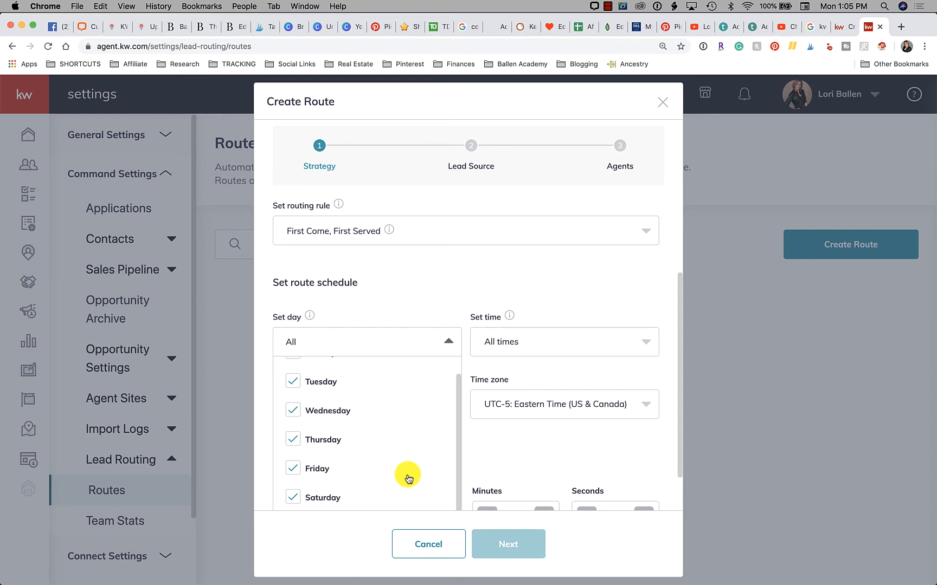
mouse_move(327, 428)
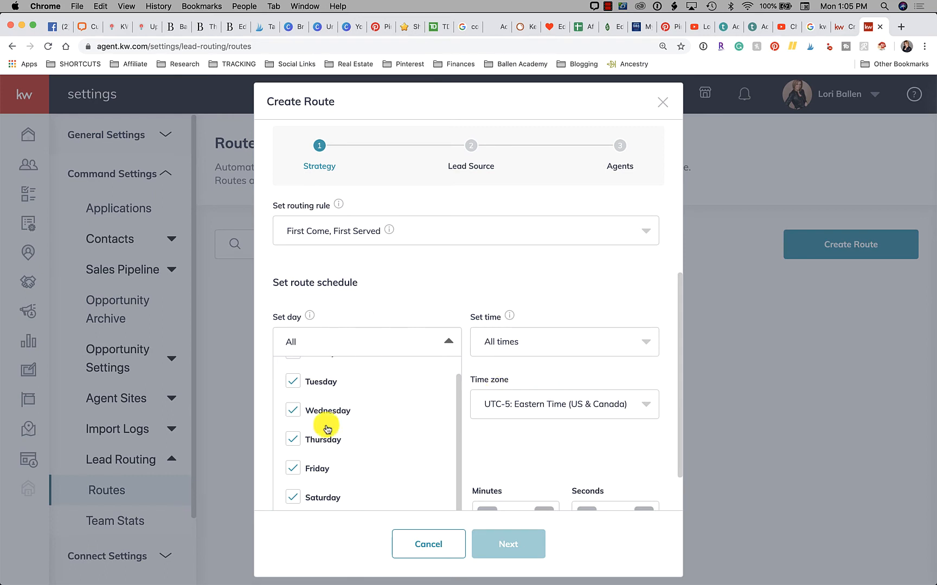
left_click(562, 342)
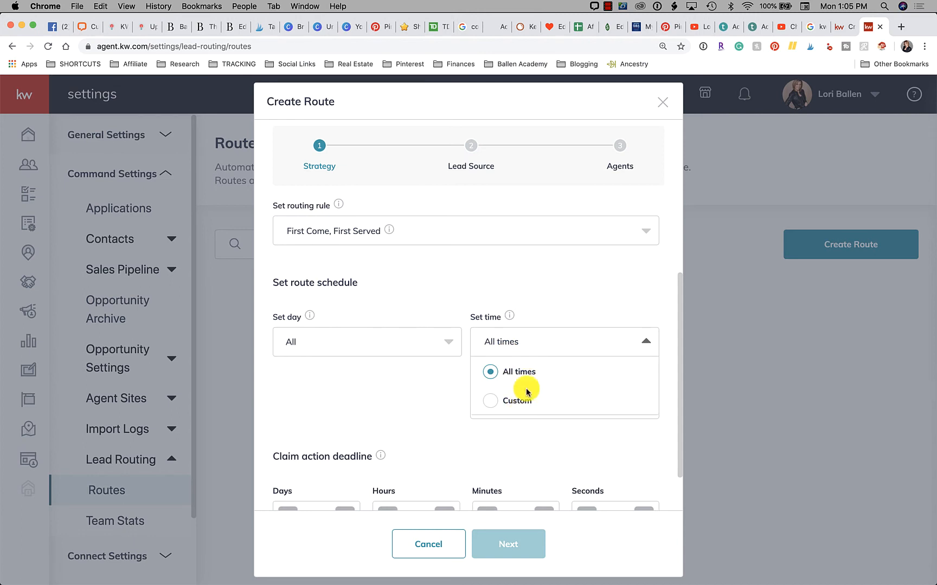
mouse_move(544, 409)
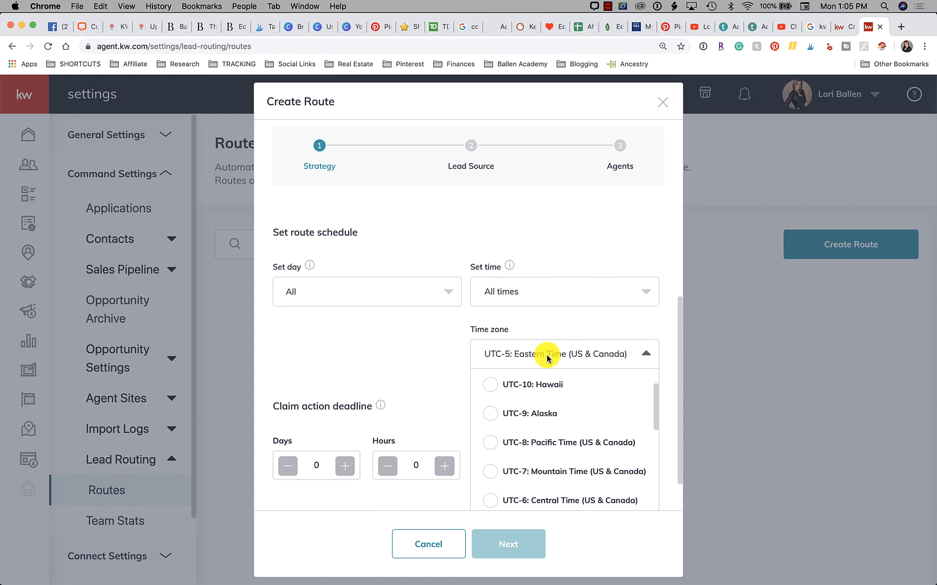
Set the time zone to UTC-8 Pacific Time and raise the claim deadline to 5 minutes
scroll("down", 3)
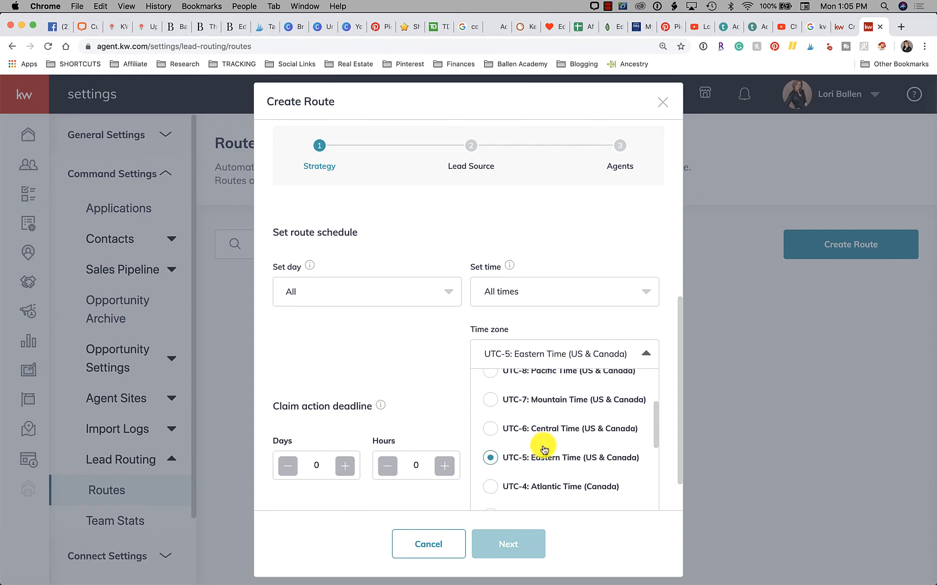
left_click(558, 371)
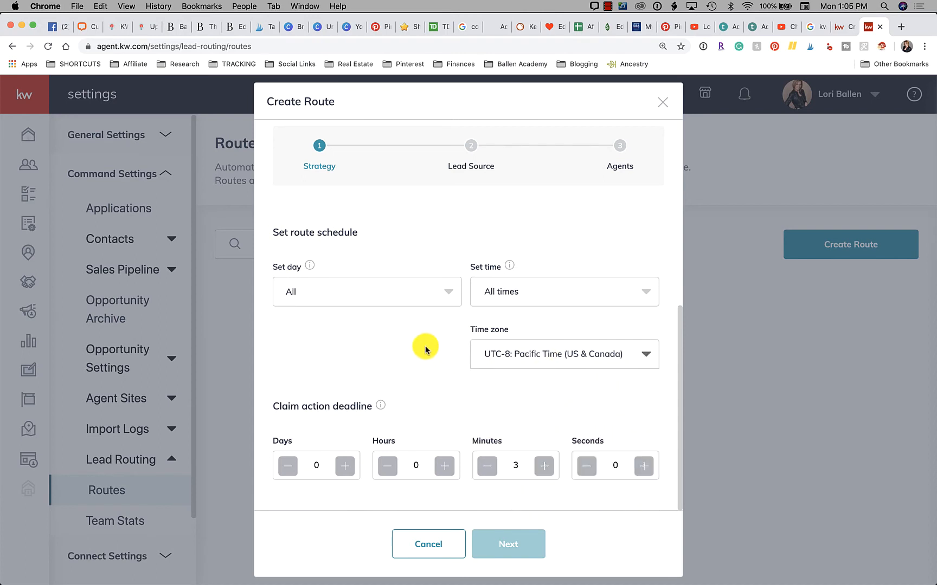
mouse_move(608, 373)
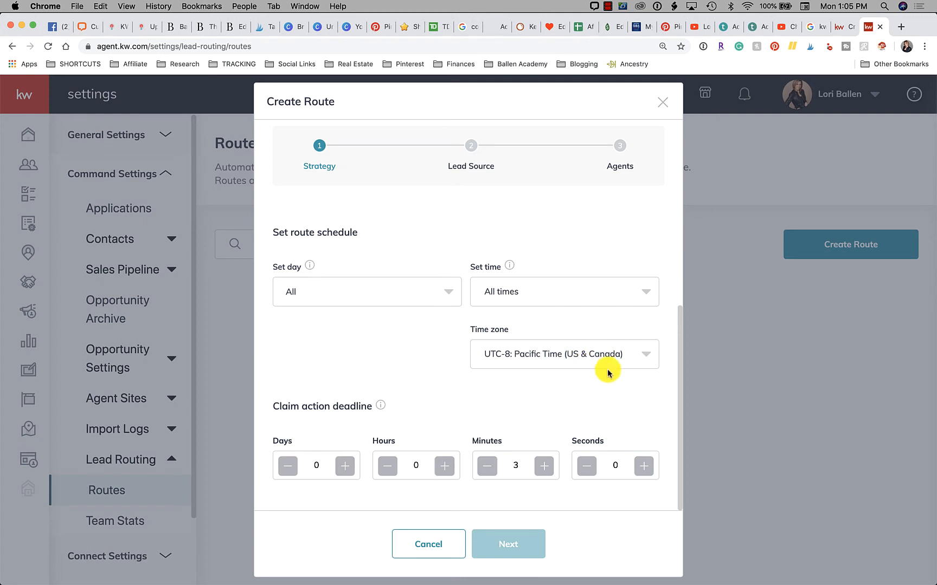
mouse_move(342, 427)
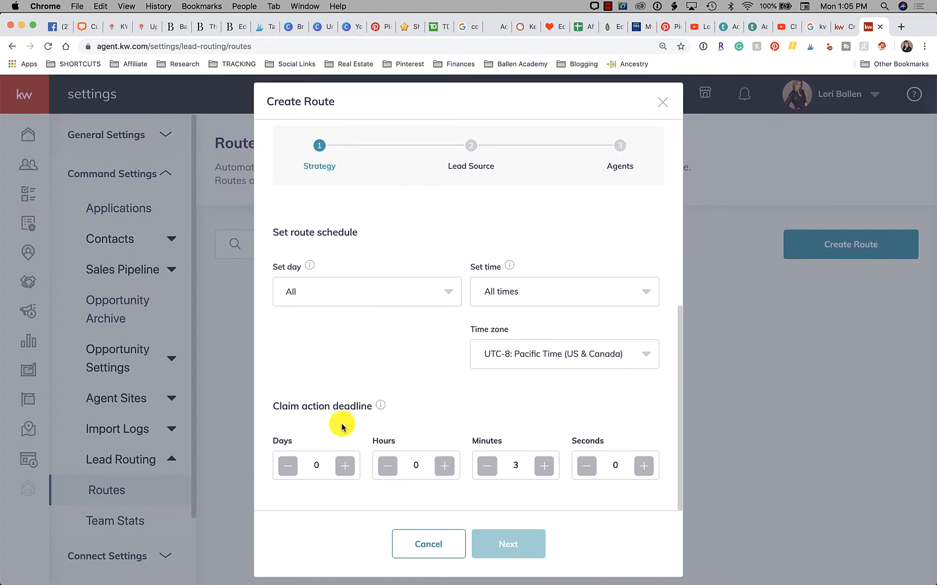
mouse_move(381, 406)
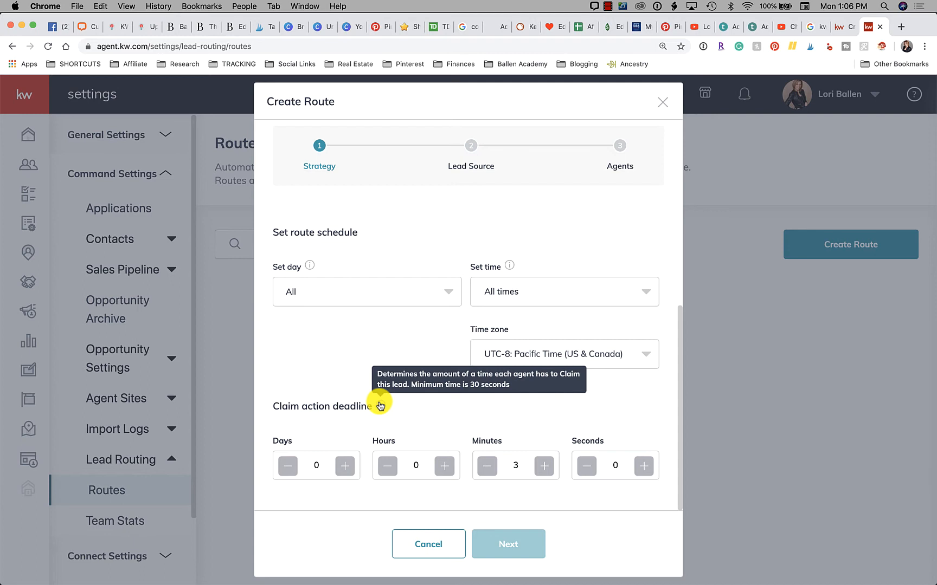
mouse_move(547, 399)
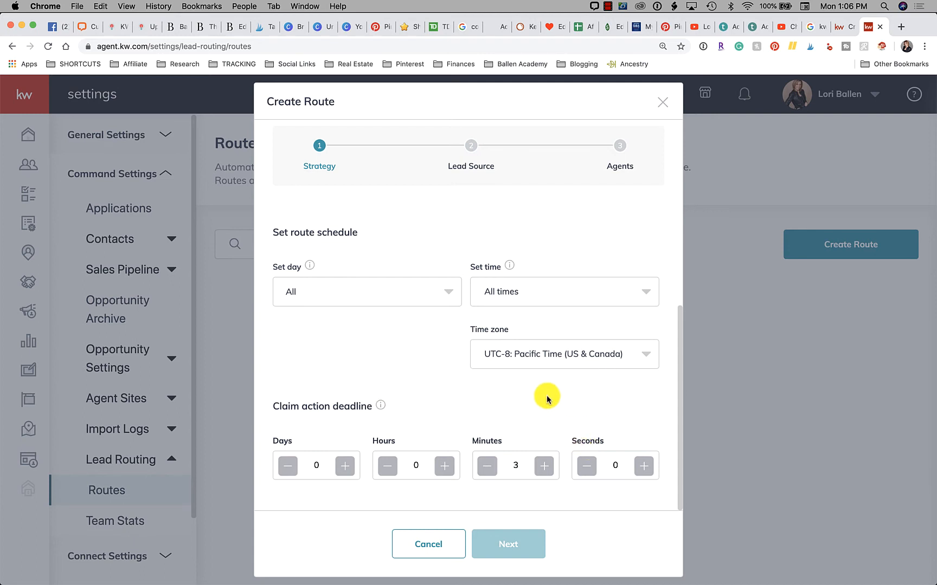
mouse_move(516, 465)
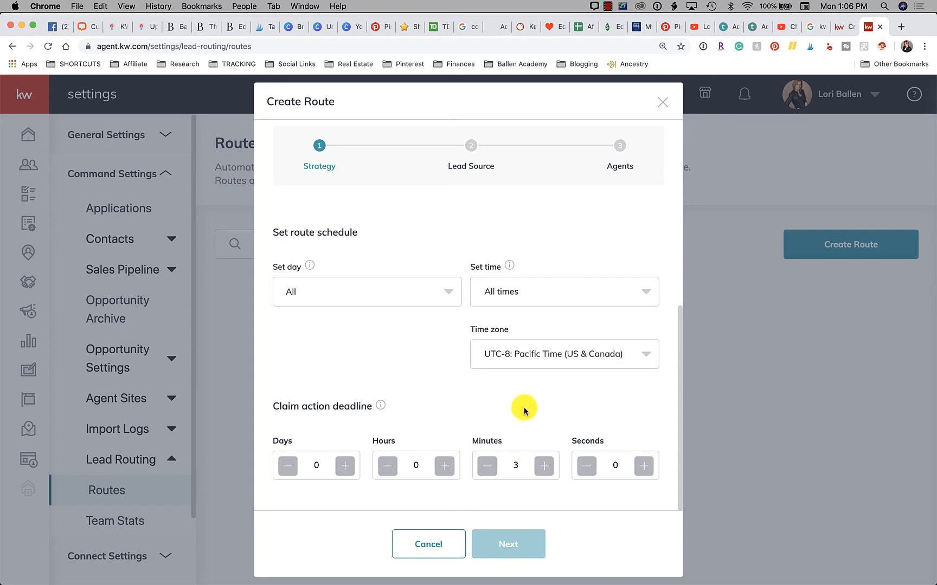
mouse_move(494, 511)
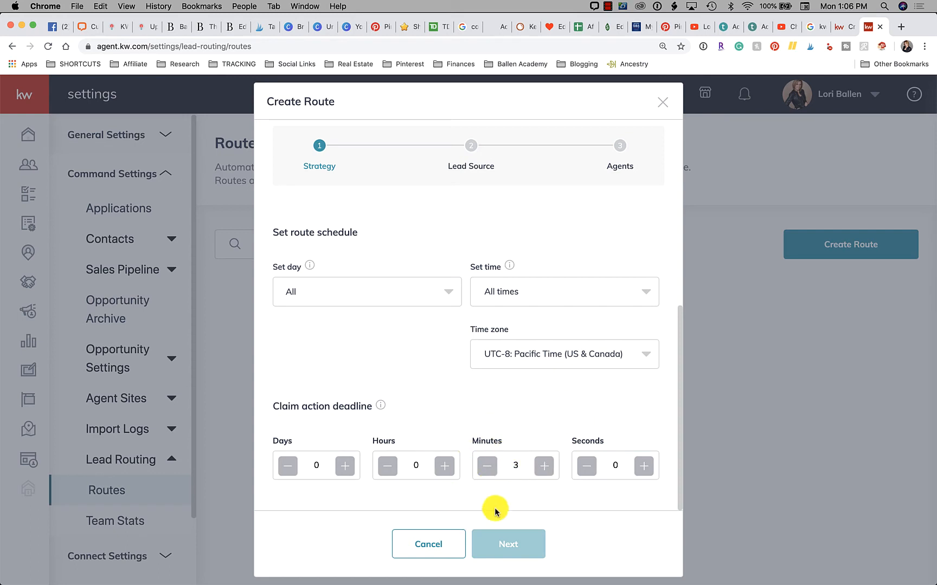
mouse_move(507, 437)
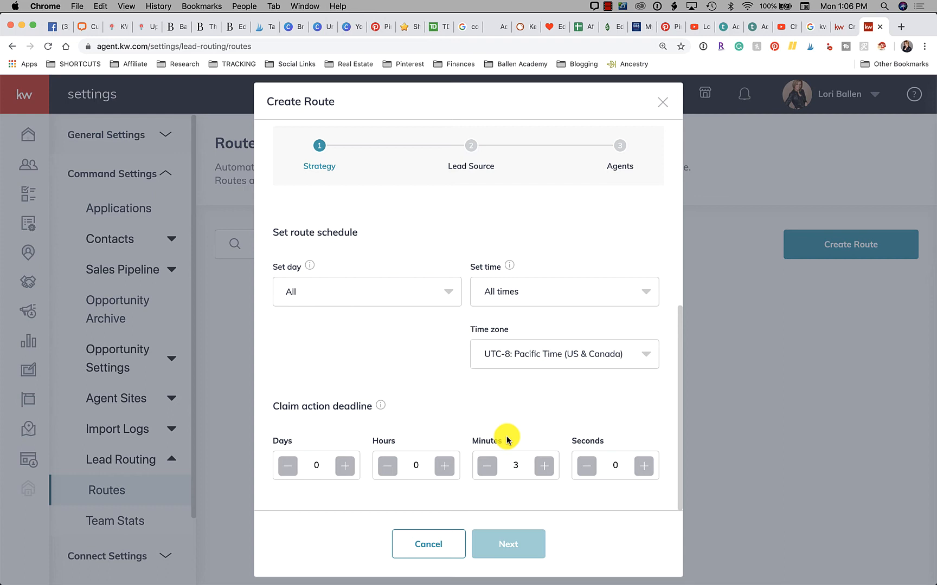
mouse_move(530, 416)
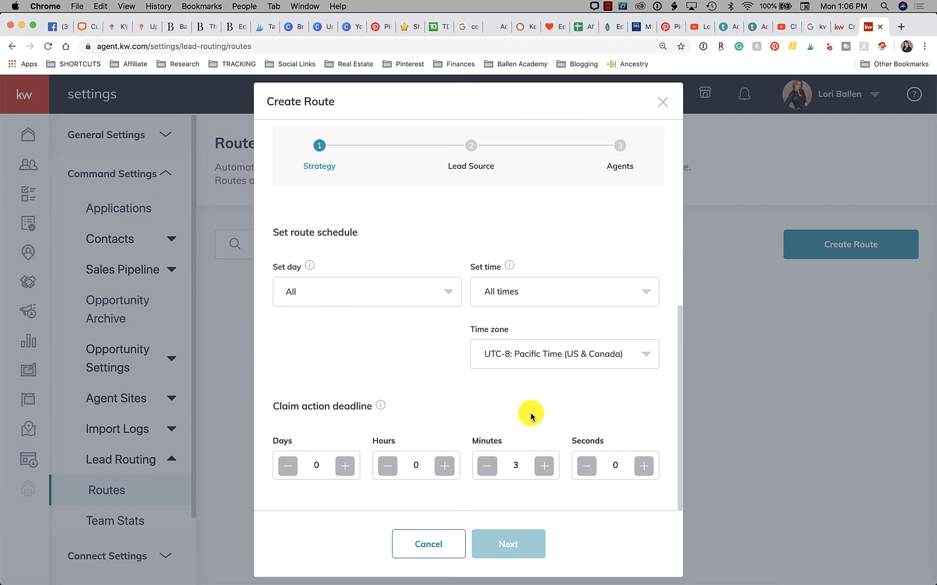
mouse_move(656, 415)
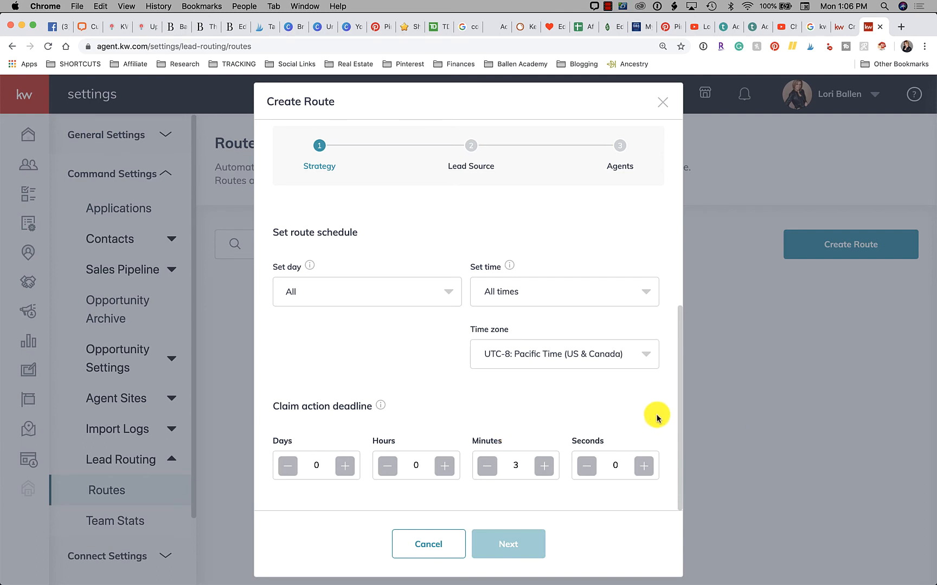
mouse_move(476, 453)
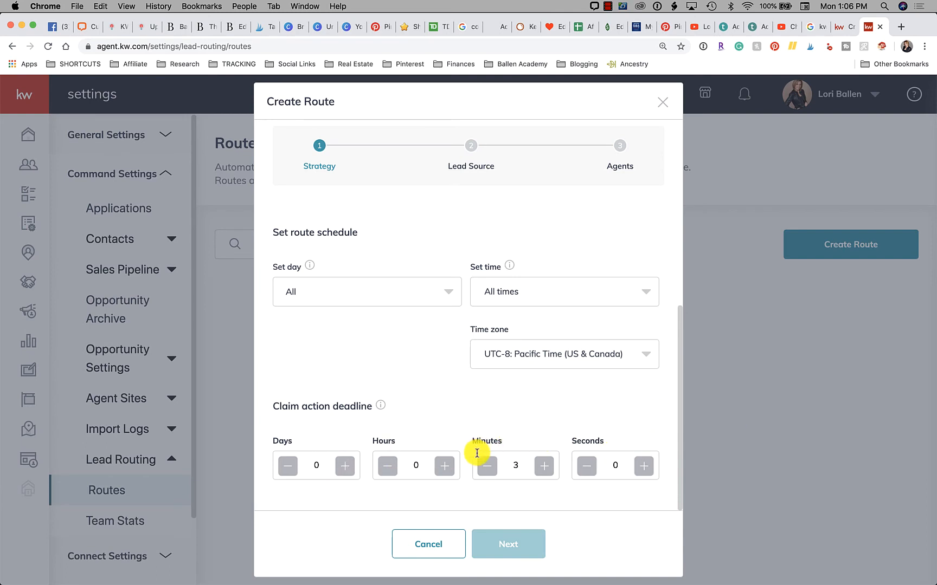
mouse_move(517, 442)
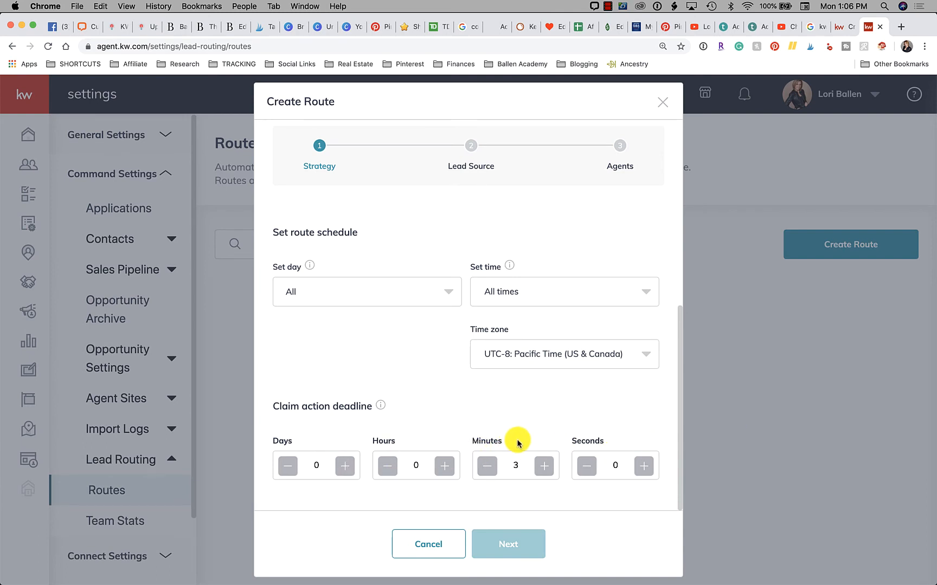
mouse_move(536, 434)
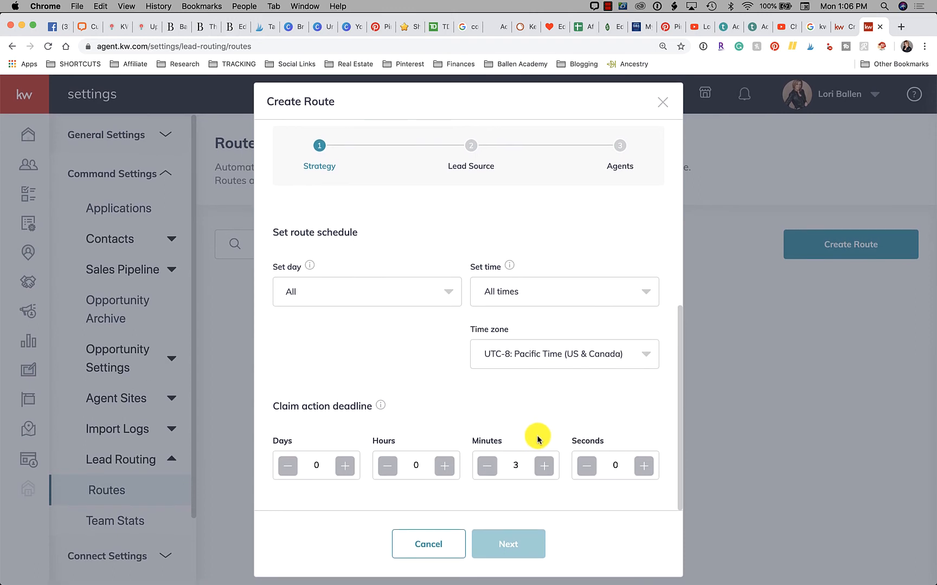
left_click(543, 465)
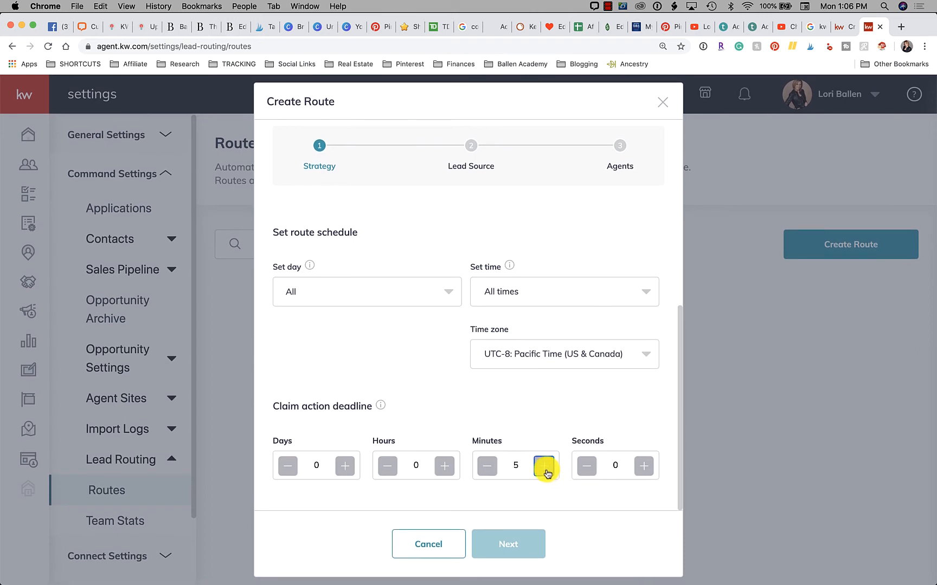
mouse_move(560, 439)
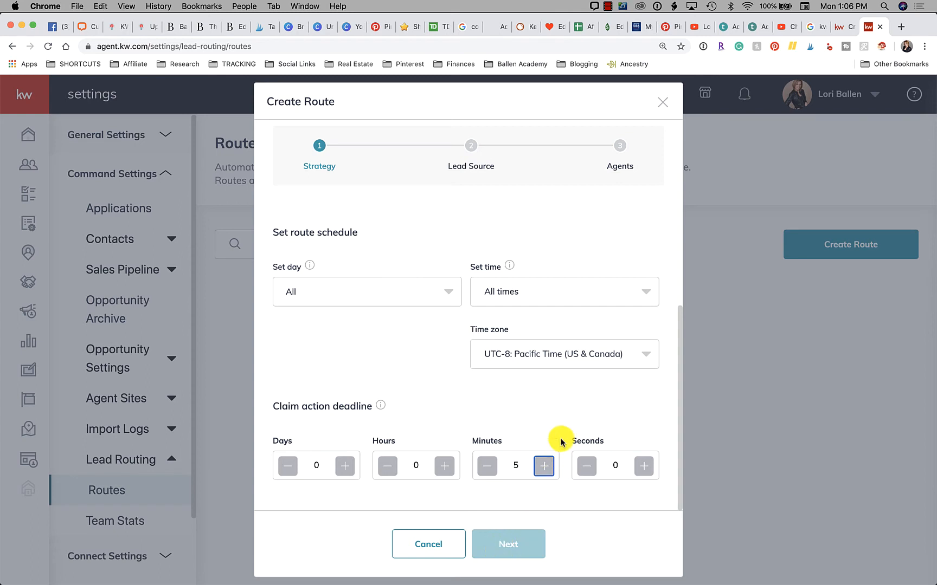
Clear the duplicate route title so the route is named just 'IDX'
scroll("up", 3)
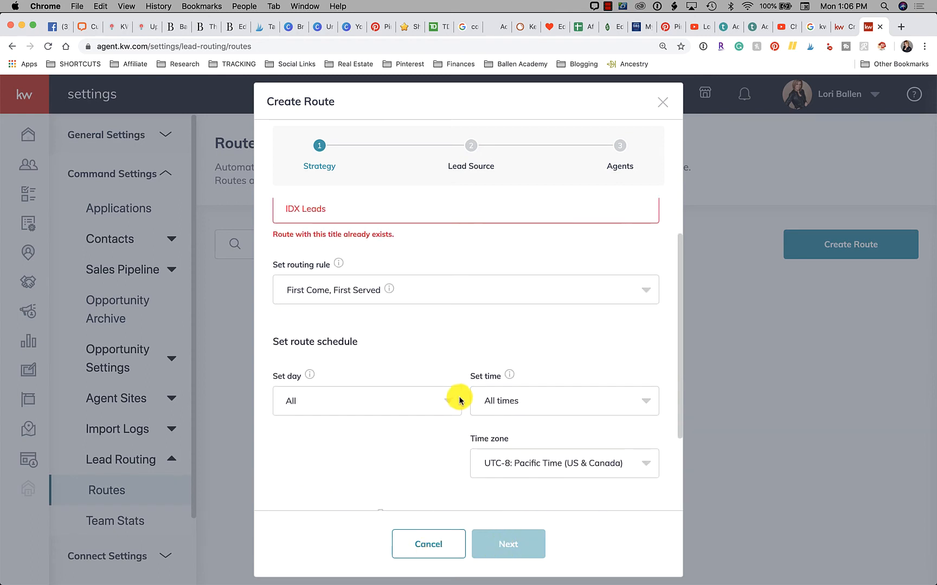
scroll("up", 3)
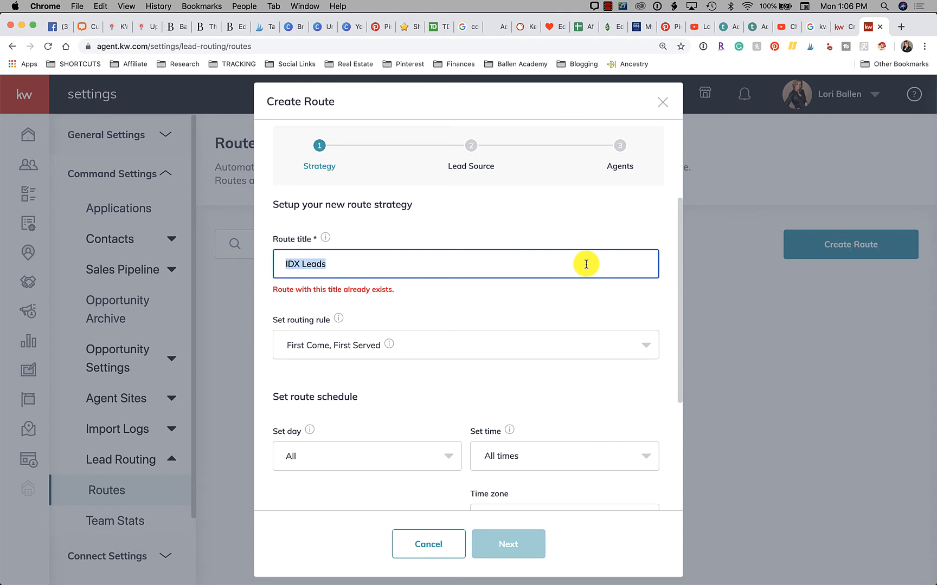
key("backspace")
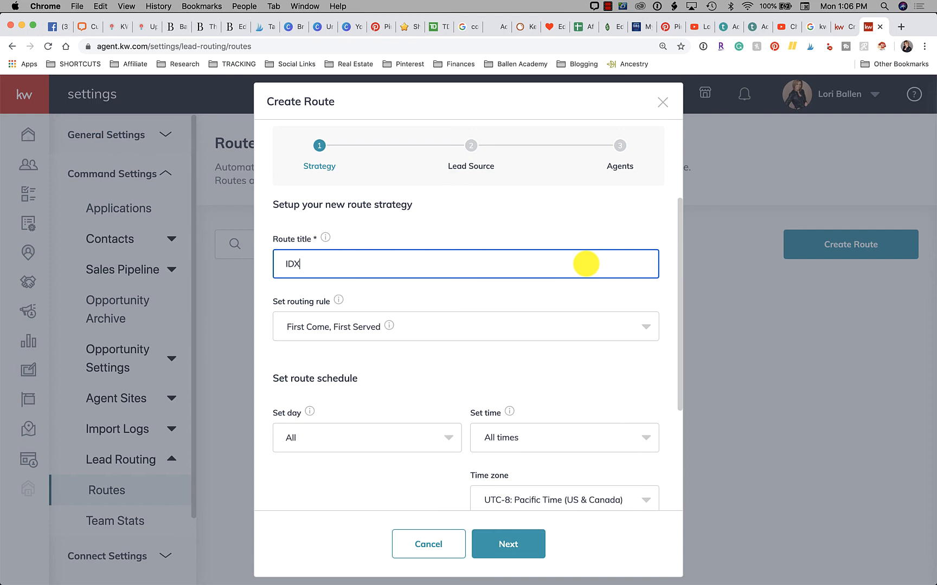
scroll("down", 3)
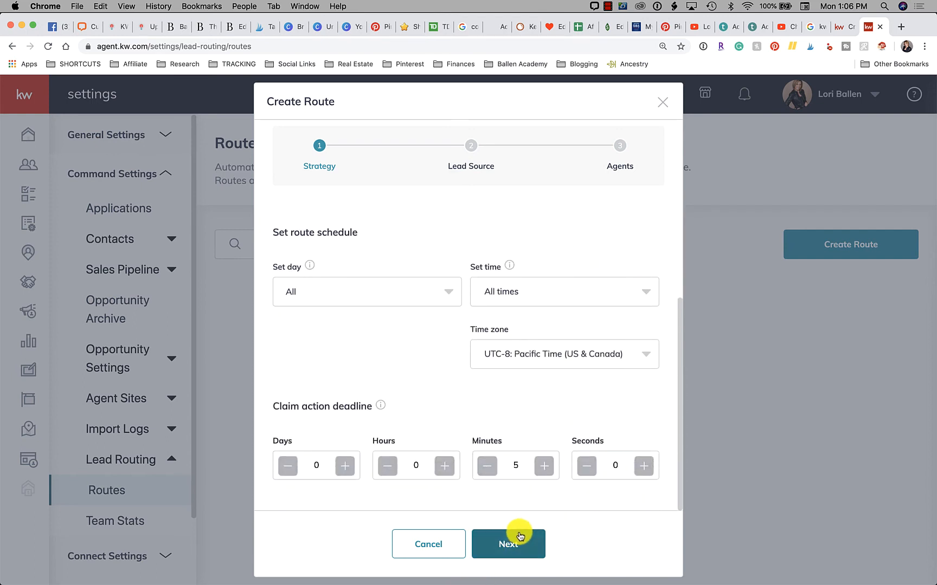
Pick KW Agent Referral from the route's lead source dropdown
left_click(508, 545)
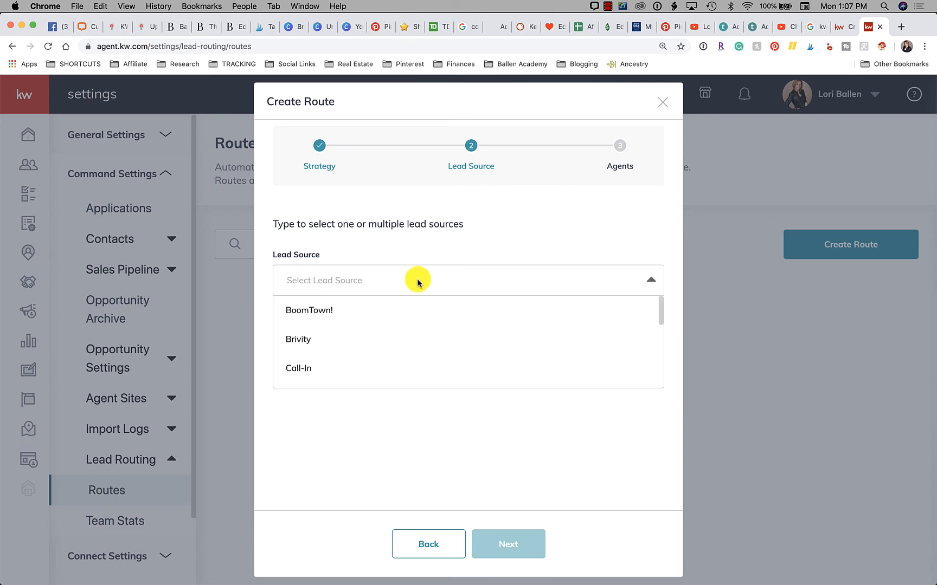
scroll("down", 3)
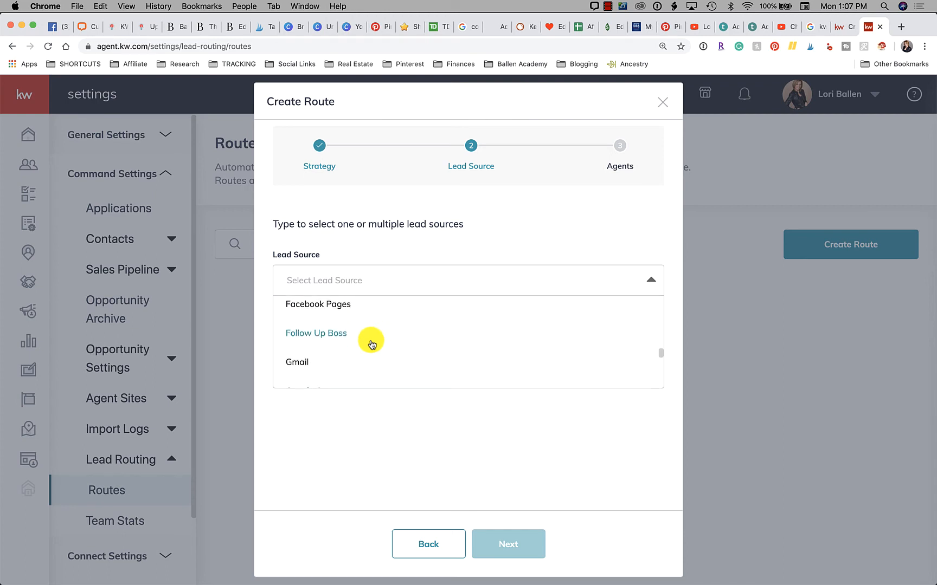
scroll("down", 3)
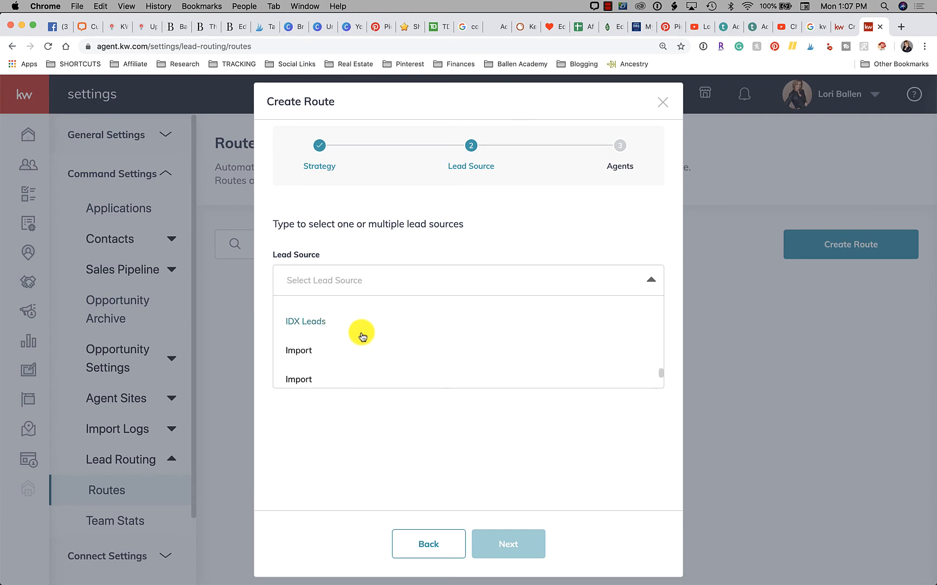
mouse_move(338, 325)
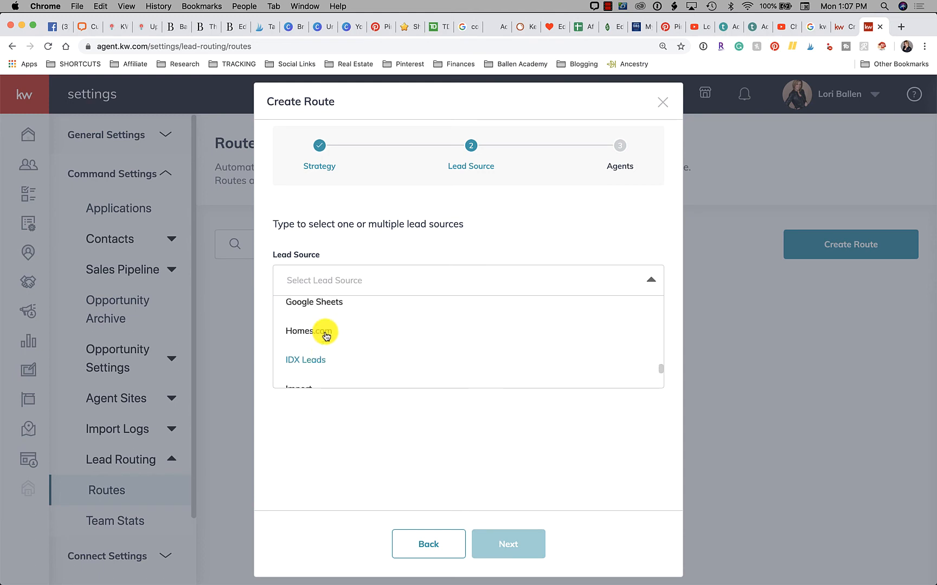
scroll("up", 3)
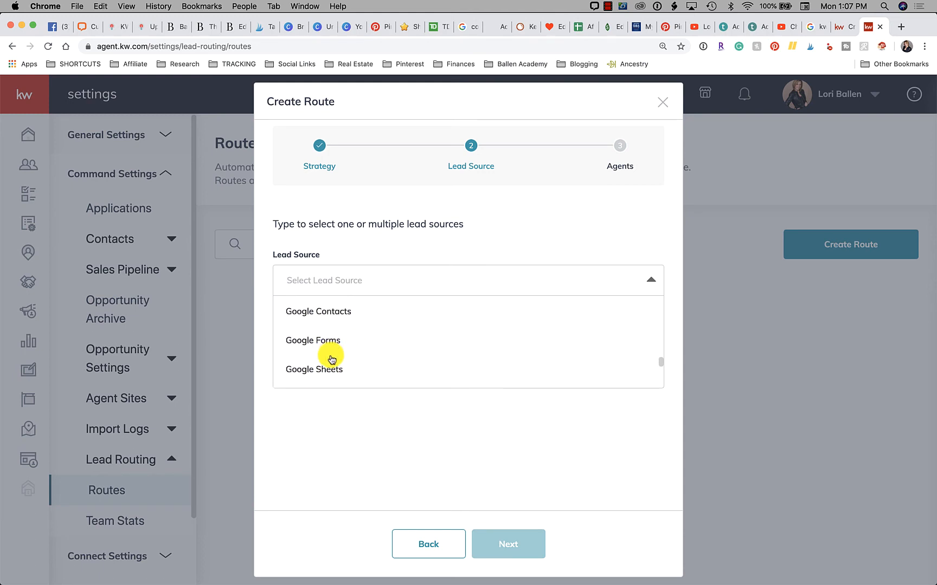
scroll("down", 3)
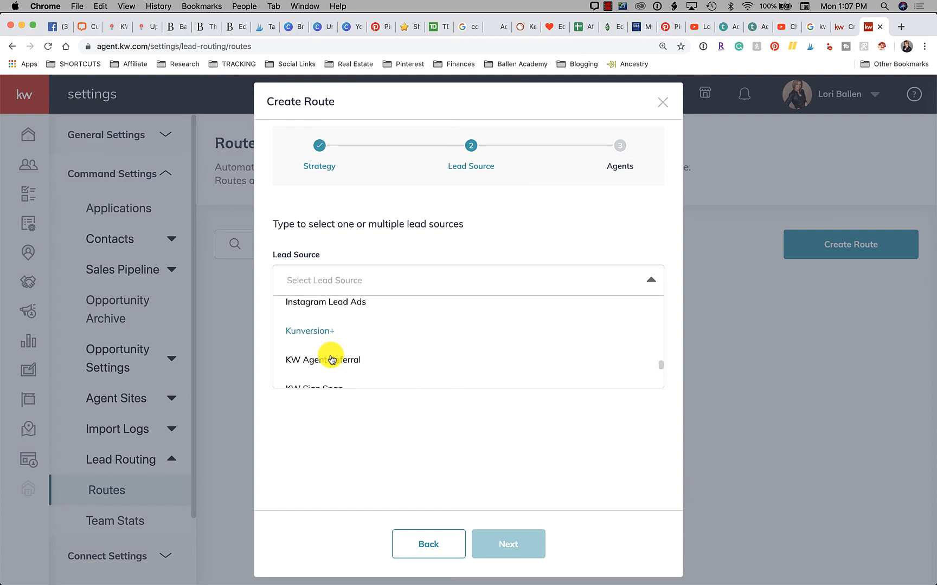
left_click(323, 359)
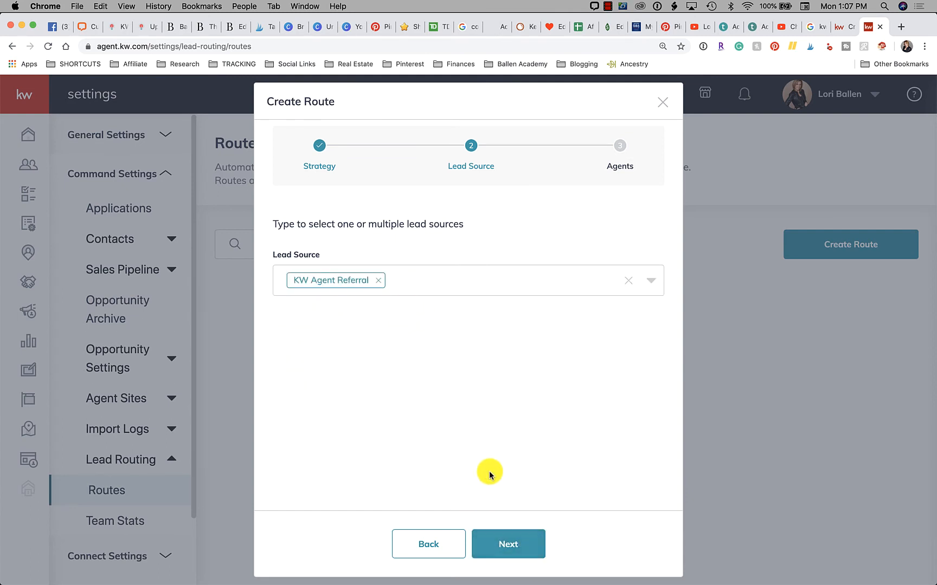
mouse_move(428, 544)
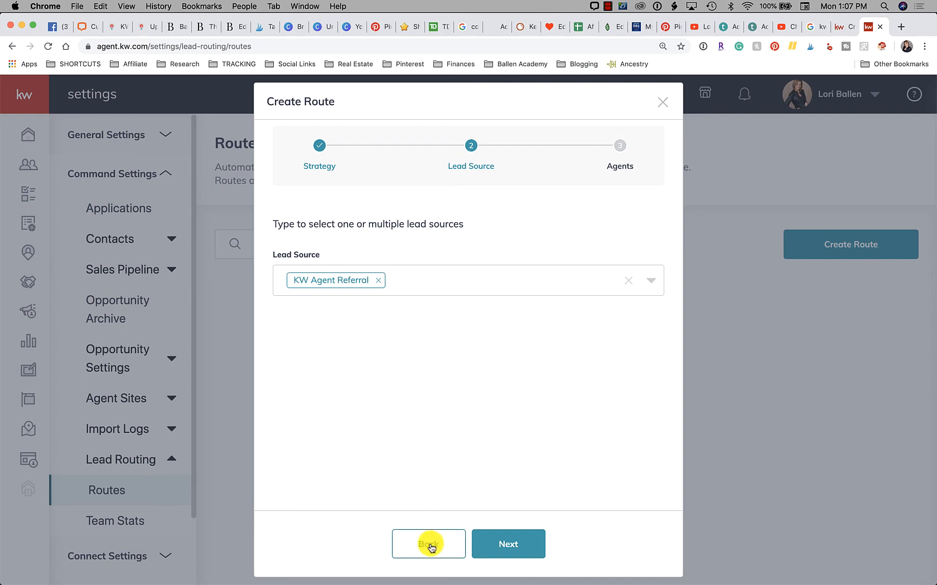
Retitle the route 'KW Agent Referral' on the strategy step and continue to Lead Source
left_click(428, 544)
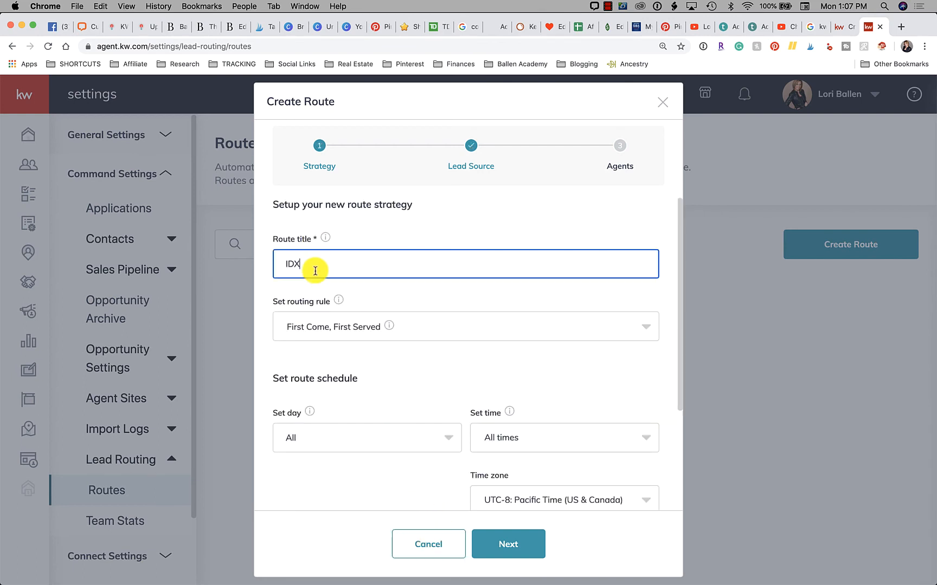
type("KW")
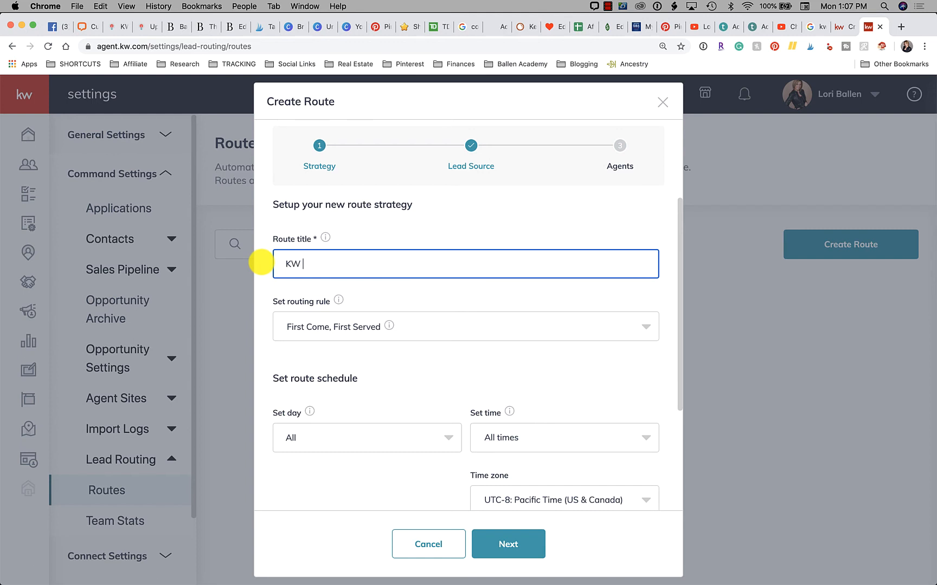
type("Agent Reeferr")
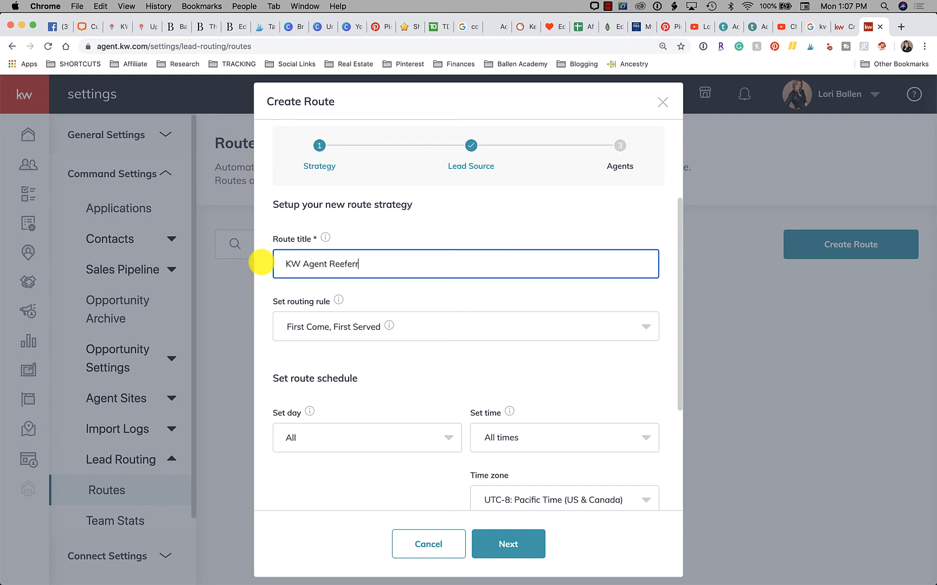
type("Referral")
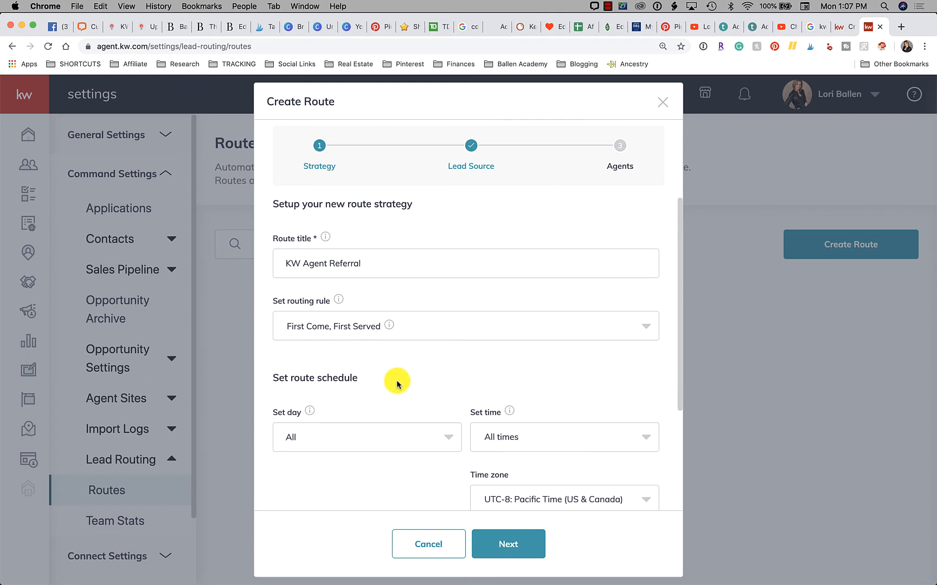
scroll("down", 3)
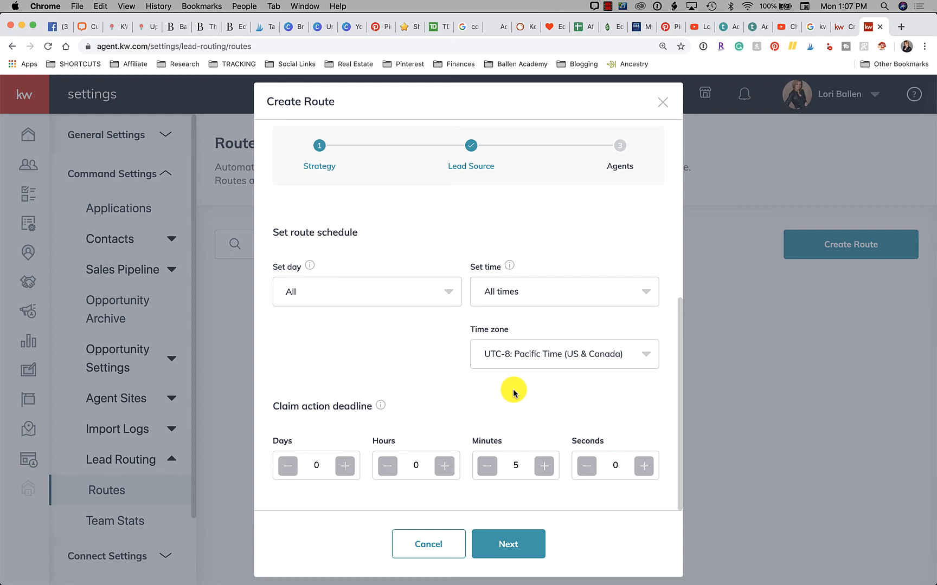
left_click(508, 544)
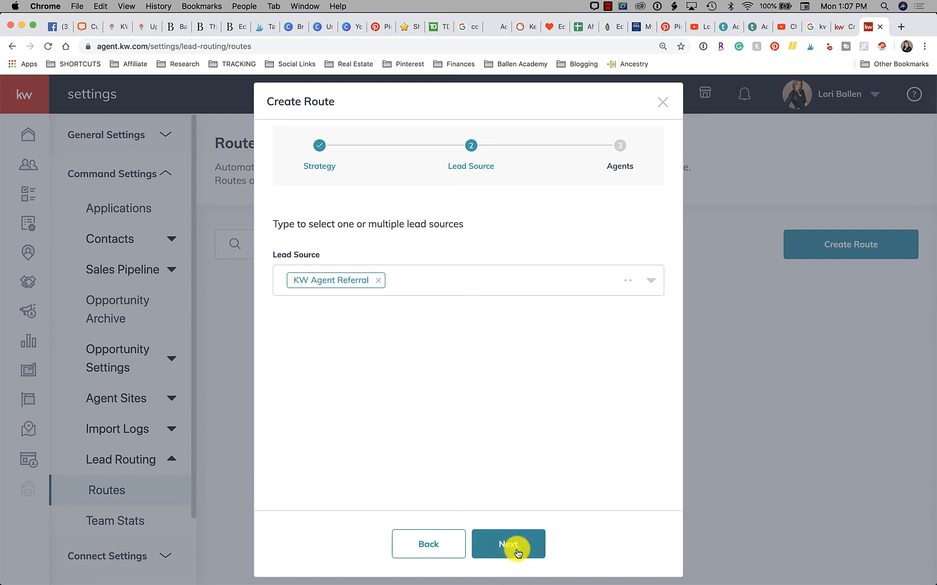
Advance from the Lead Source step to the Agents step
left_click(508, 544)
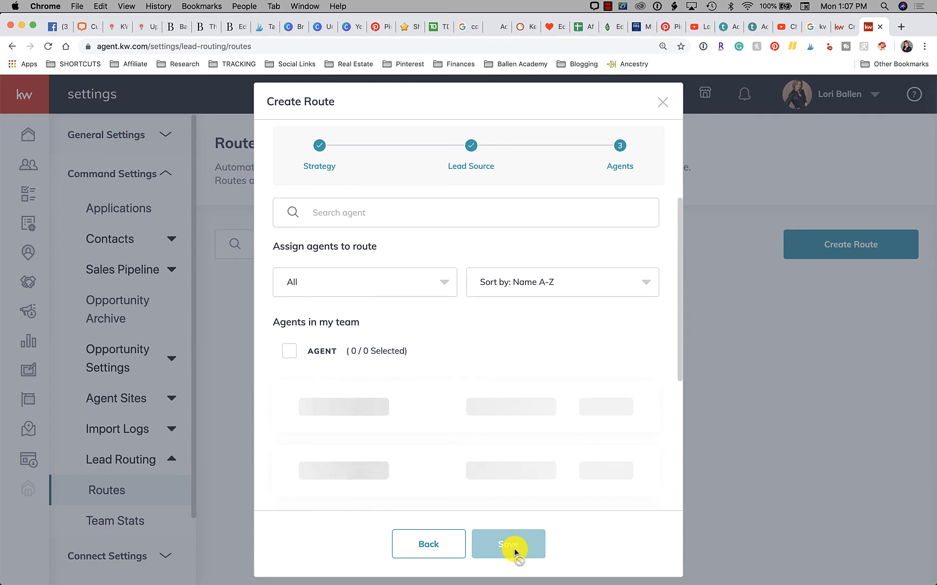
mouse_move(484, 241)
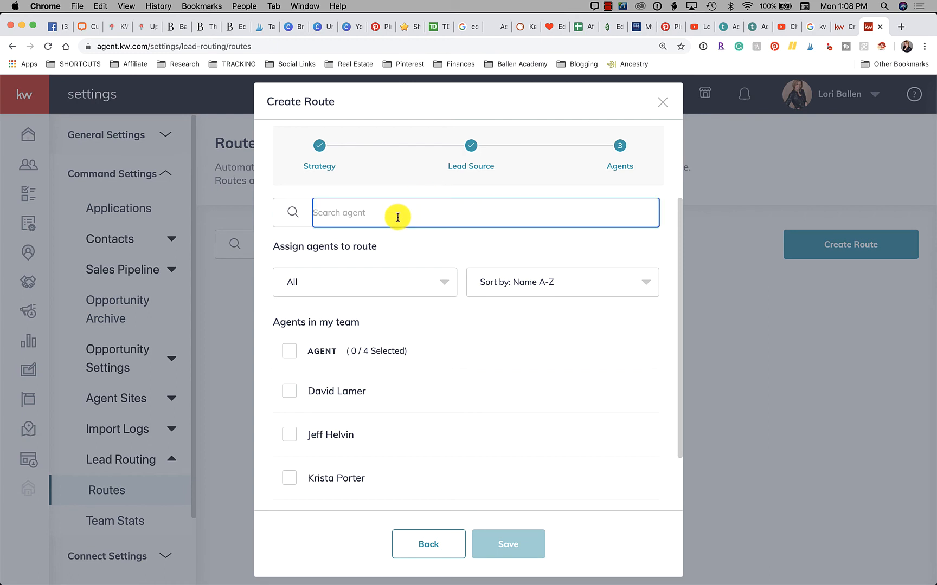
type("da")
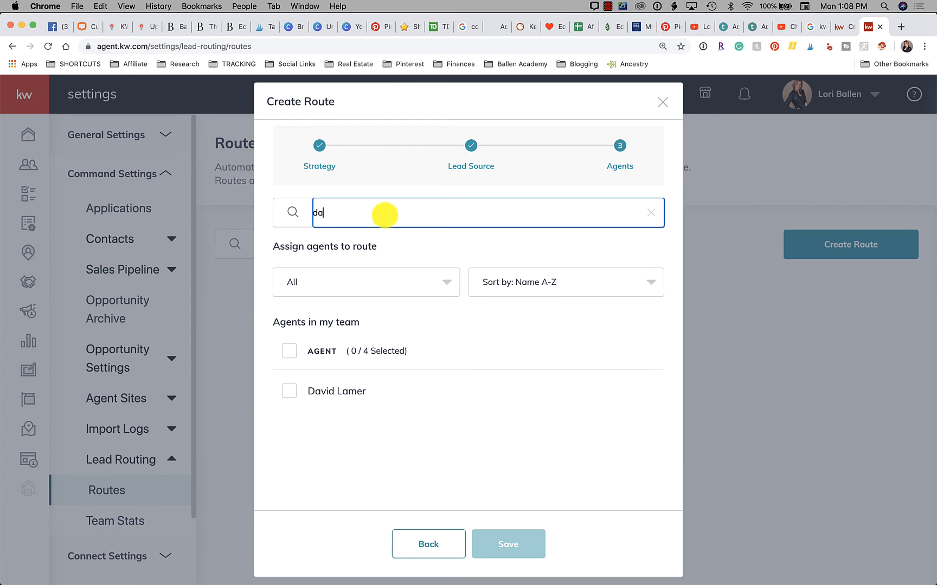
left_click(651, 212)
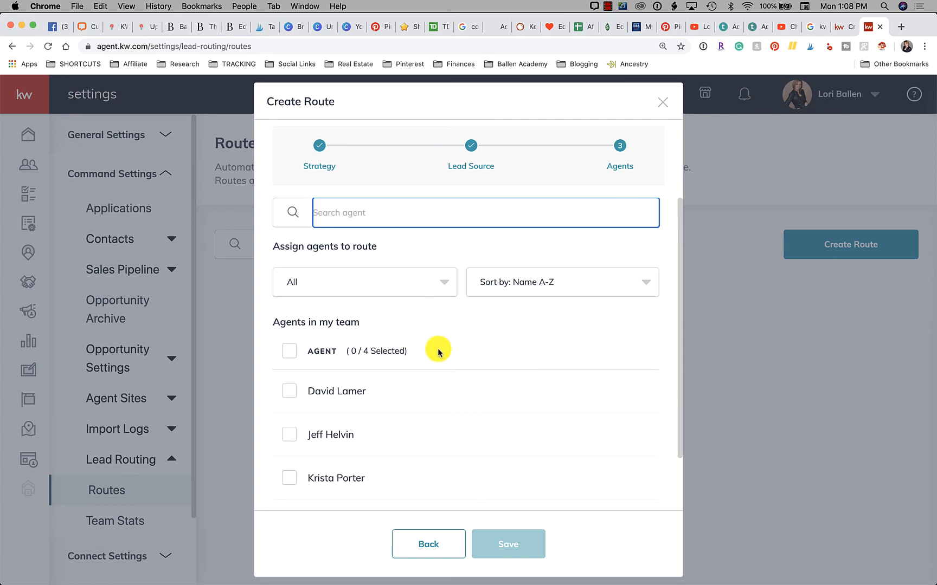
mouse_move(310, 387)
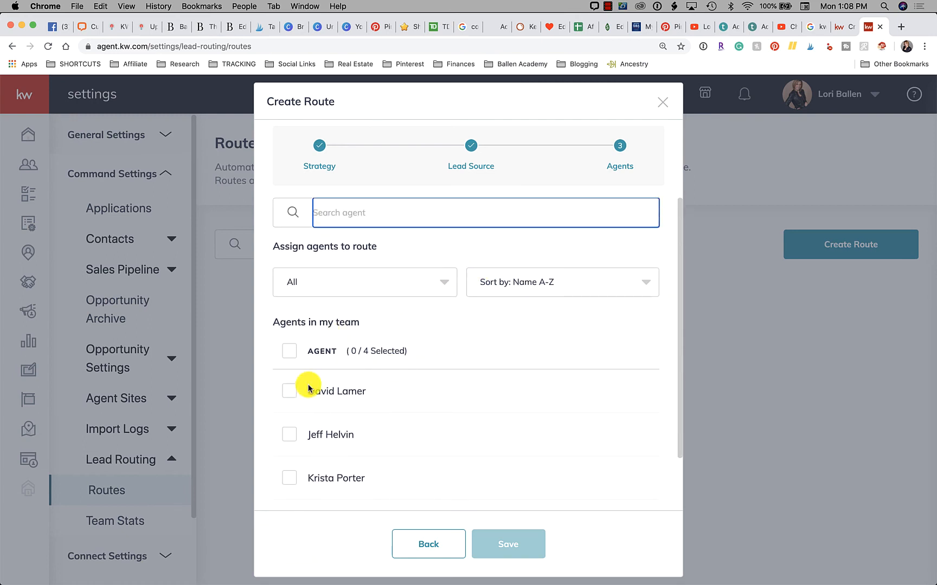
mouse_move(344, 426)
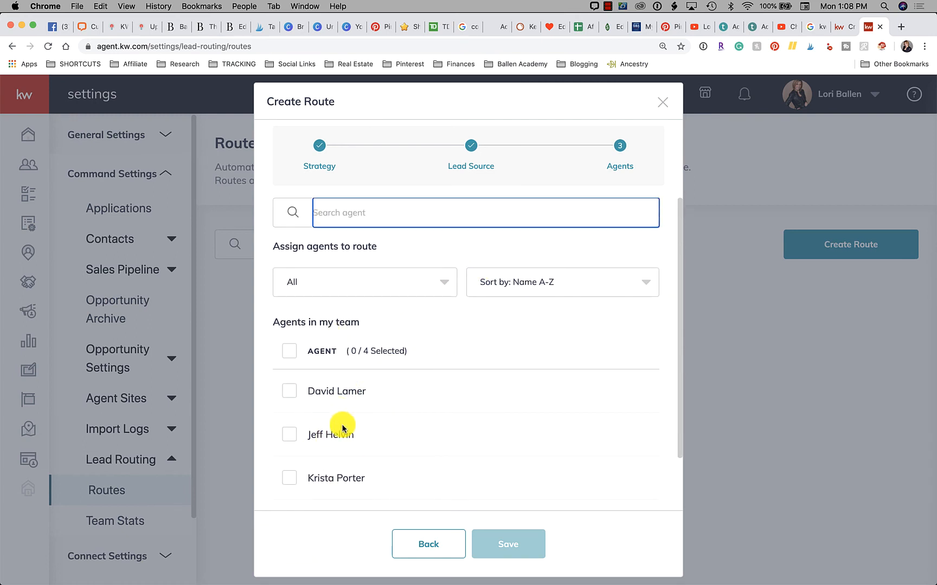
mouse_move(399, 449)
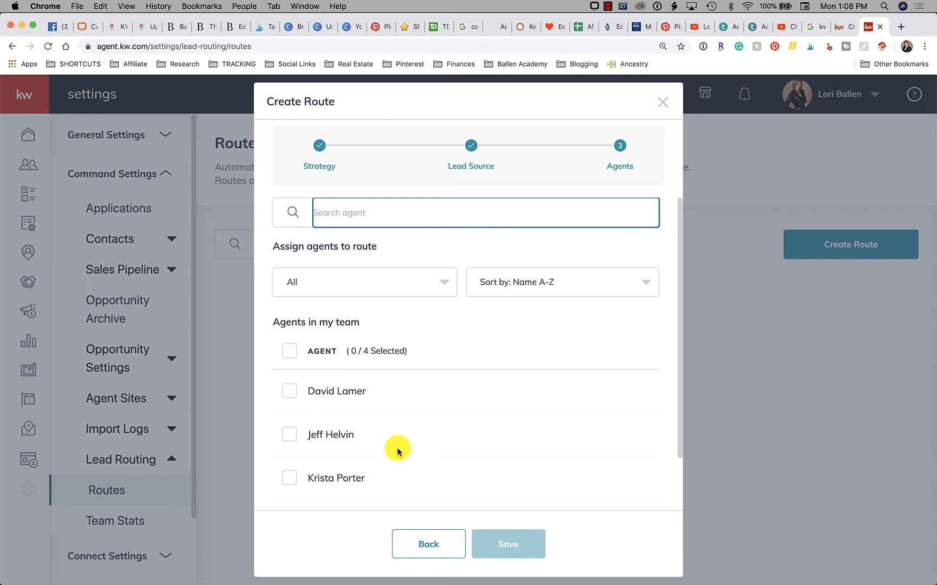
left_click(365, 282)
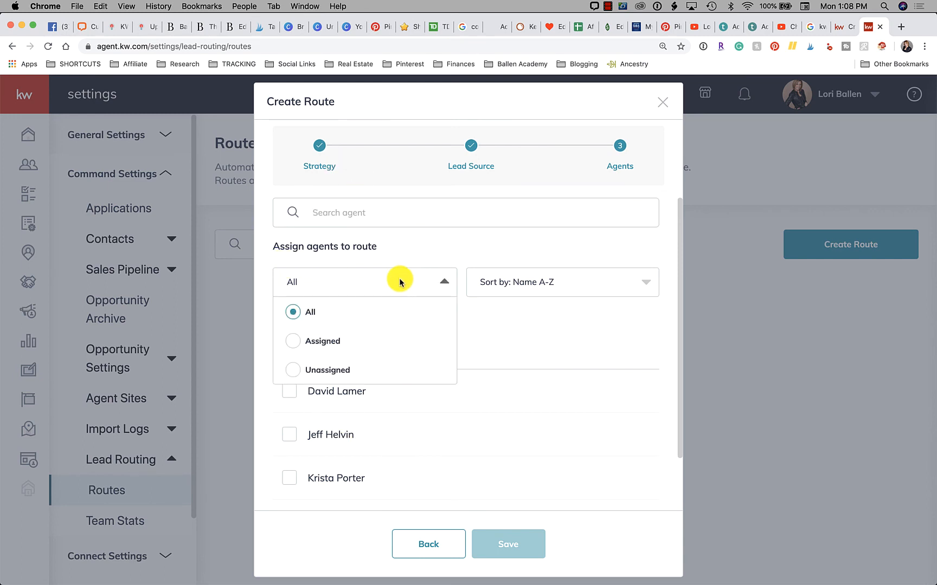
mouse_move(311, 381)
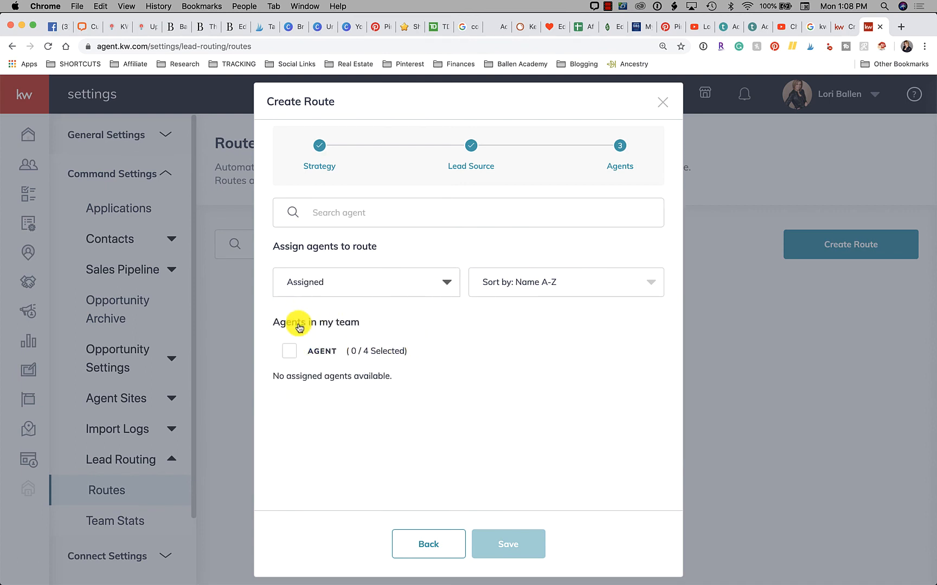
mouse_move(289, 356)
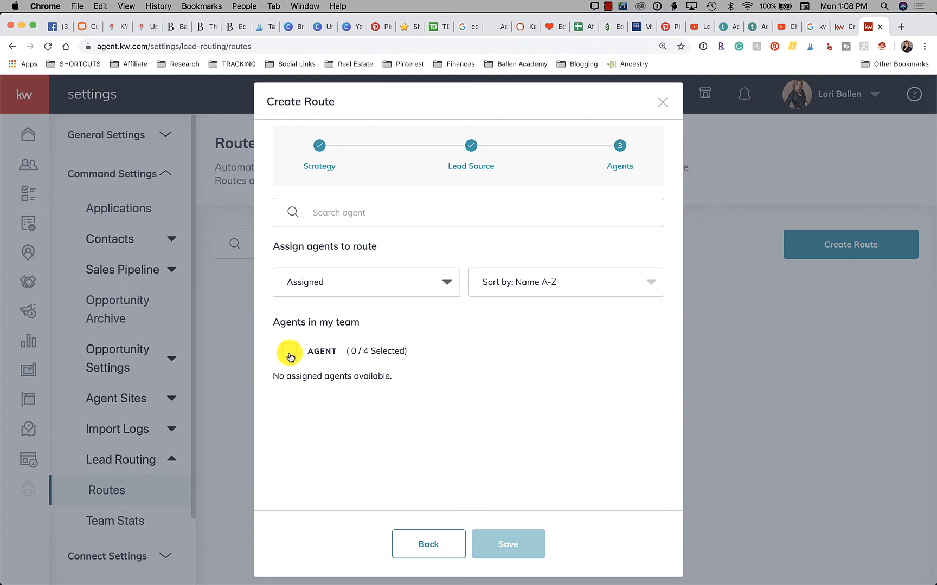
left_click(289, 351)
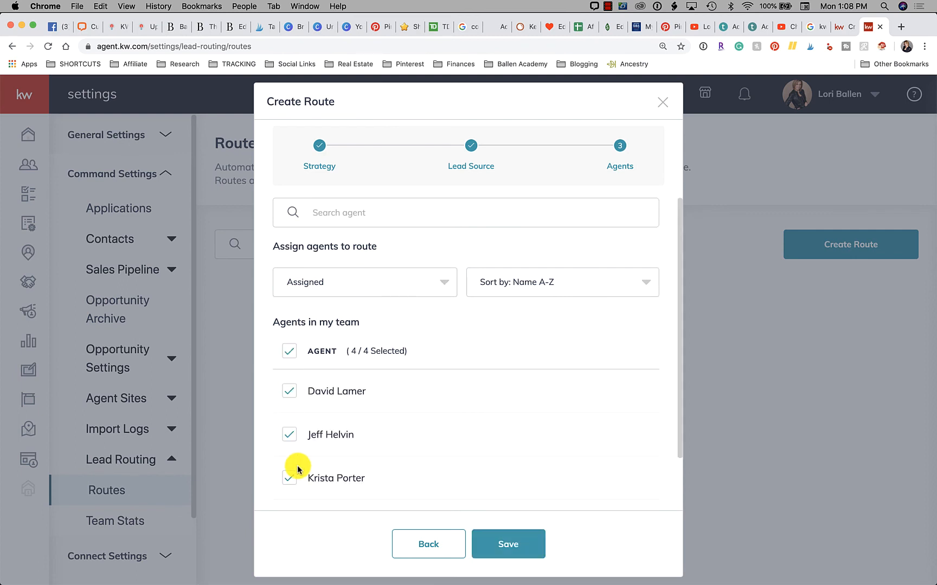
mouse_move(271, 452)
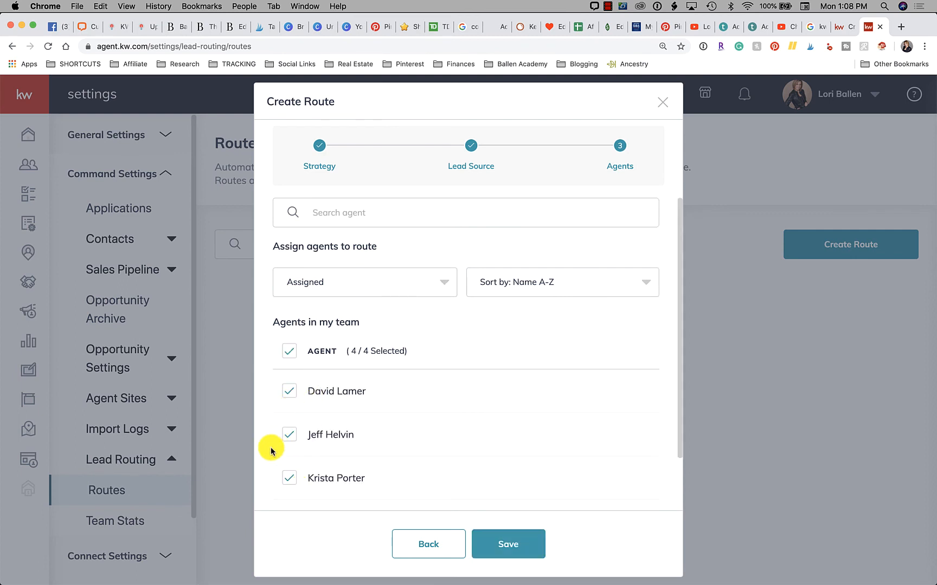
mouse_move(289, 434)
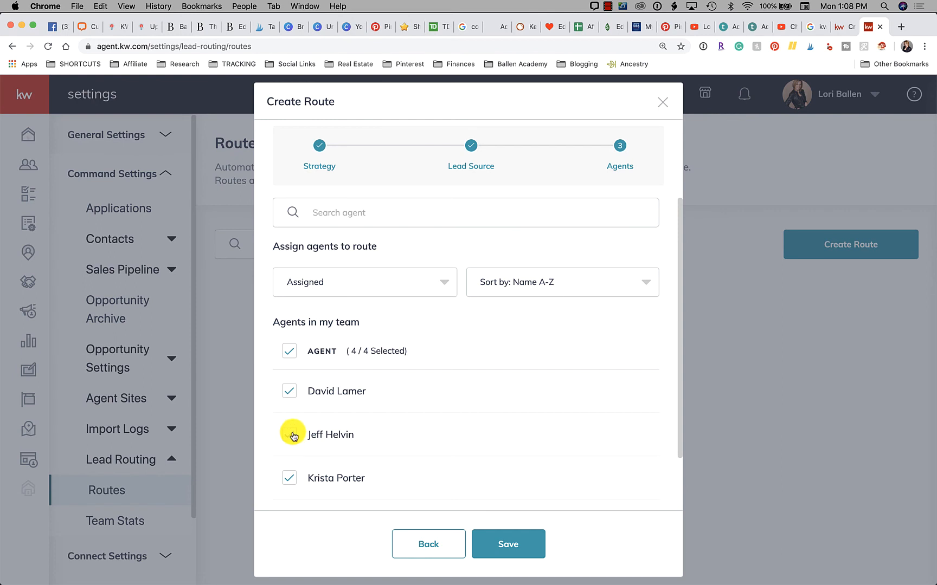
left_click(289, 434)
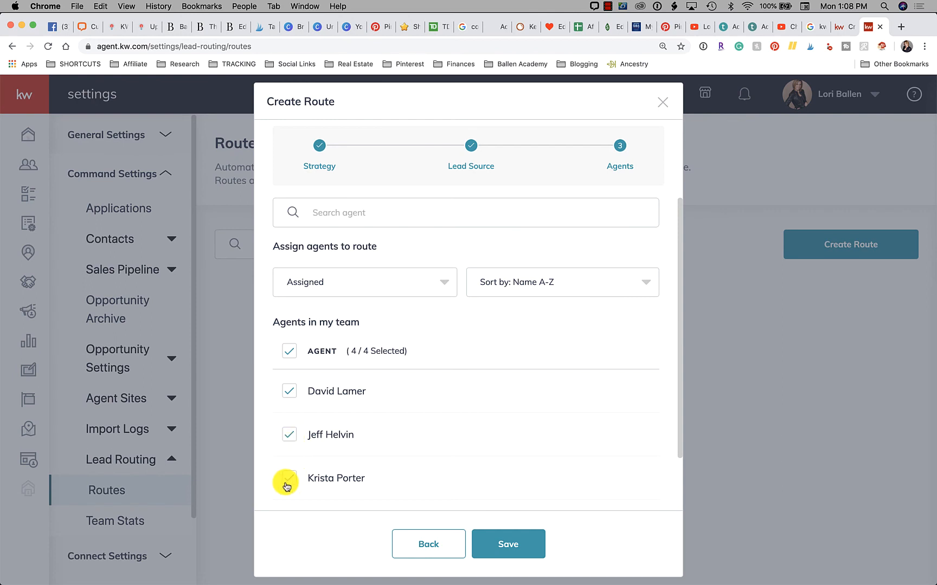
left_click(288, 479)
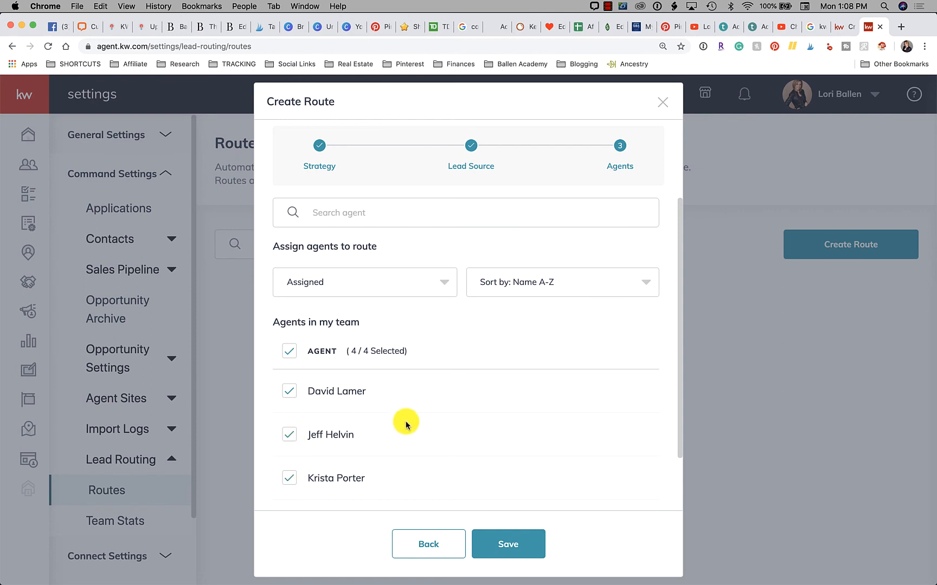
scroll("down", 3)
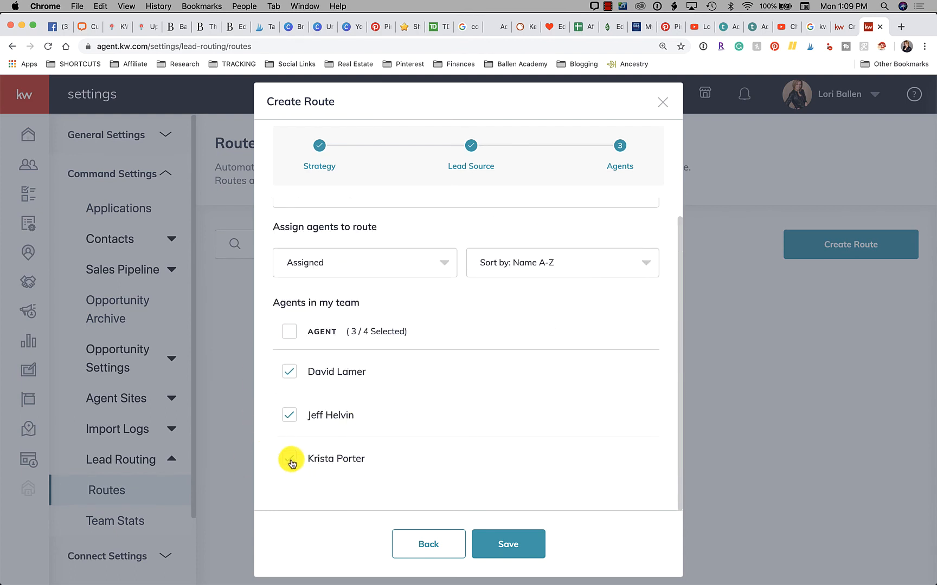
left_click(288, 459)
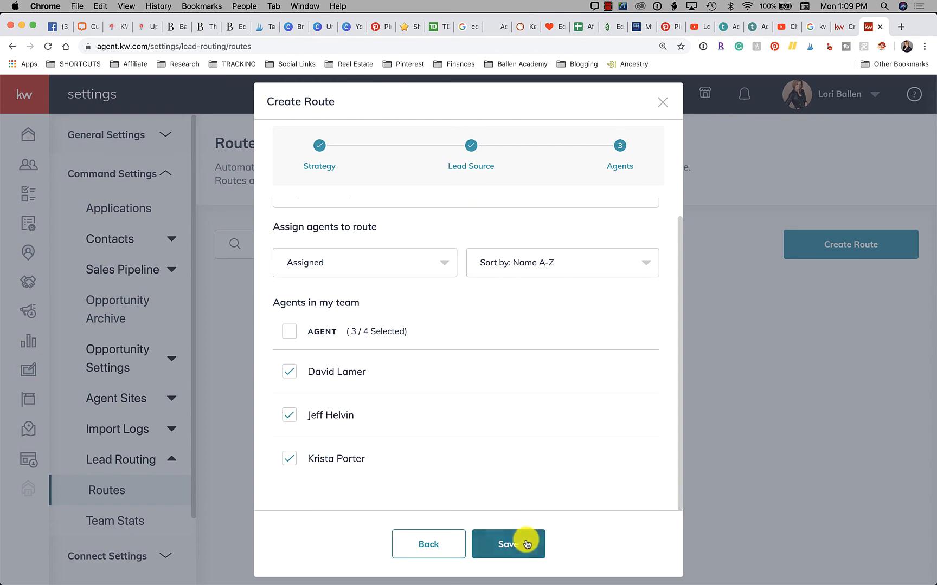
left_click(509, 543)
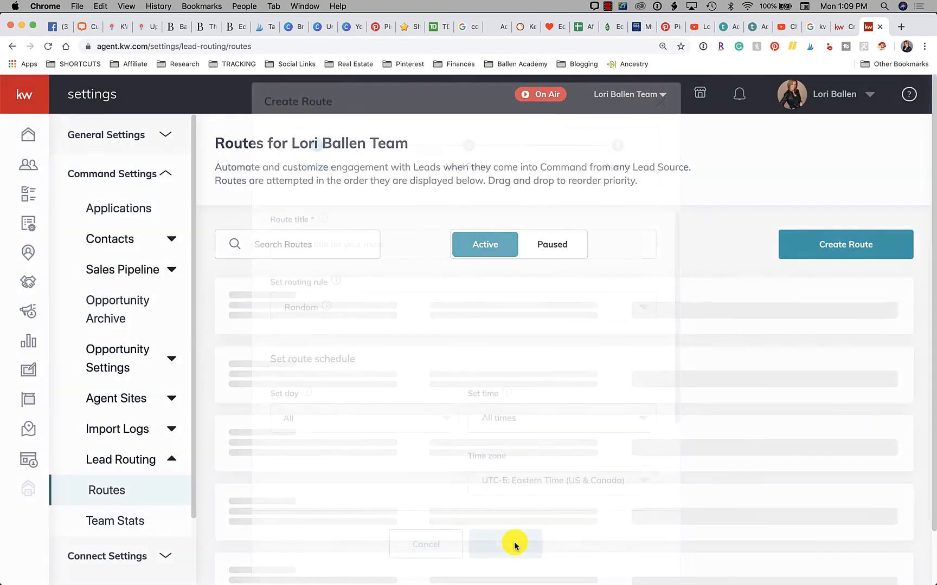
left_click(505, 544)
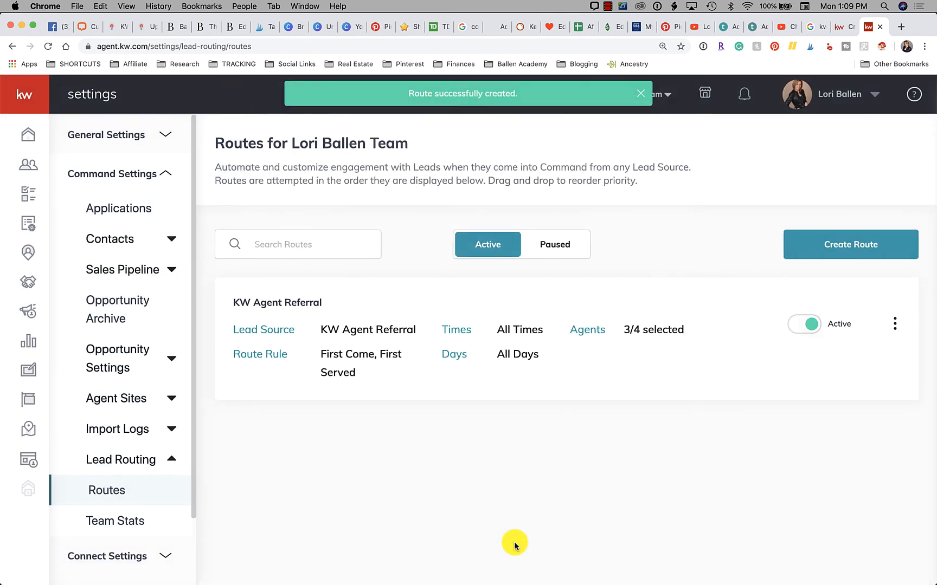
left_click(640, 94)
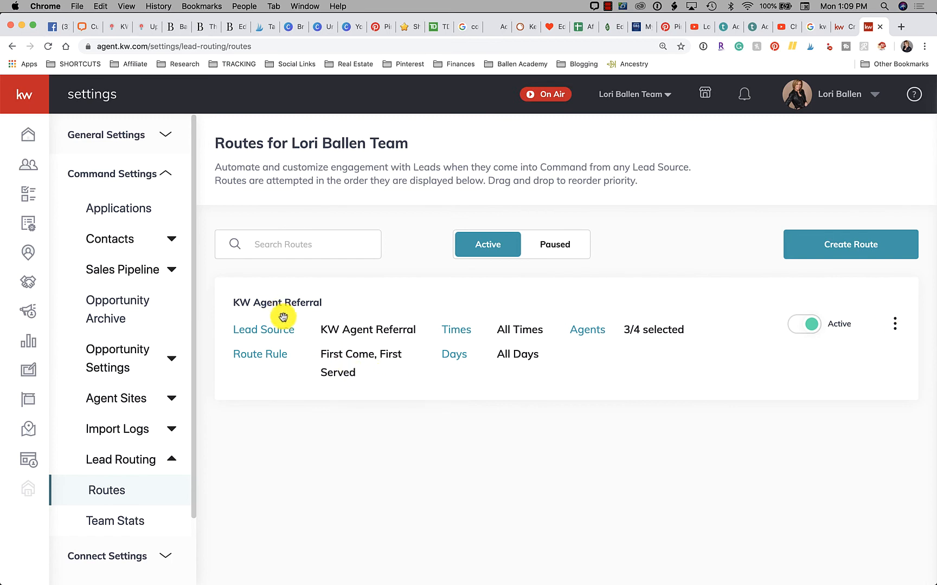
mouse_move(411, 340)
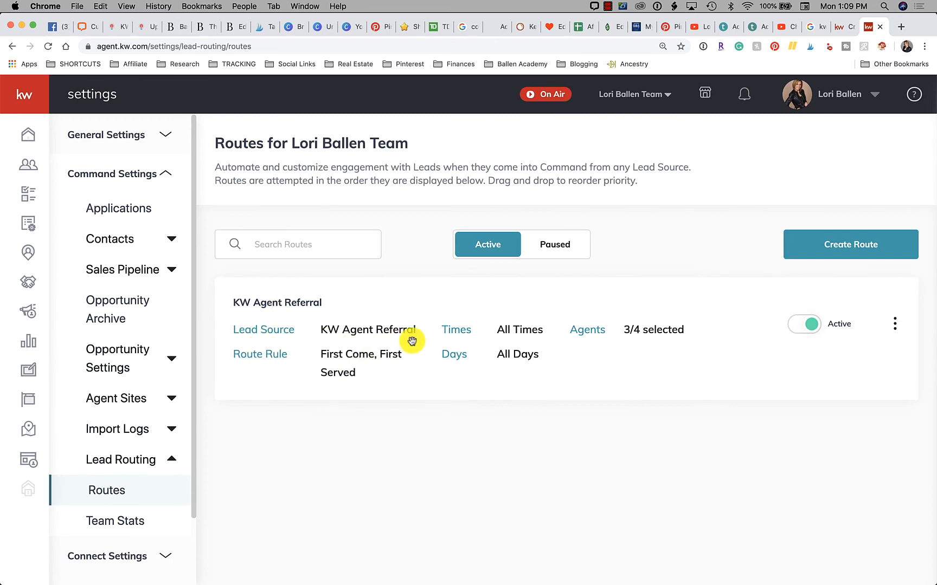
mouse_move(426, 393)
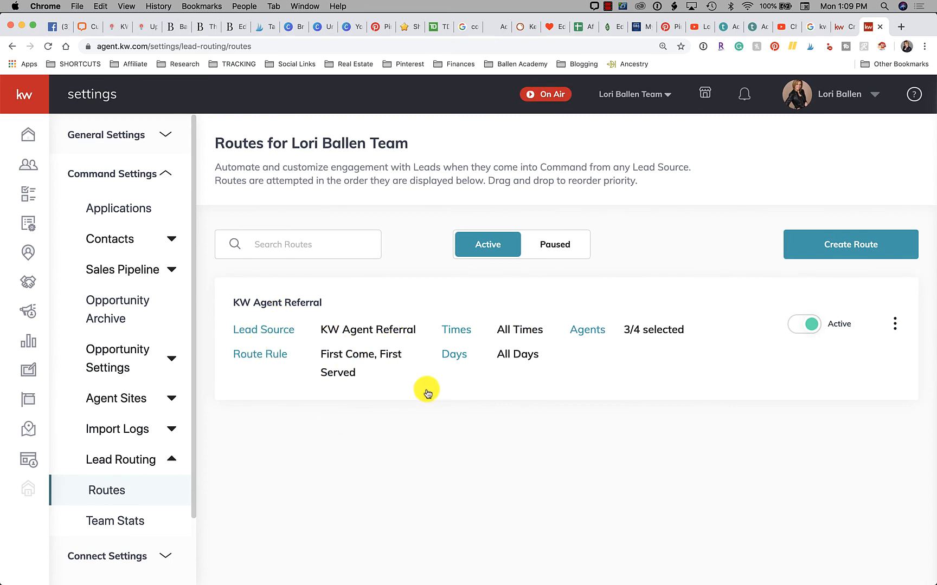
mouse_move(427, 380)
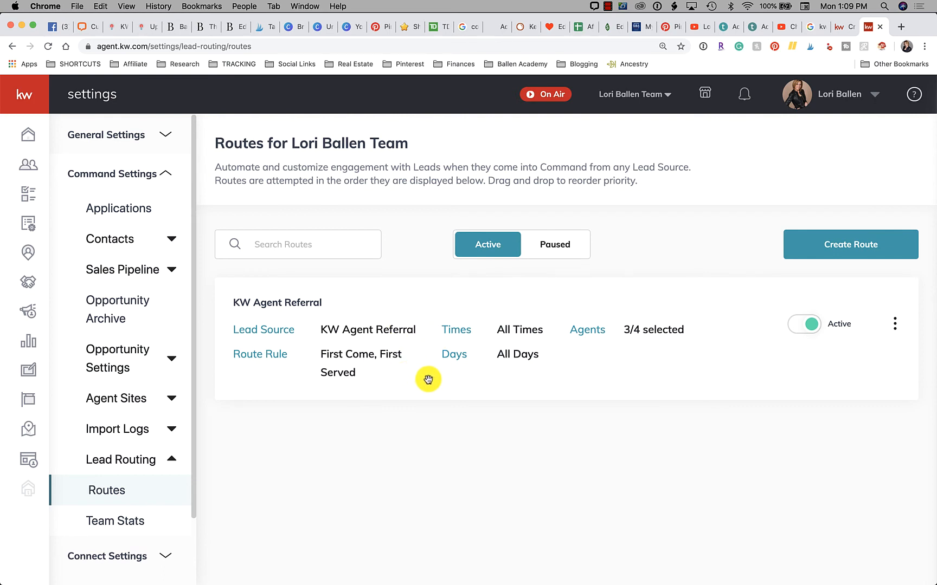
mouse_move(685, 341)
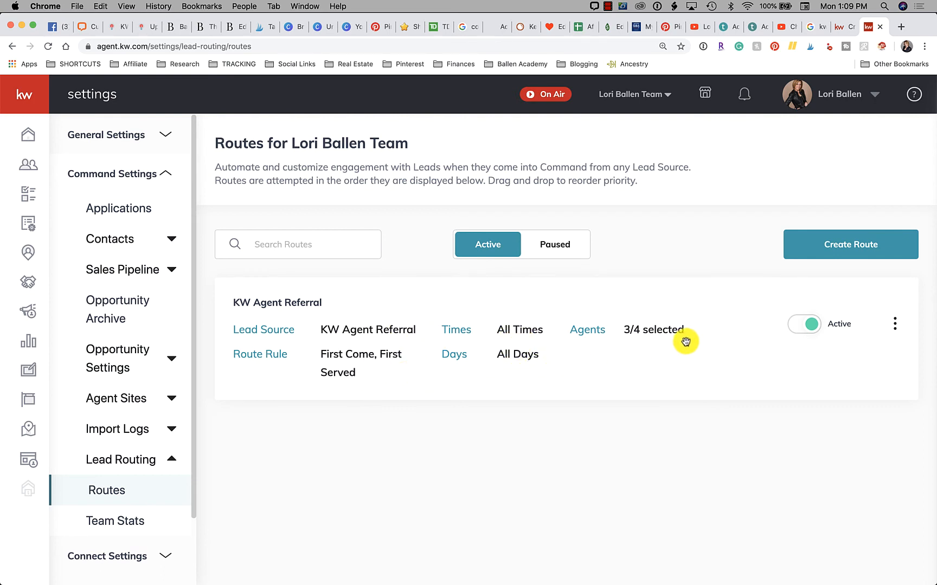
mouse_move(672, 340)
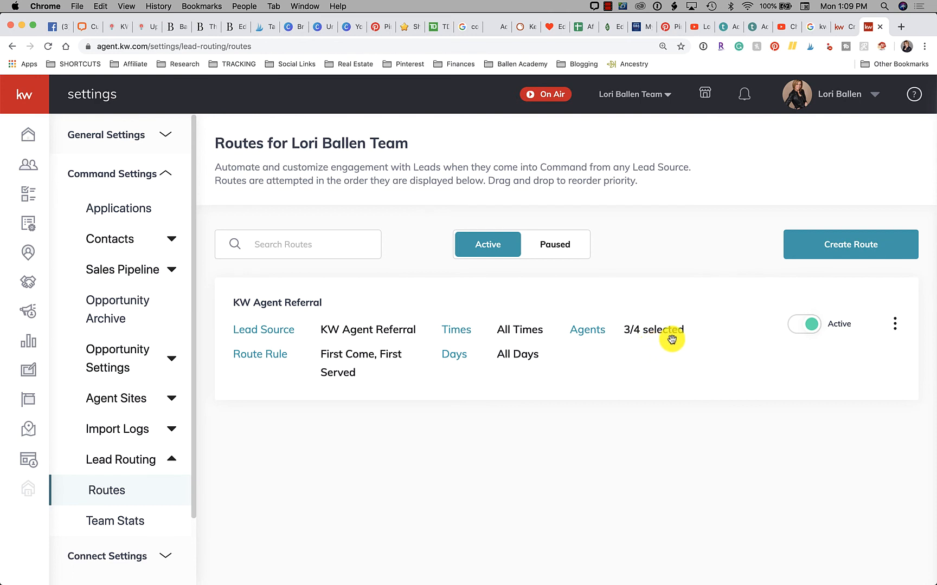
mouse_move(736, 334)
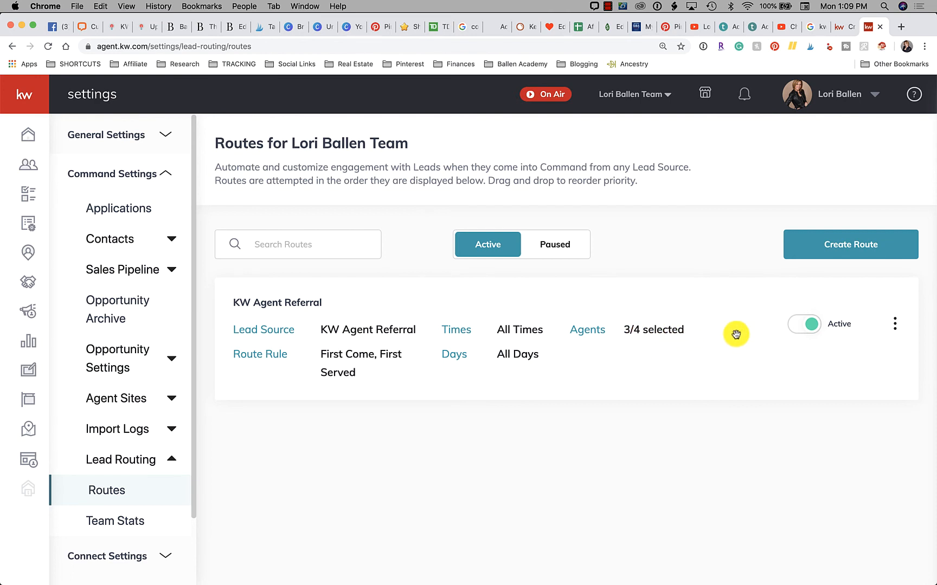
mouse_move(803, 323)
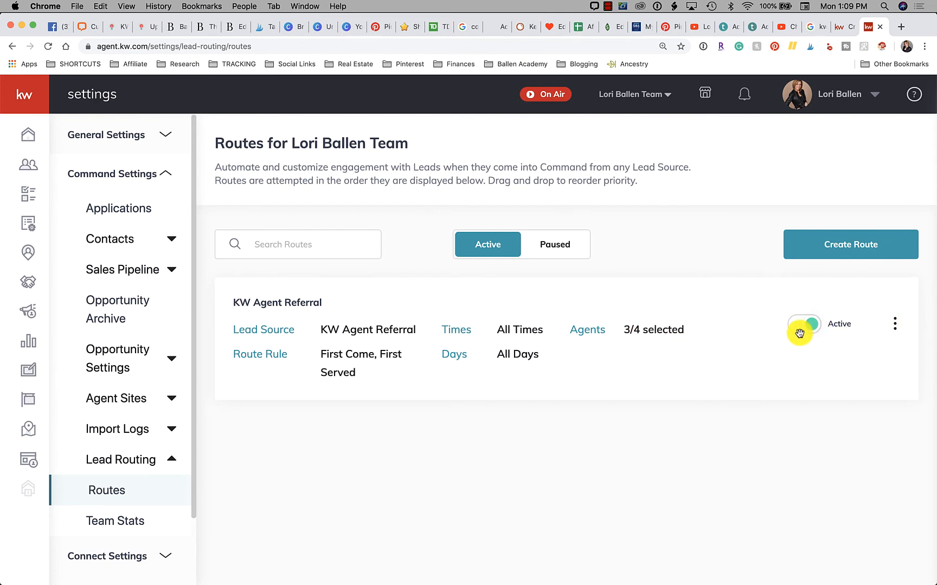
left_click(895, 324)
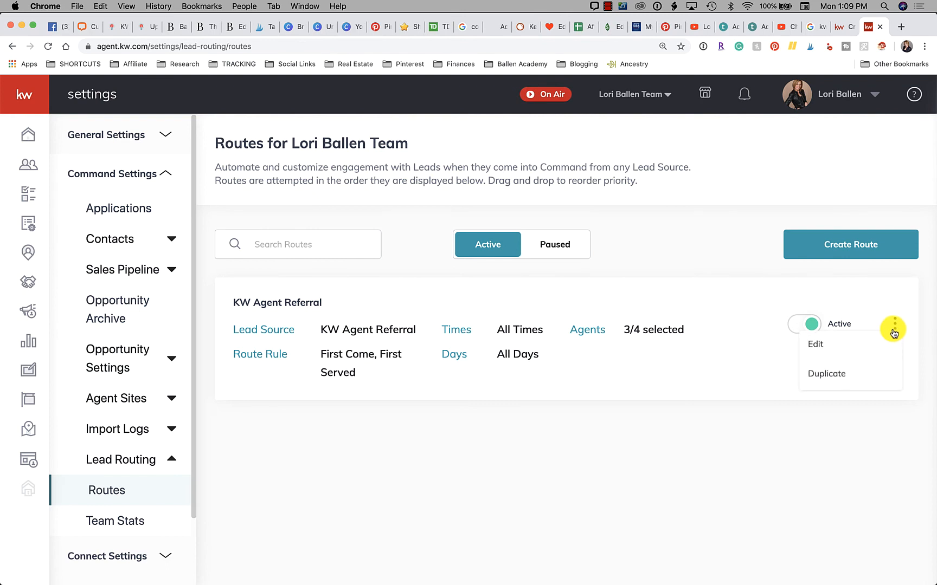
mouse_move(816, 344)
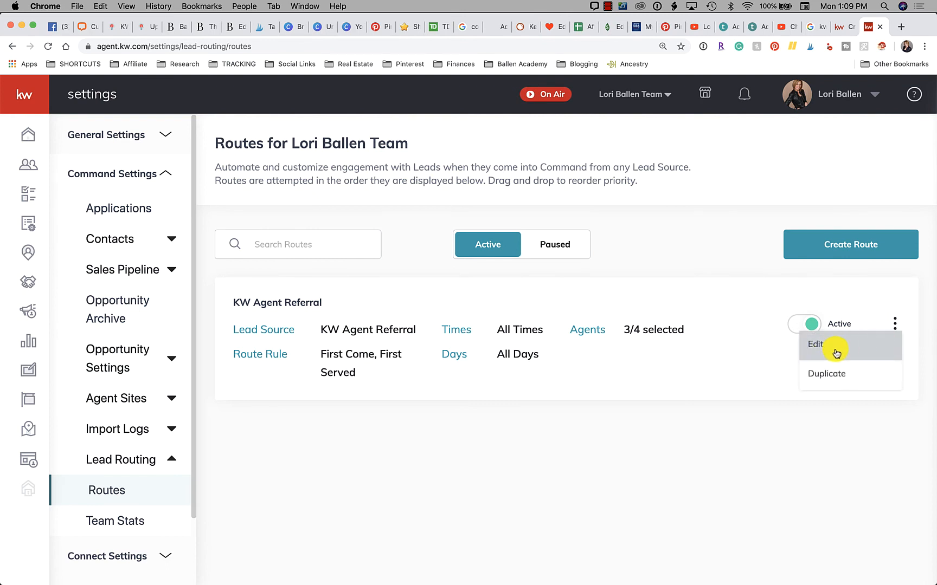
mouse_move(833, 376)
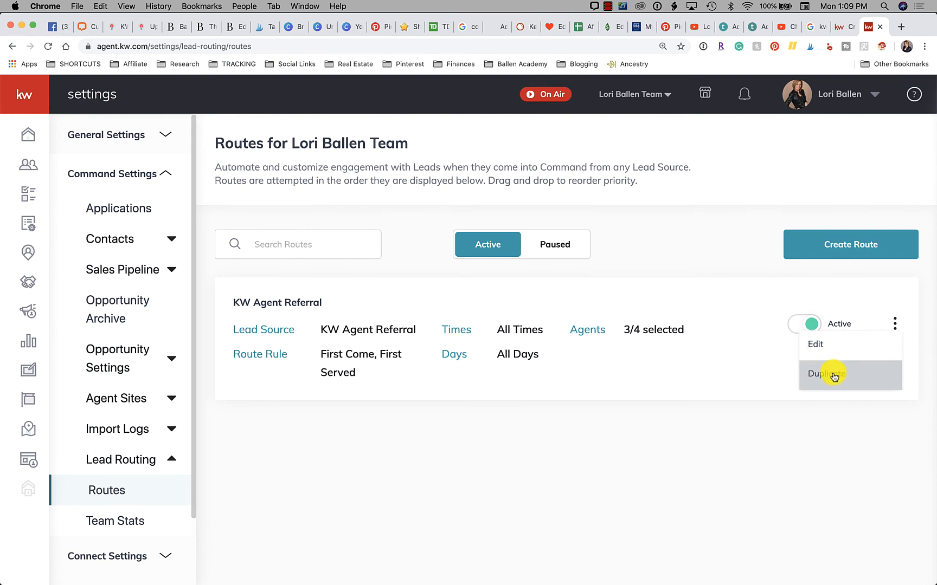
mouse_move(761, 473)
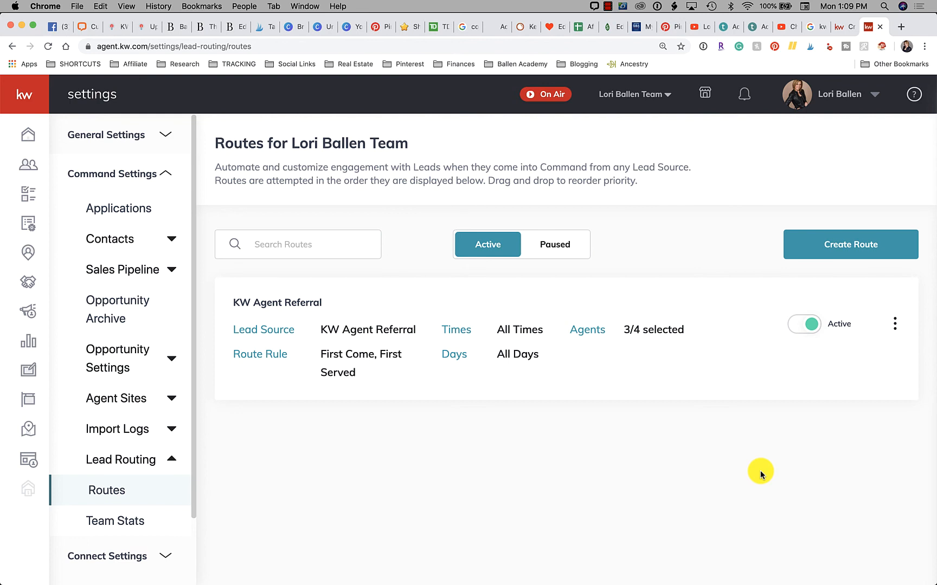
mouse_move(555, 244)
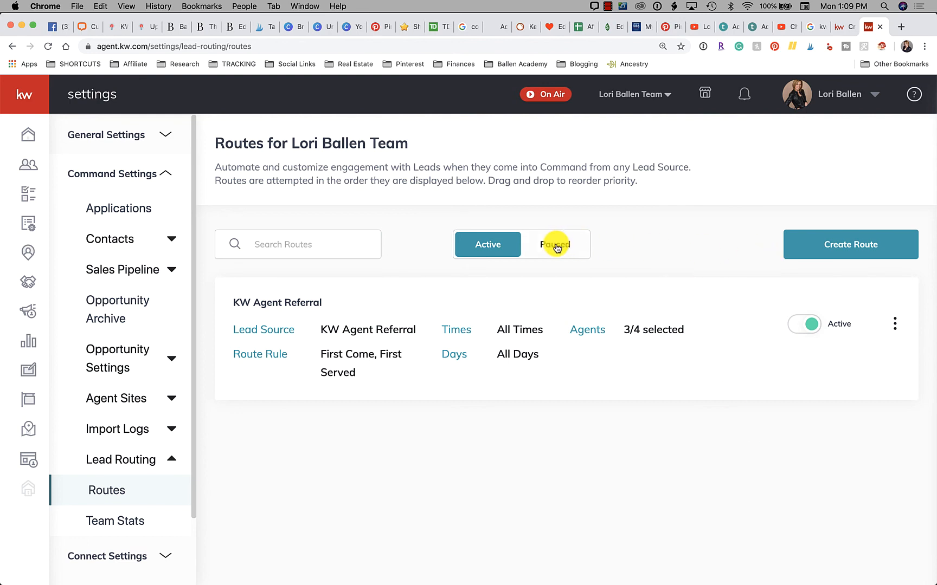
Switch the paused IDX Leads route to Active and view the Active routes list
left_click(554, 244)
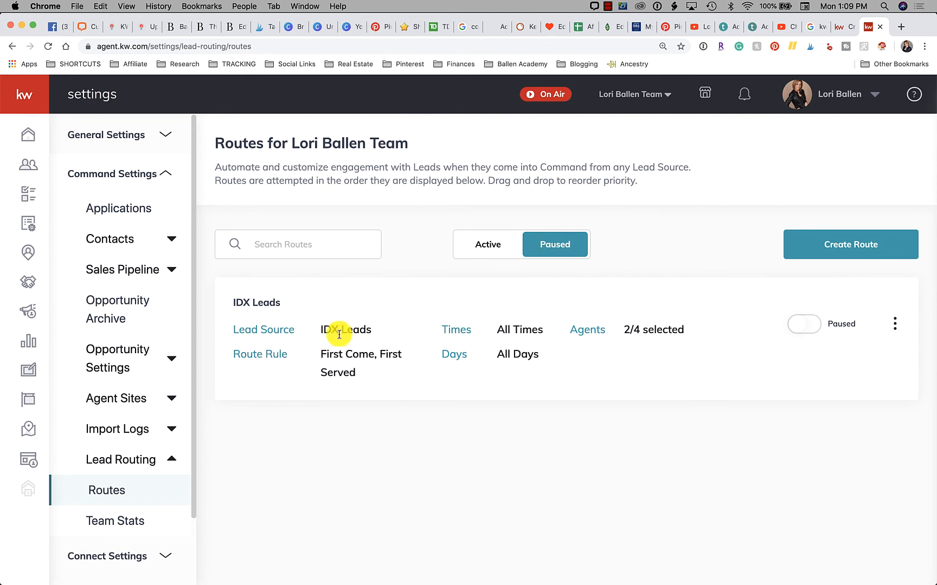
mouse_move(892, 287)
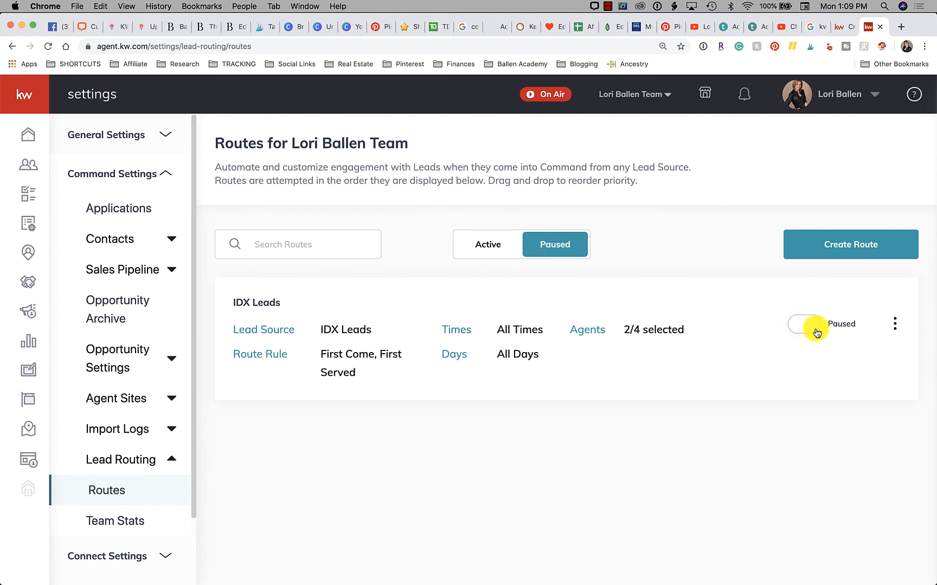
left_click(802, 325)
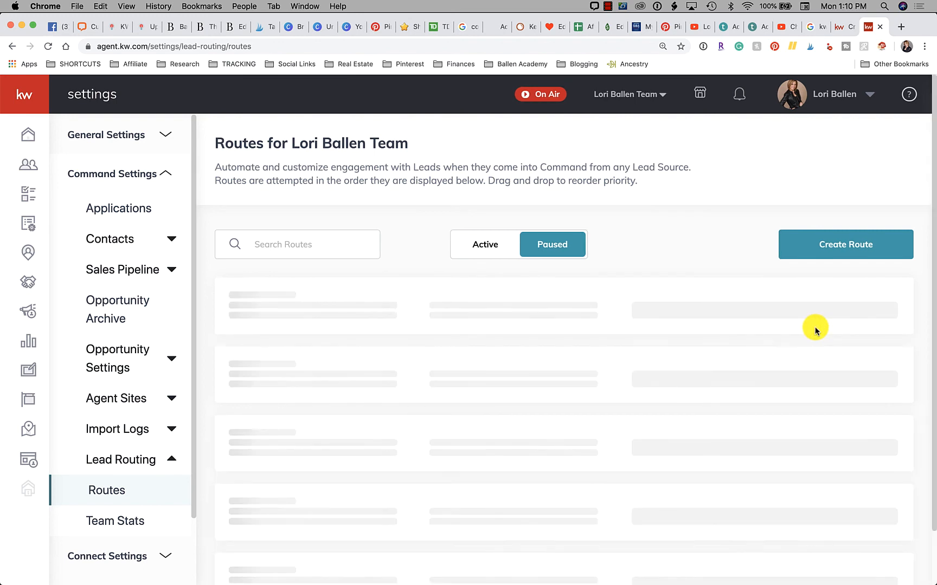
left_click(485, 244)
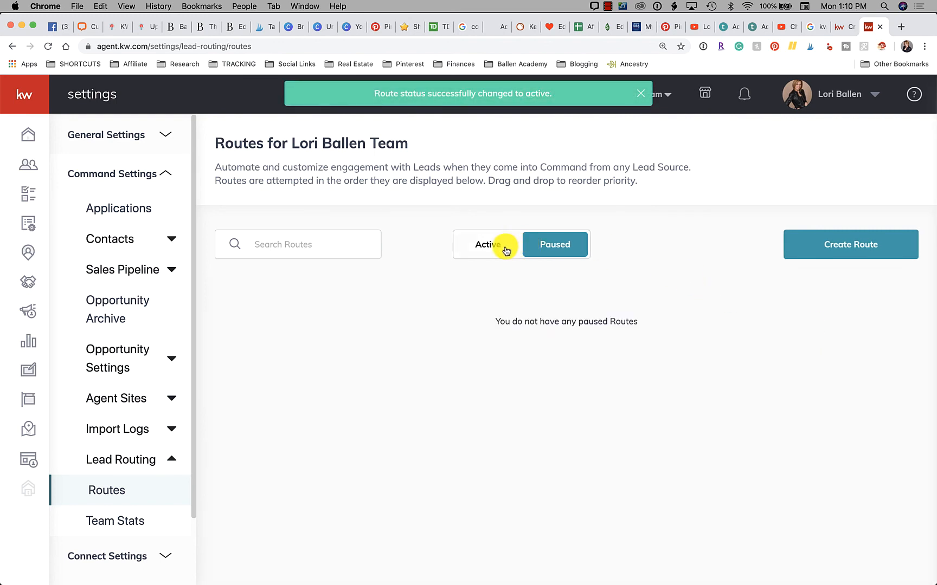
left_click(487, 244)
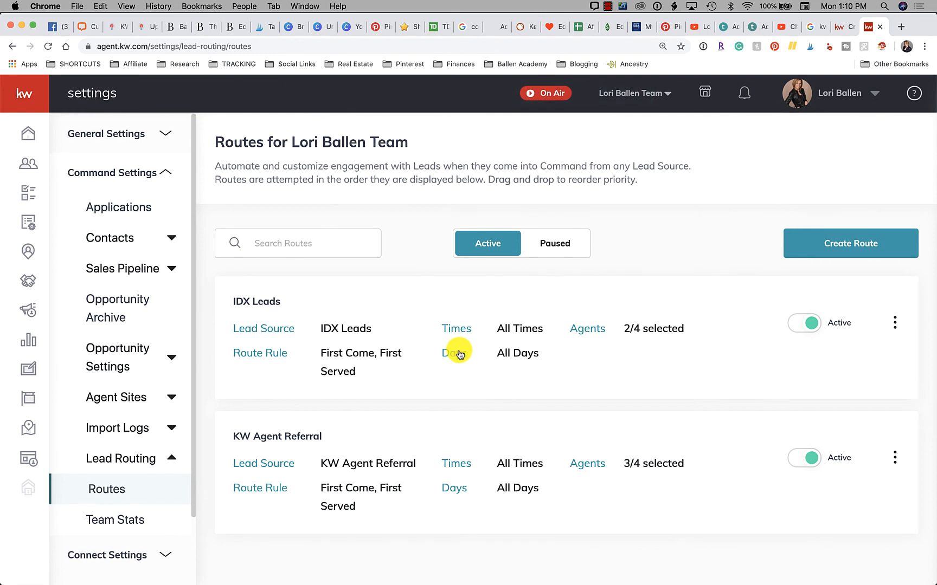
scroll("down", 3)
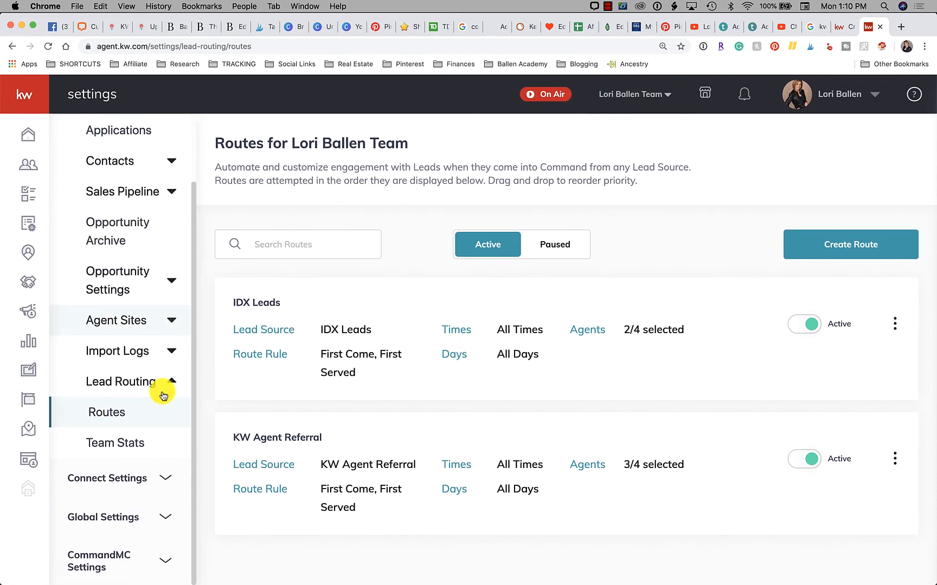
scroll("up", 3)
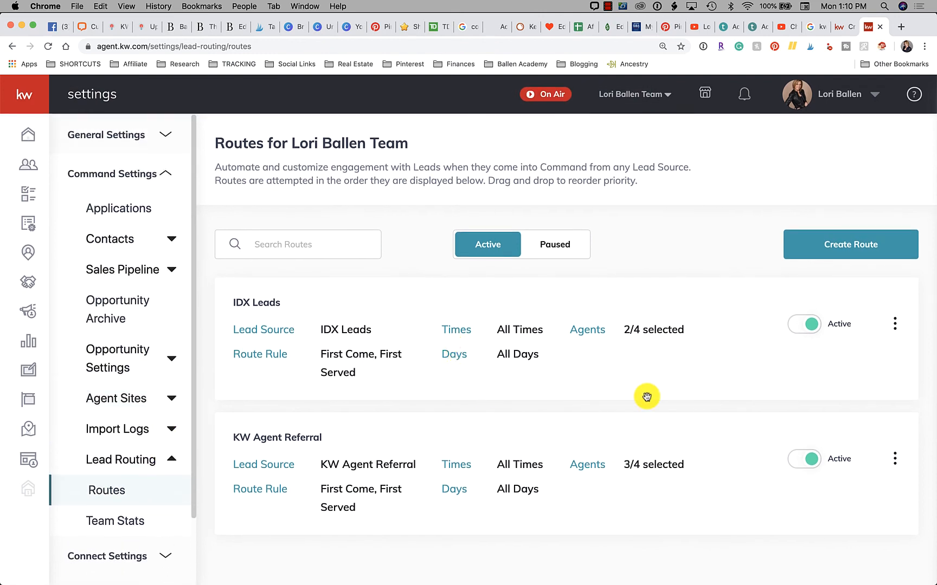
mouse_move(713, 384)
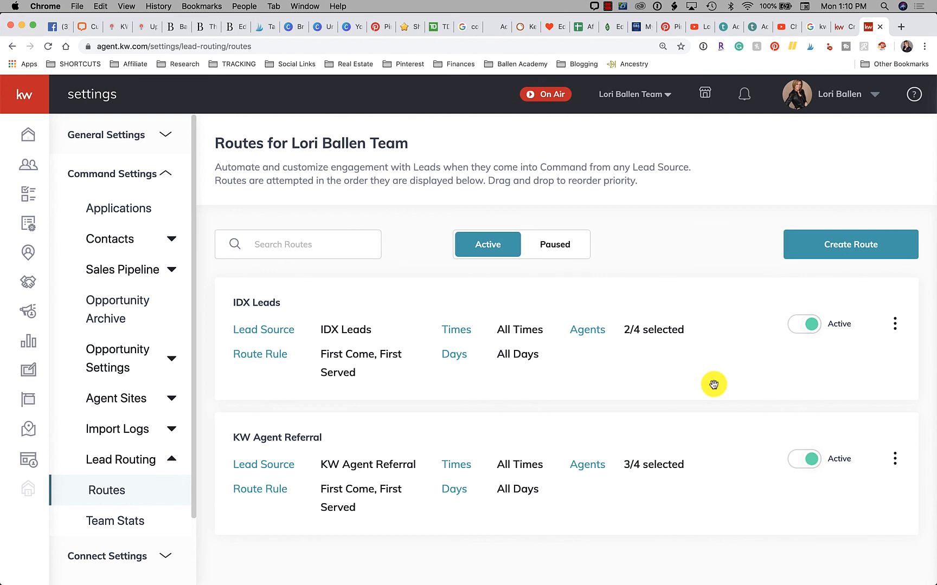
mouse_move(839, 58)
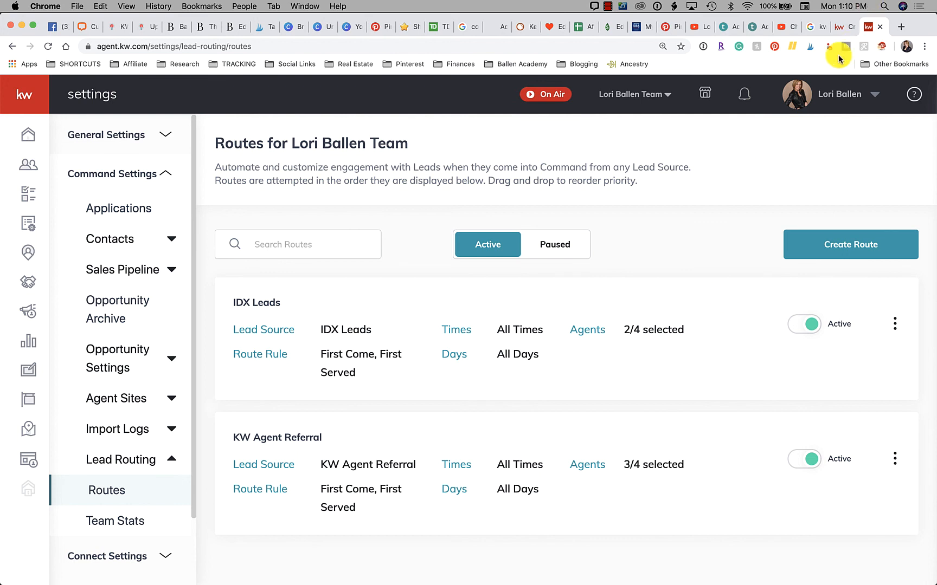
left_click(870, 27)
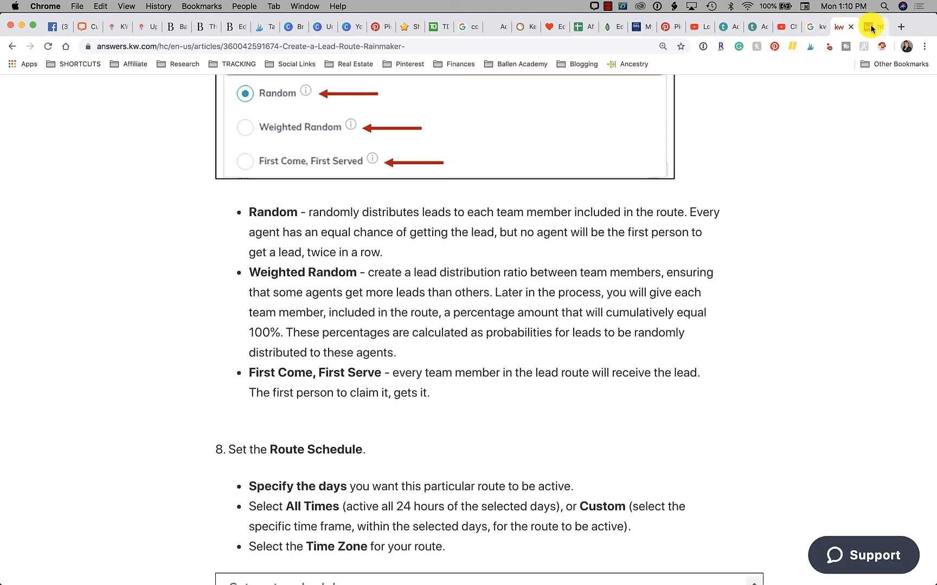
left_click(871, 26)
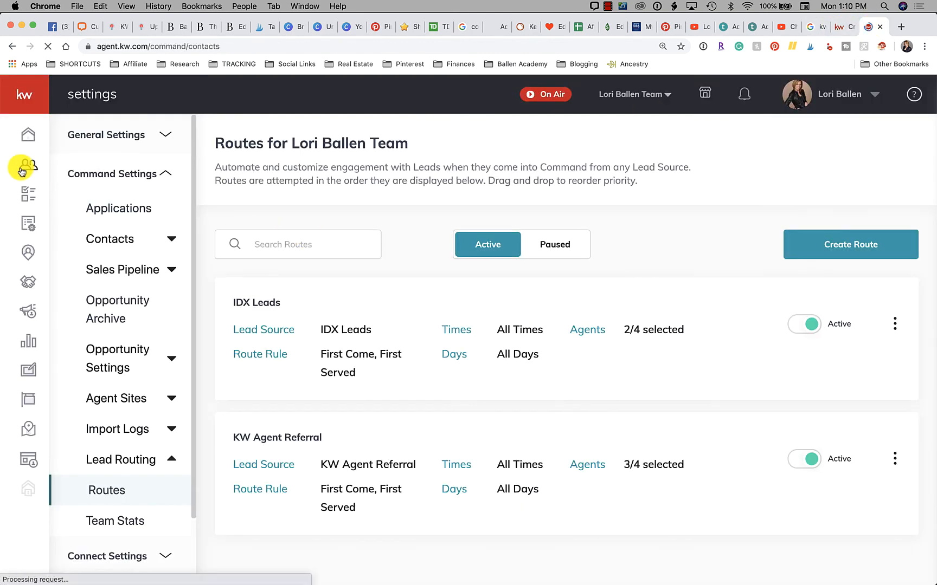
Open the 408-contact Contacts list and sort by Created, newest first
left_click(24, 166)
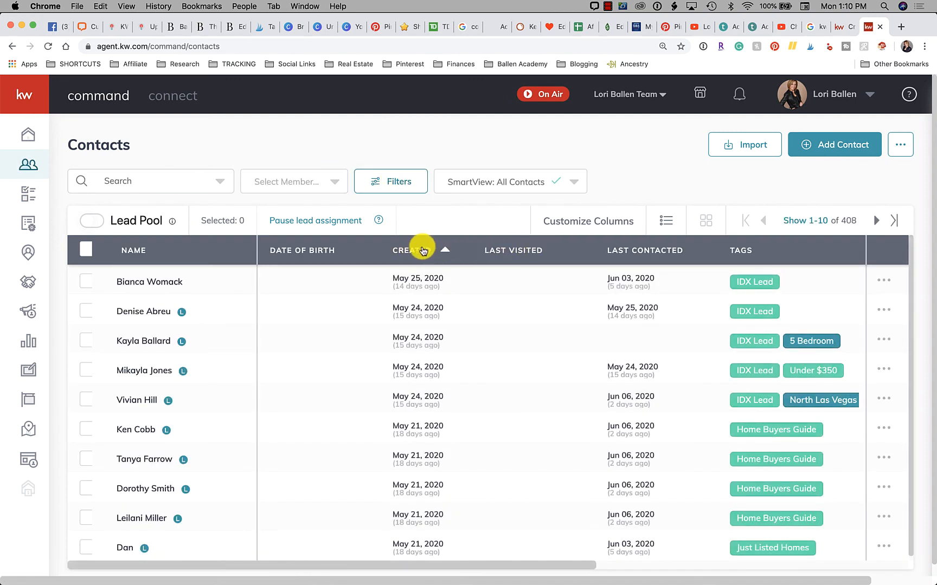
left_click(420, 250)
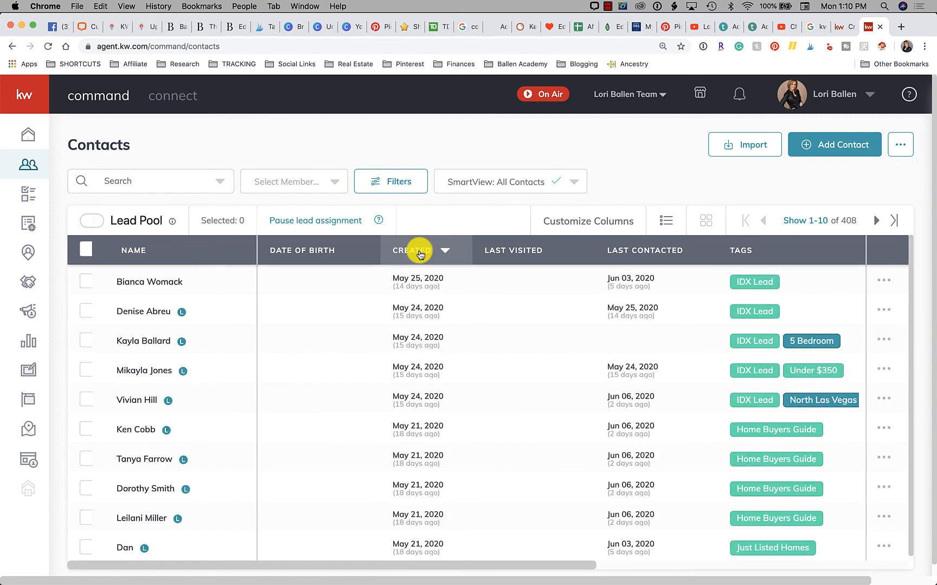
left_click(411, 250)
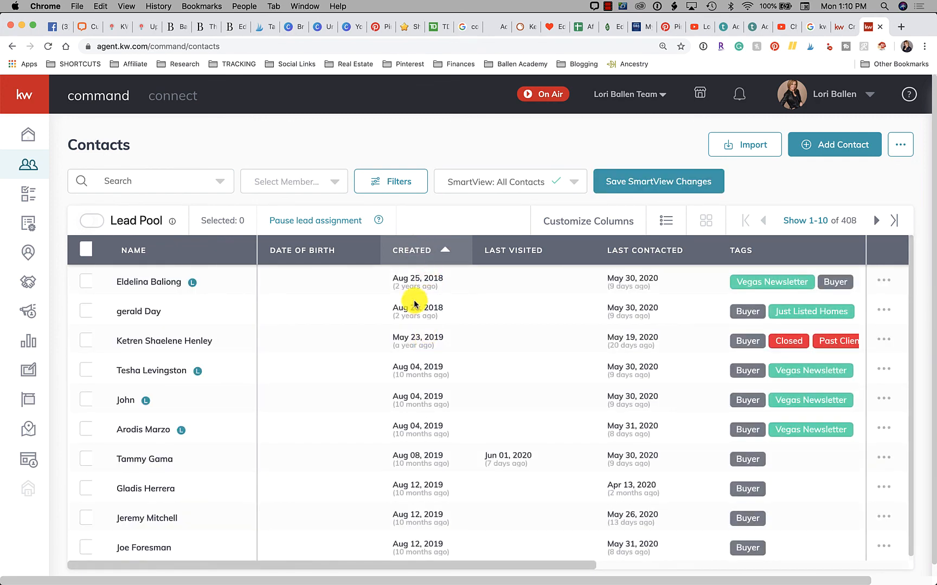
left_click(411, 250)
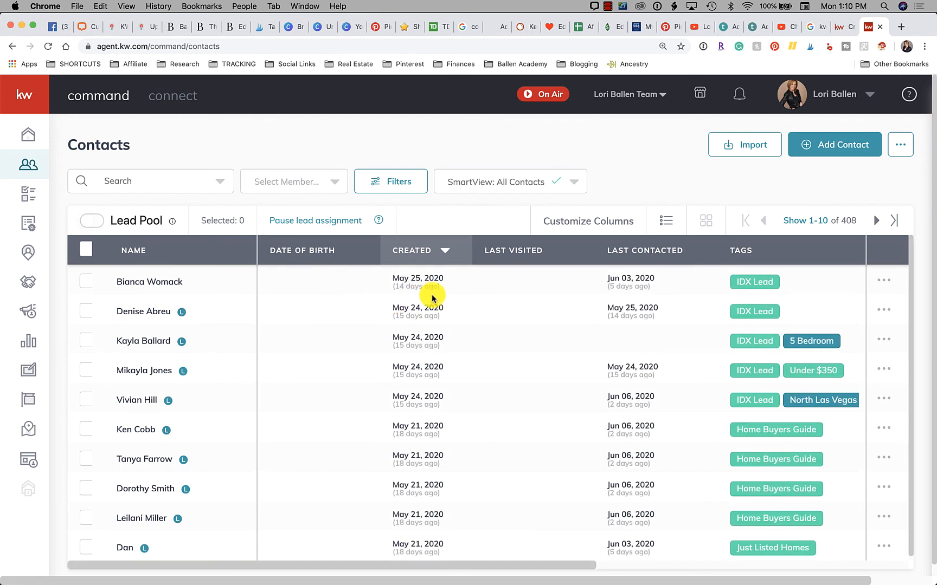
mouse_move(410, 285)
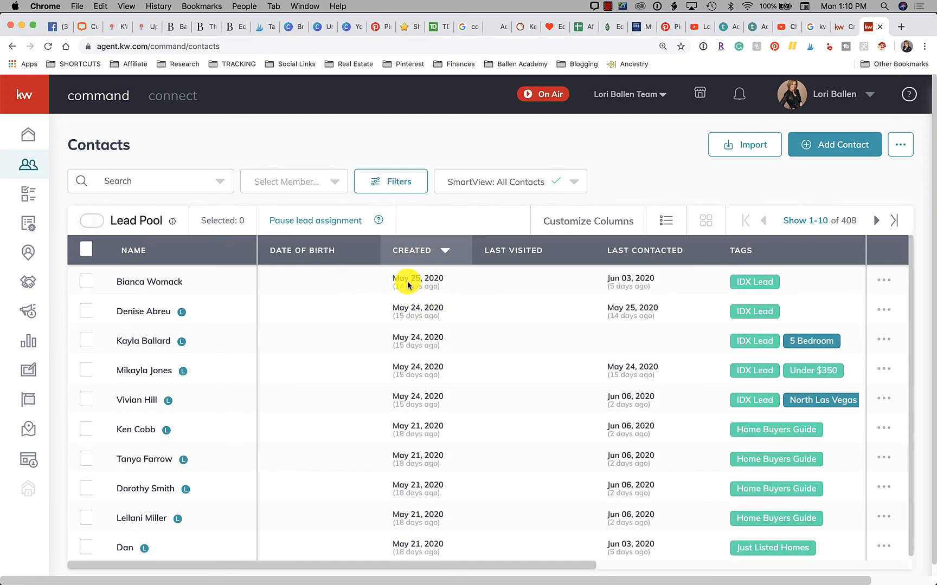
left_click(411, 251)
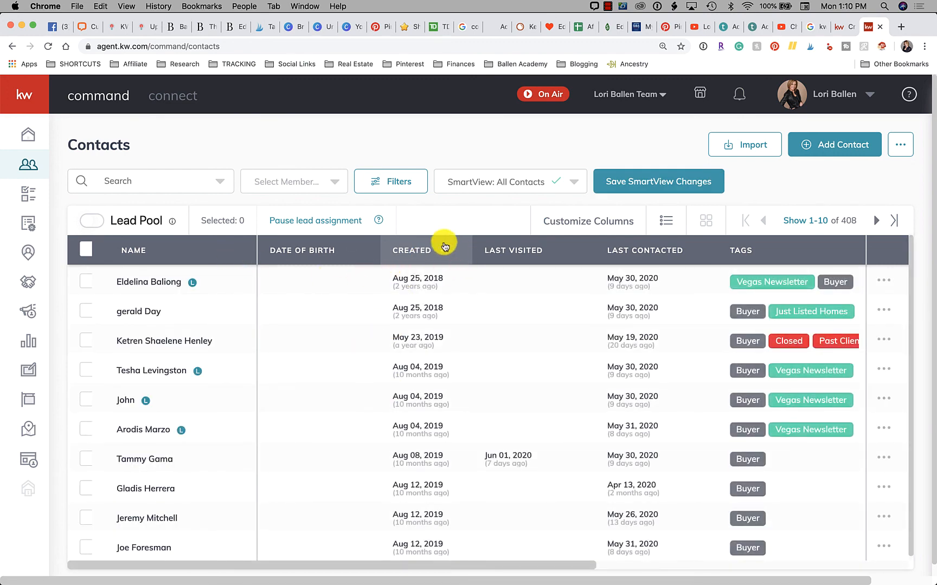
left_click(411, 250)
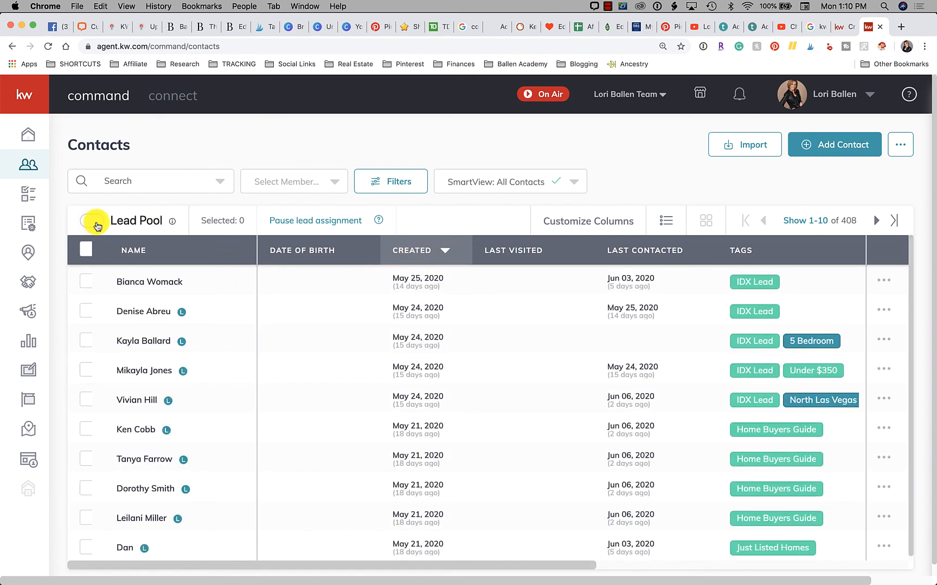
Switch on Lead Pool to narrow Contacts to the 125 pooled leads
left_click(91, 220)
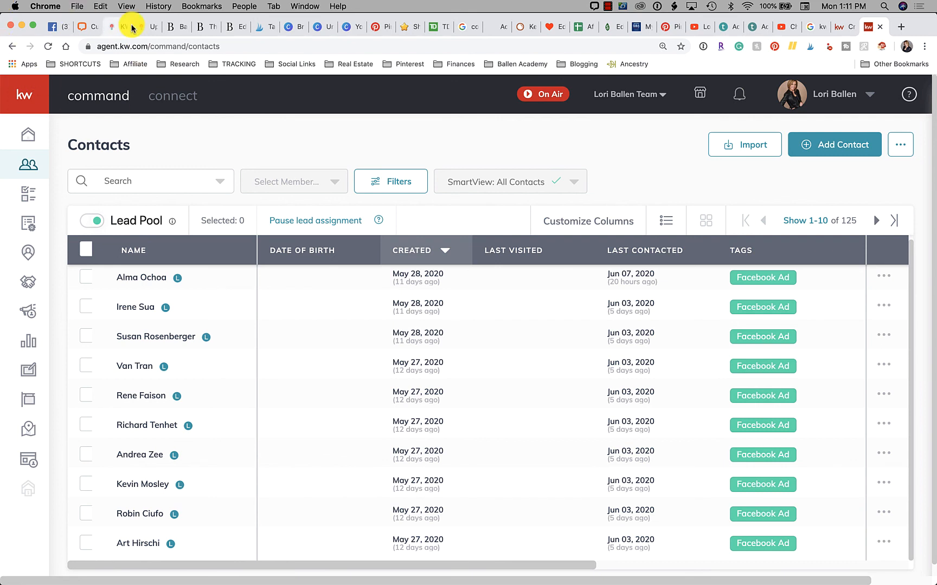
mouse_move(687, 168)
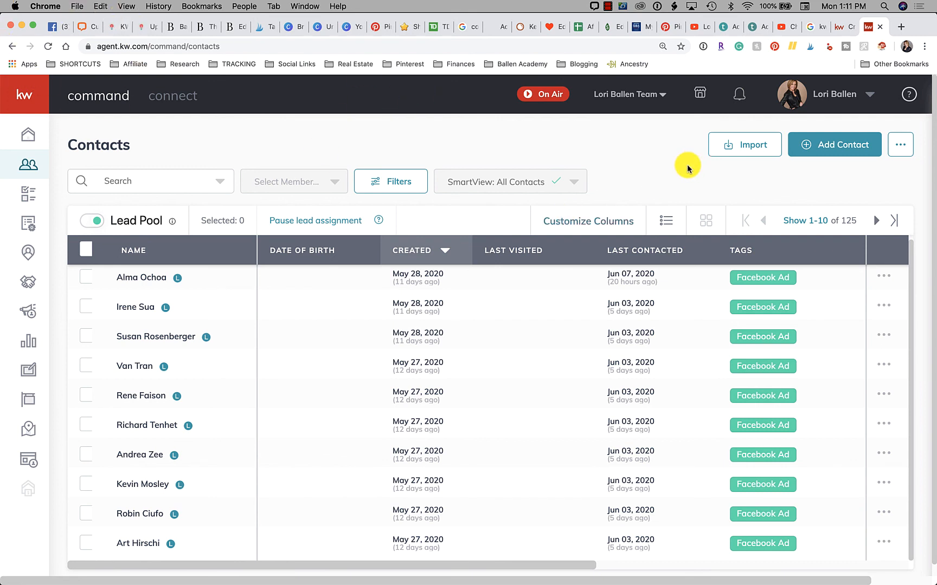
mouse_move(618, 21)
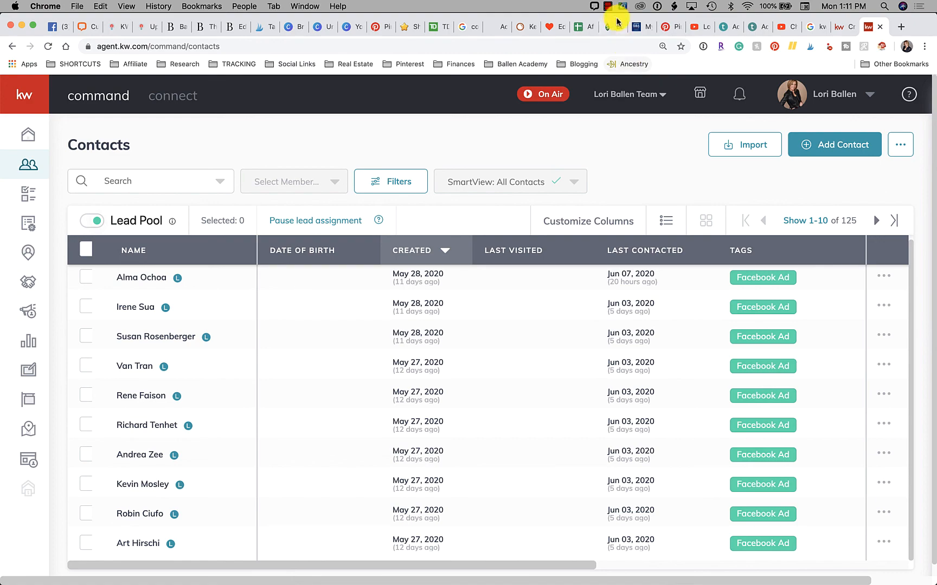